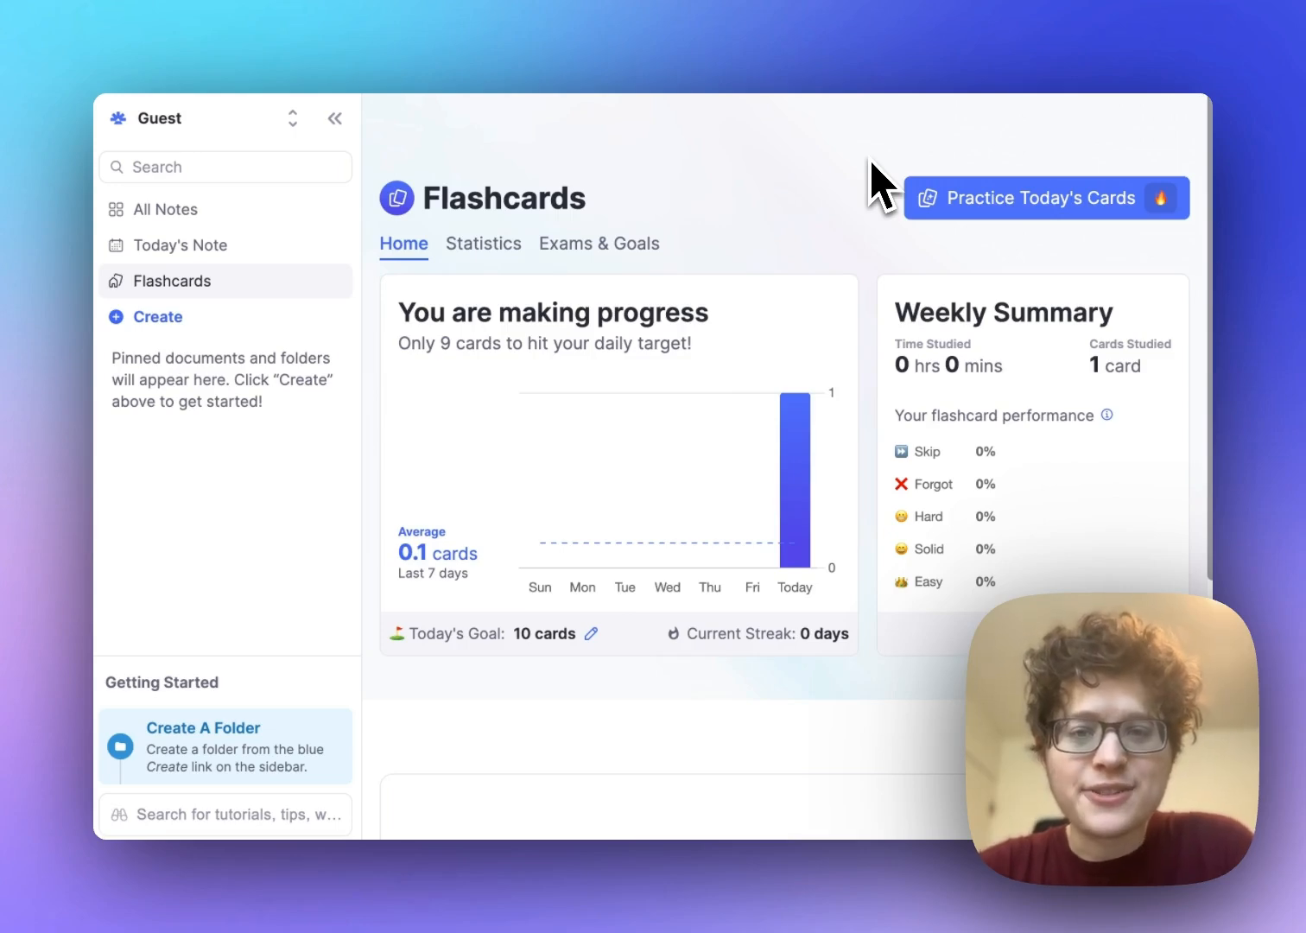
Create a new untitled document from the Bullet Notes template.
{"action": "left_click", "coordinate": [157, 316]}
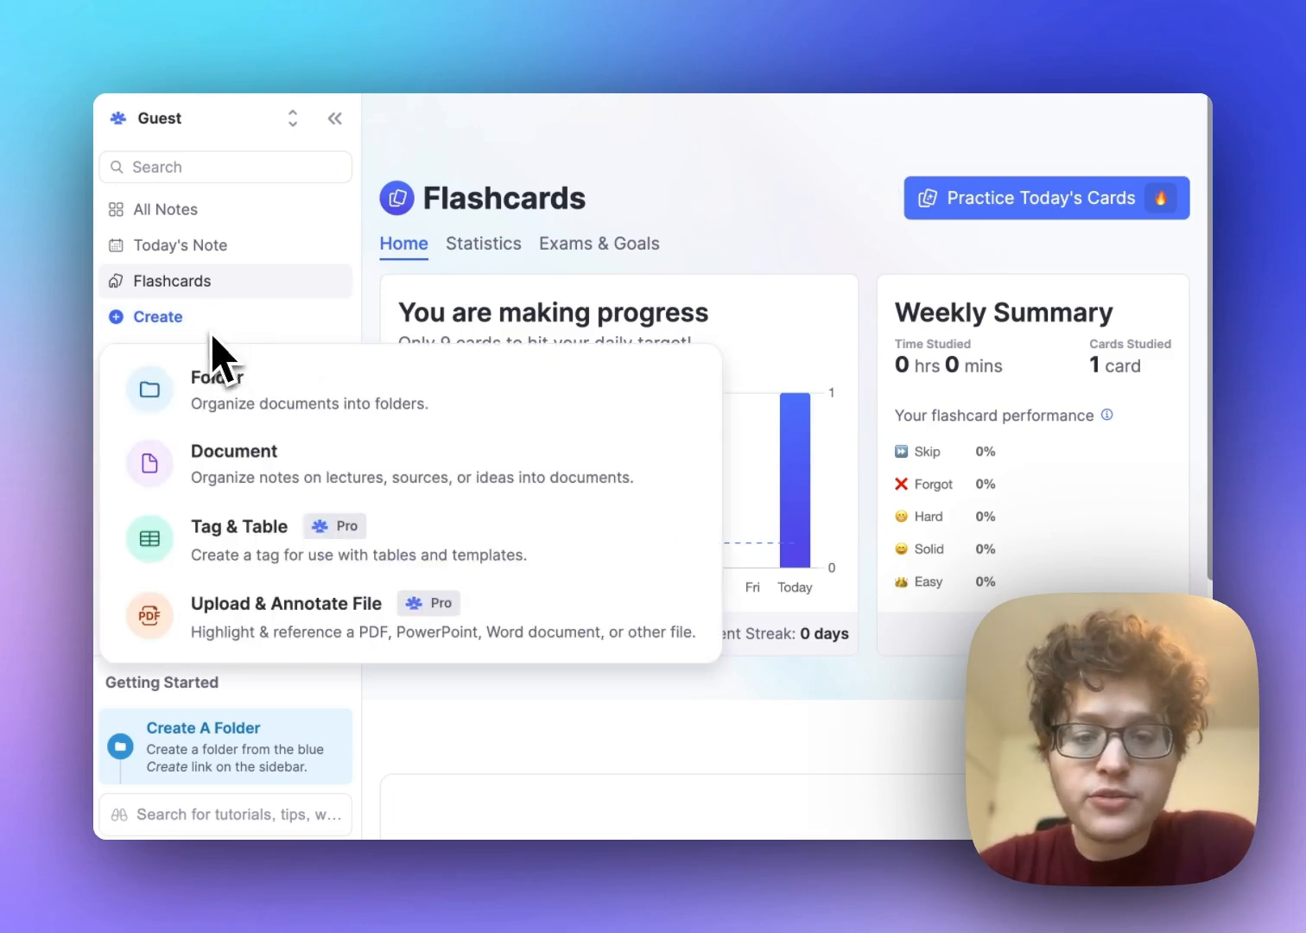
{"action": "left_click", "coordinate": [233, 463]}
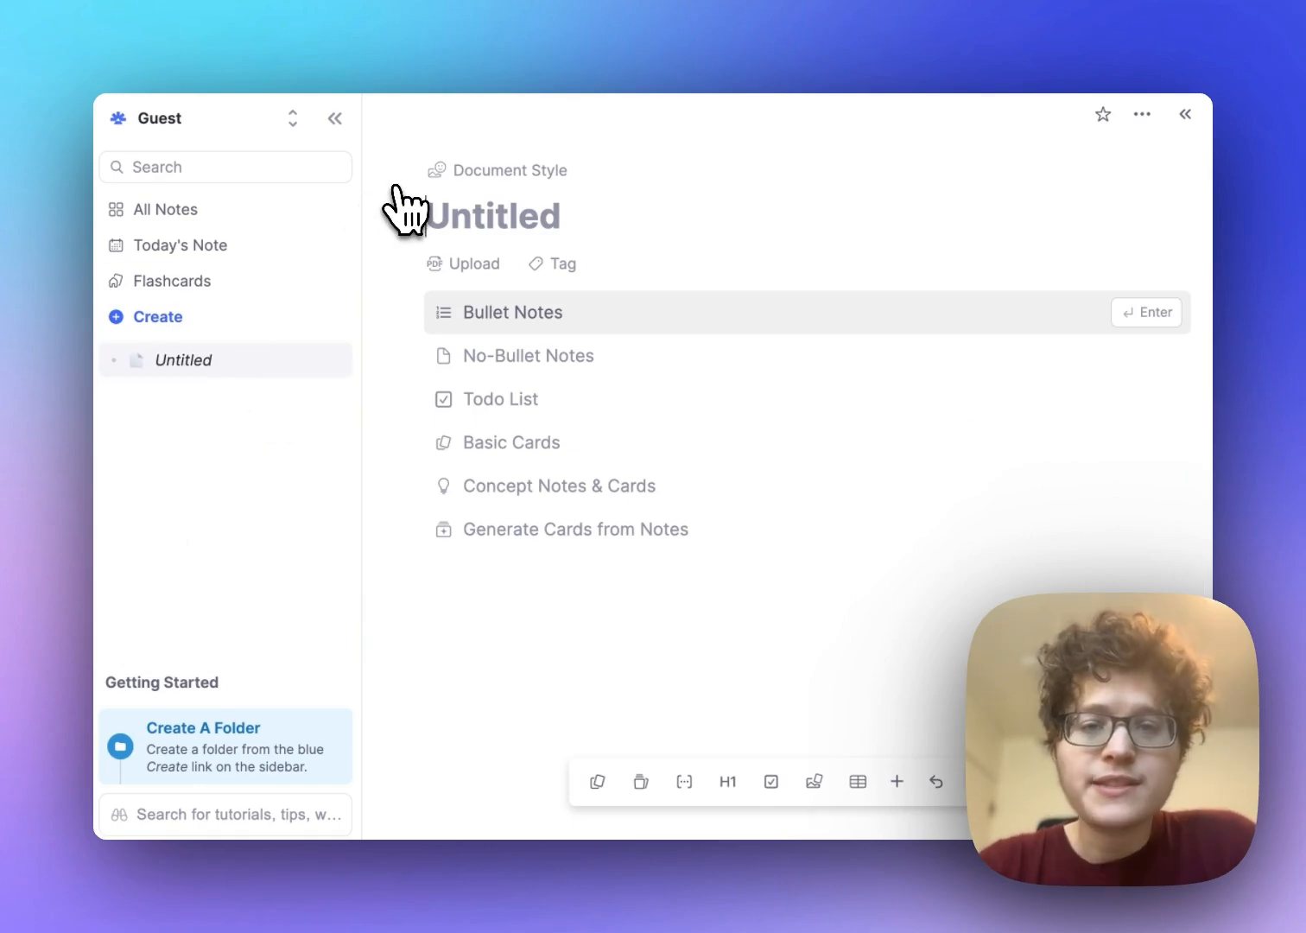
{"action": "left_click", "coordinate": [512, 312]}
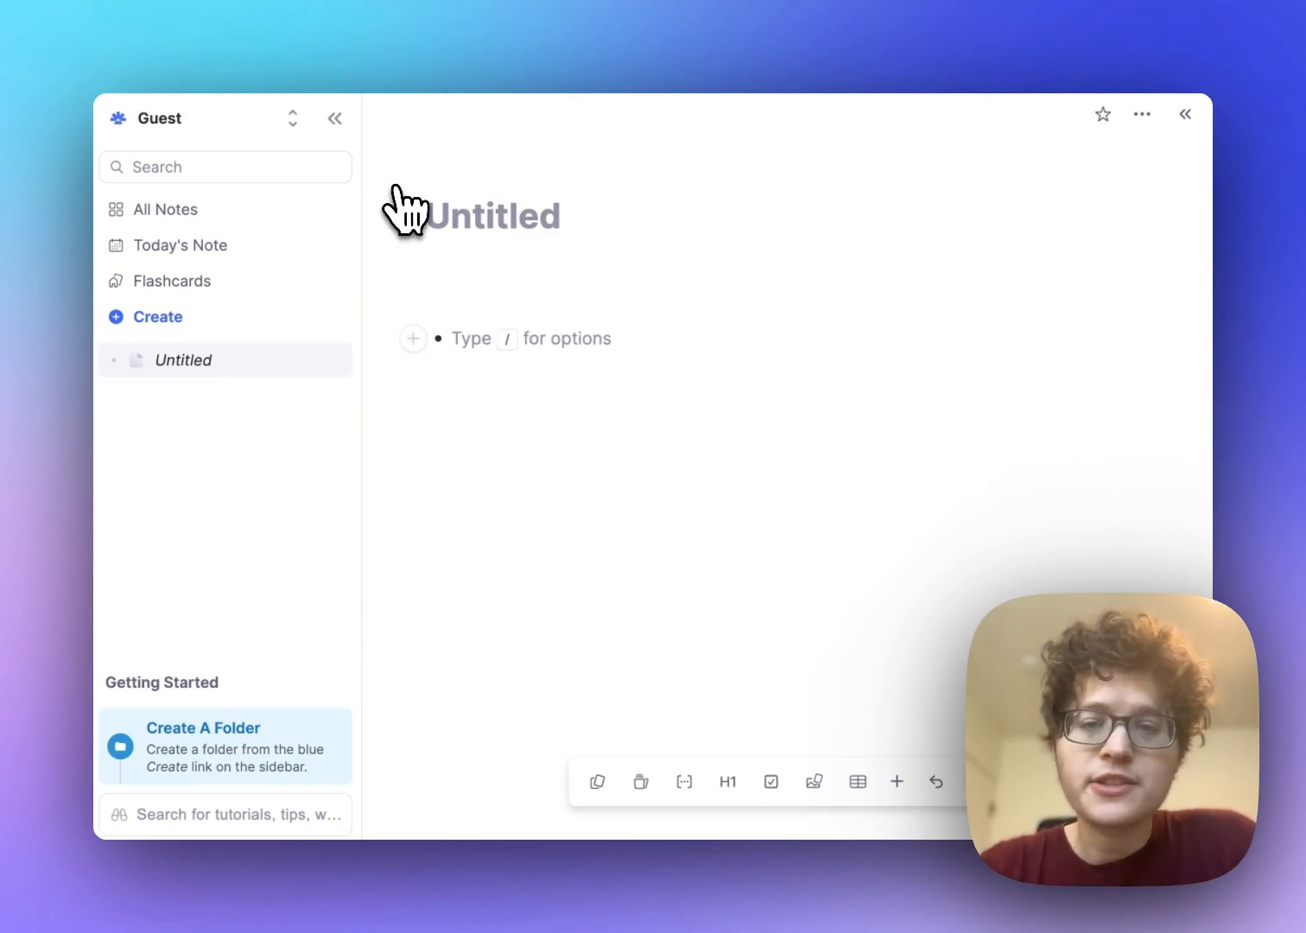
Write the forward card 'What is the mitochondria?' == 'Powerhouse of the cell'.
{"action": "left_click", "coordinate": [453, 338]}
{"action": "type", "text": "What is the mitochondria?"}
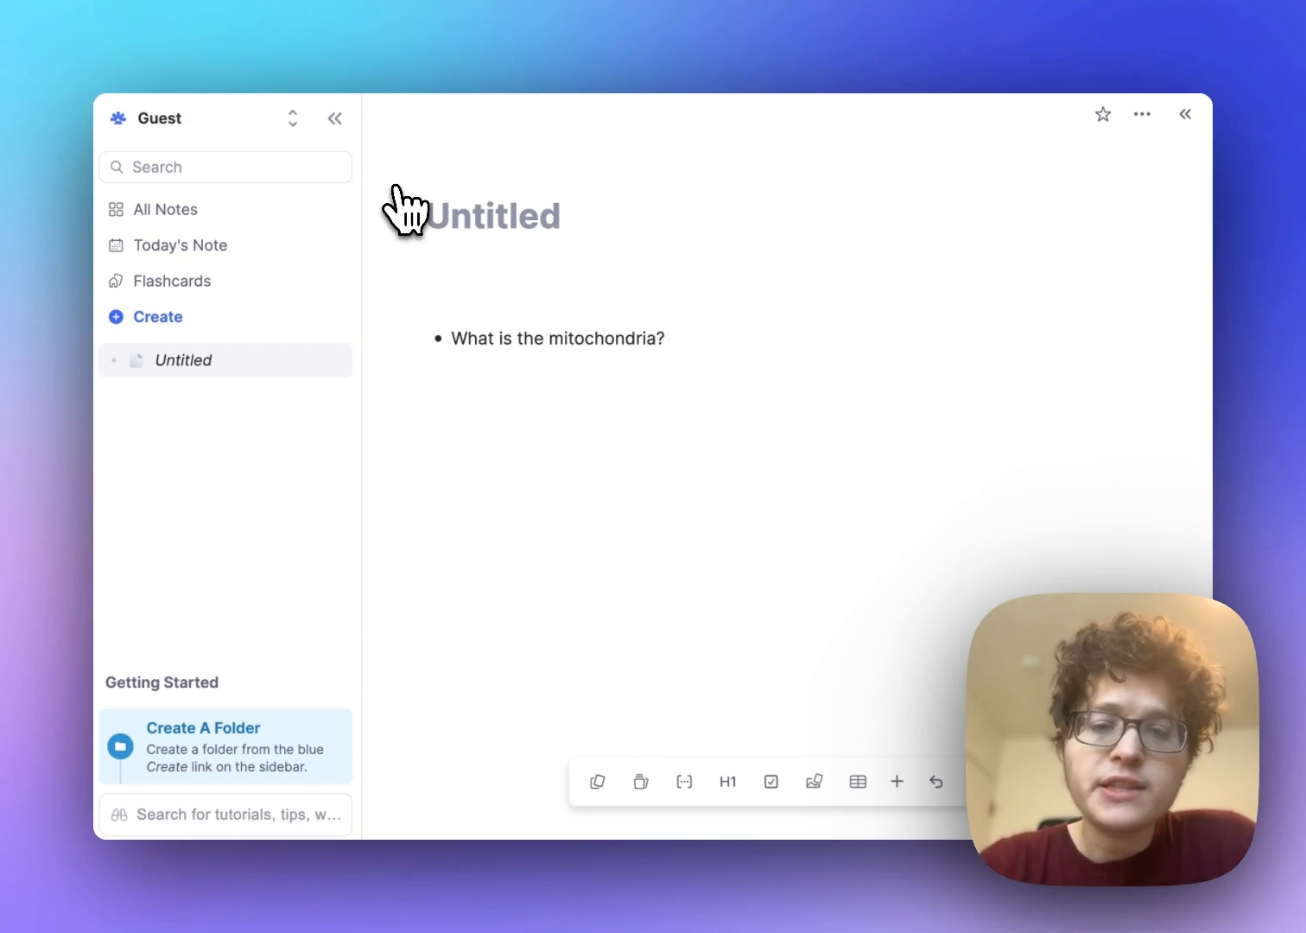
{"action": "type", "text": "="}
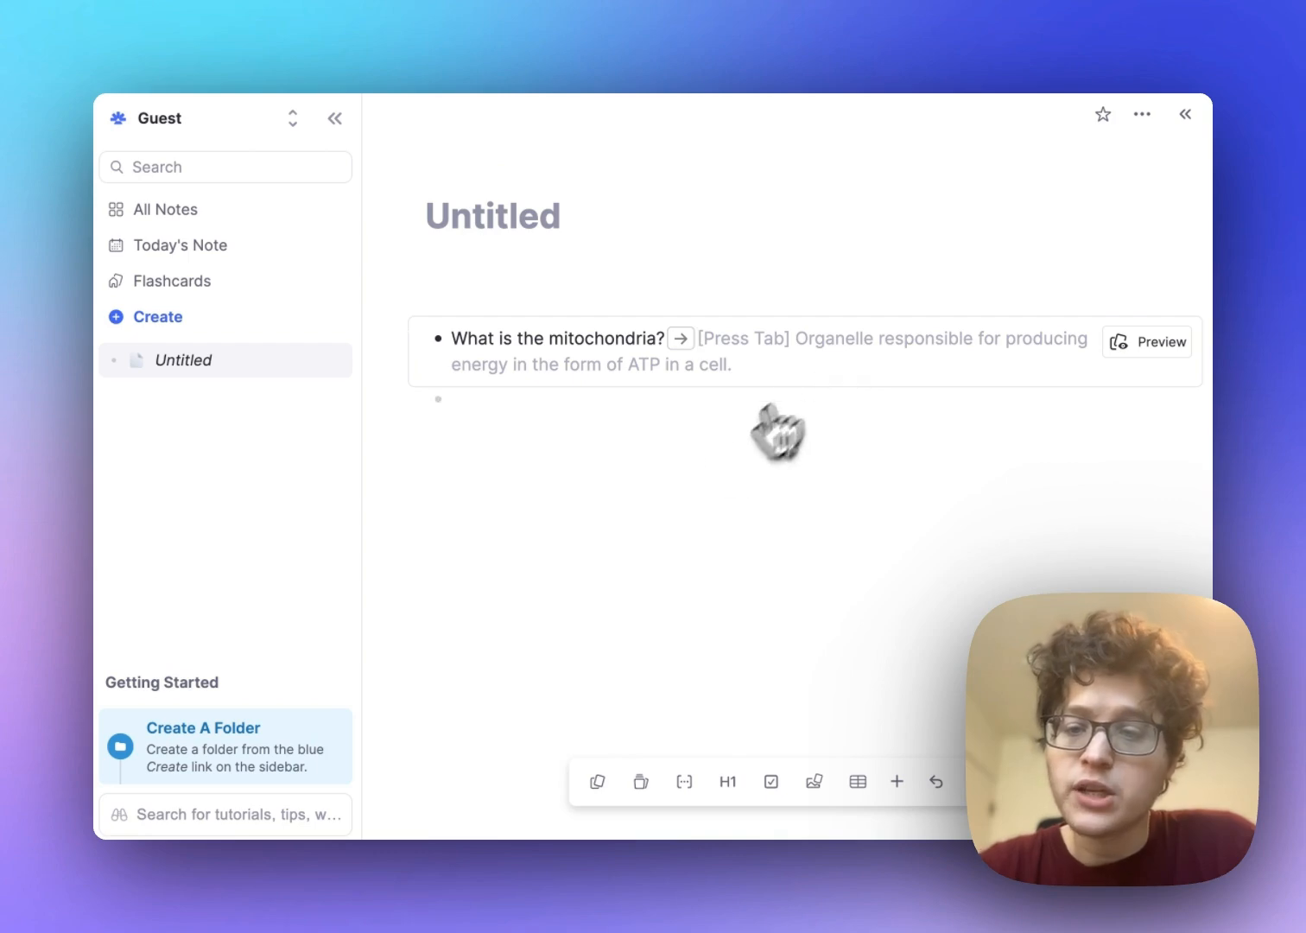
{"action": "mouse_move", "coordinate": [410, 447]}
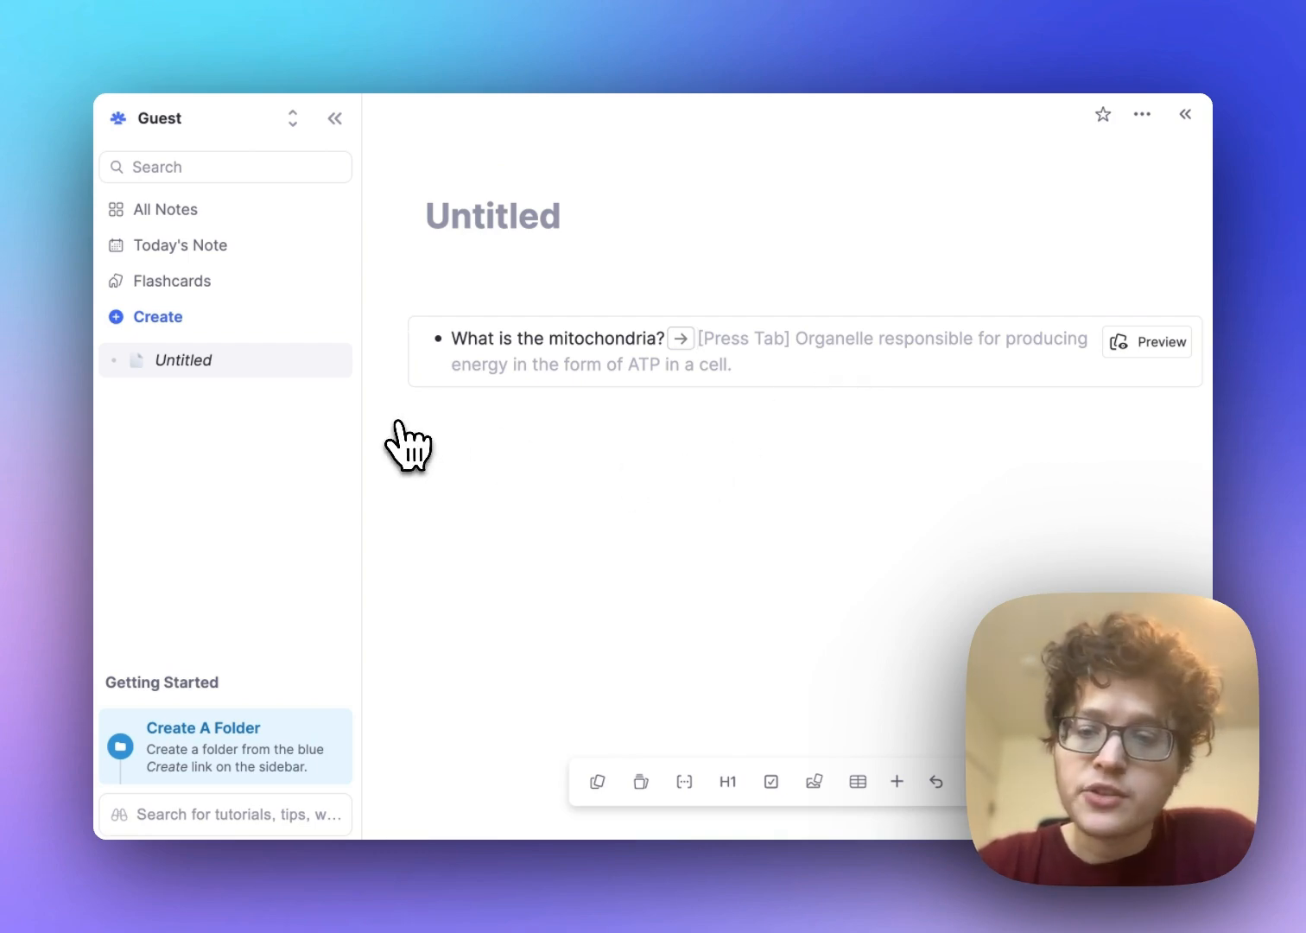
{"action": "type", "text": "Powerhous"}
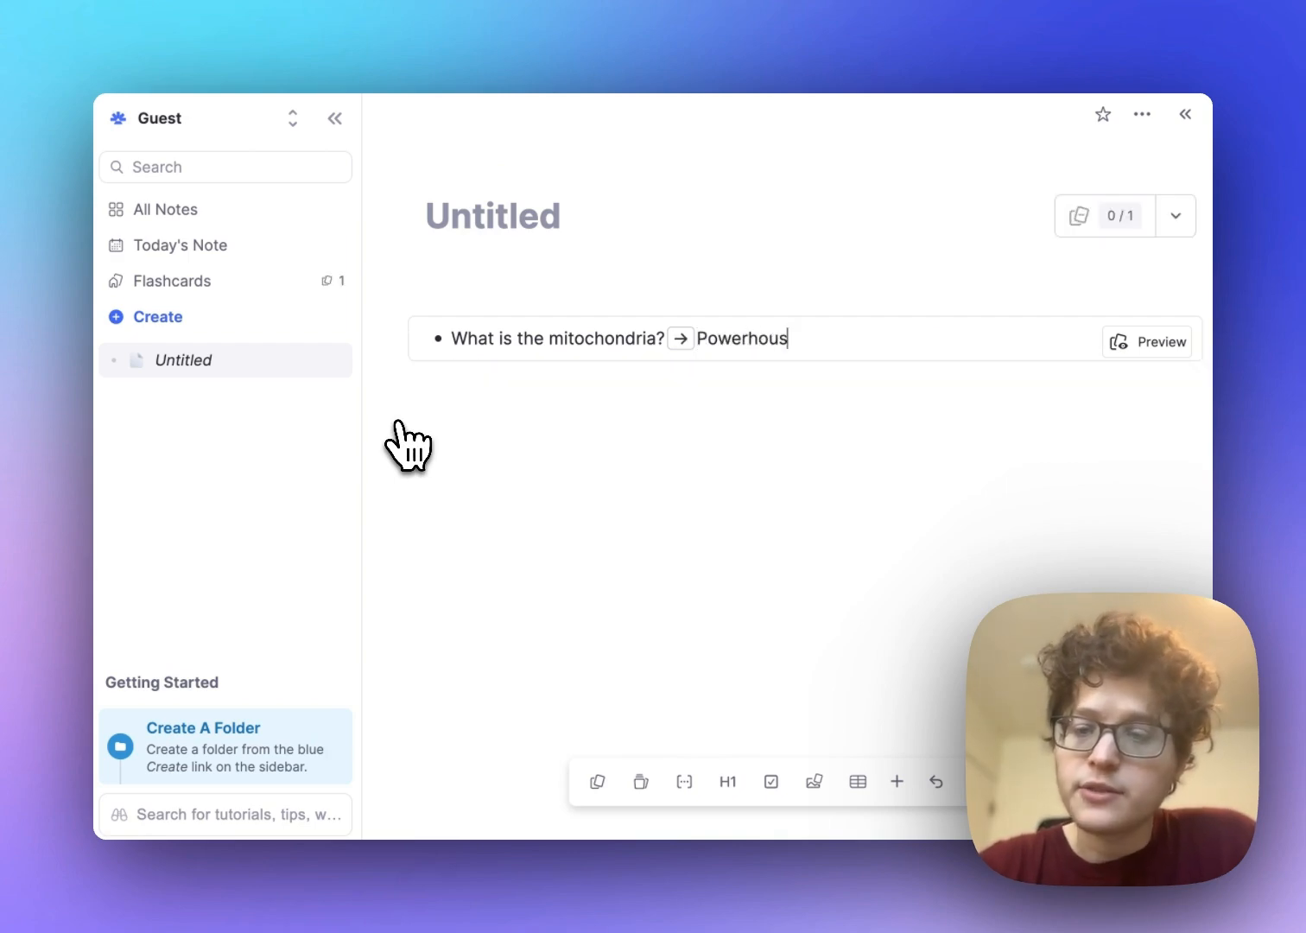
{"action": "type", "text": "e of the cell"}
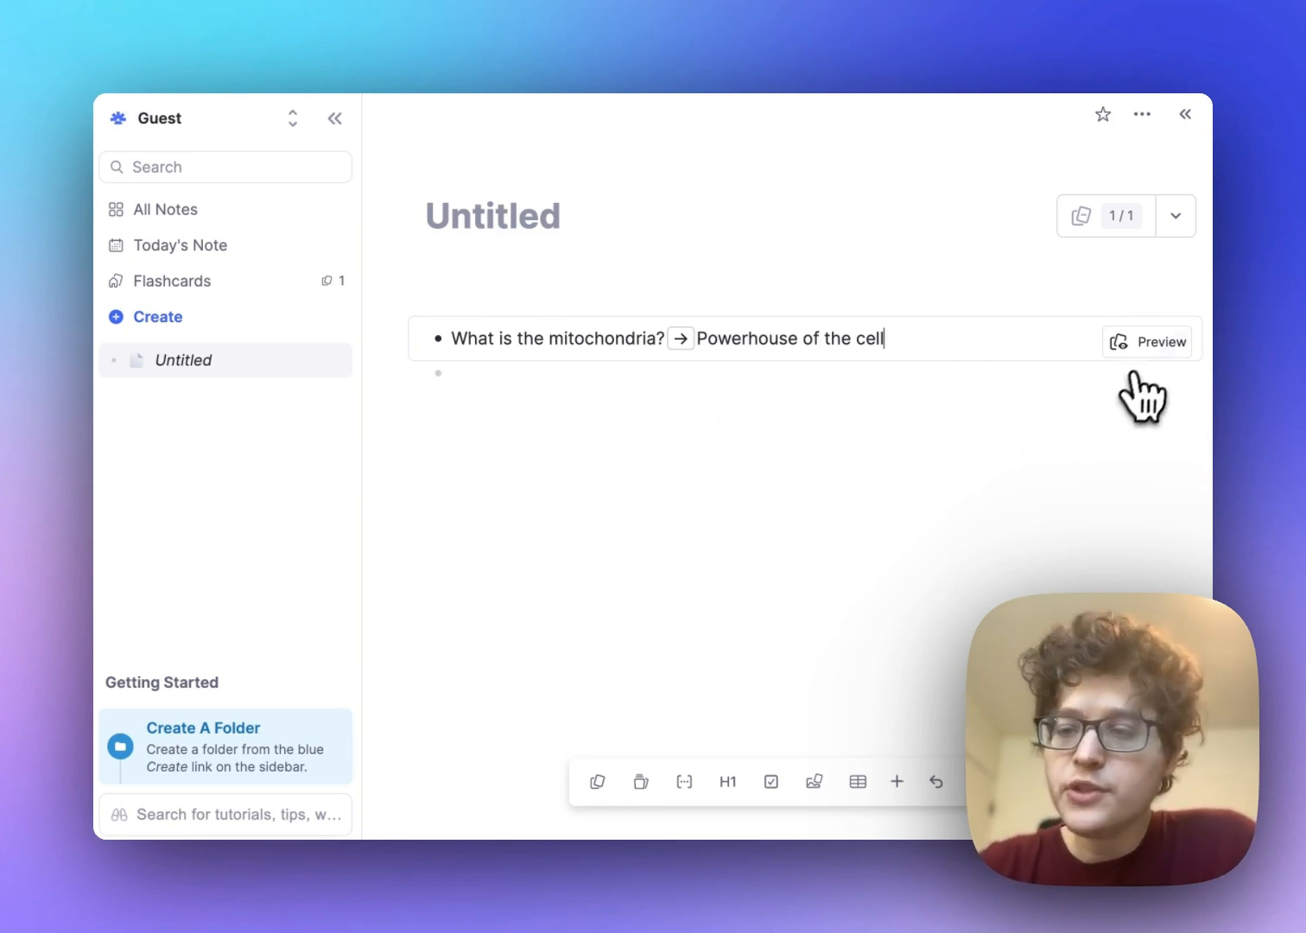
{"action": "left_click", "coordinate": [1147, 341]}
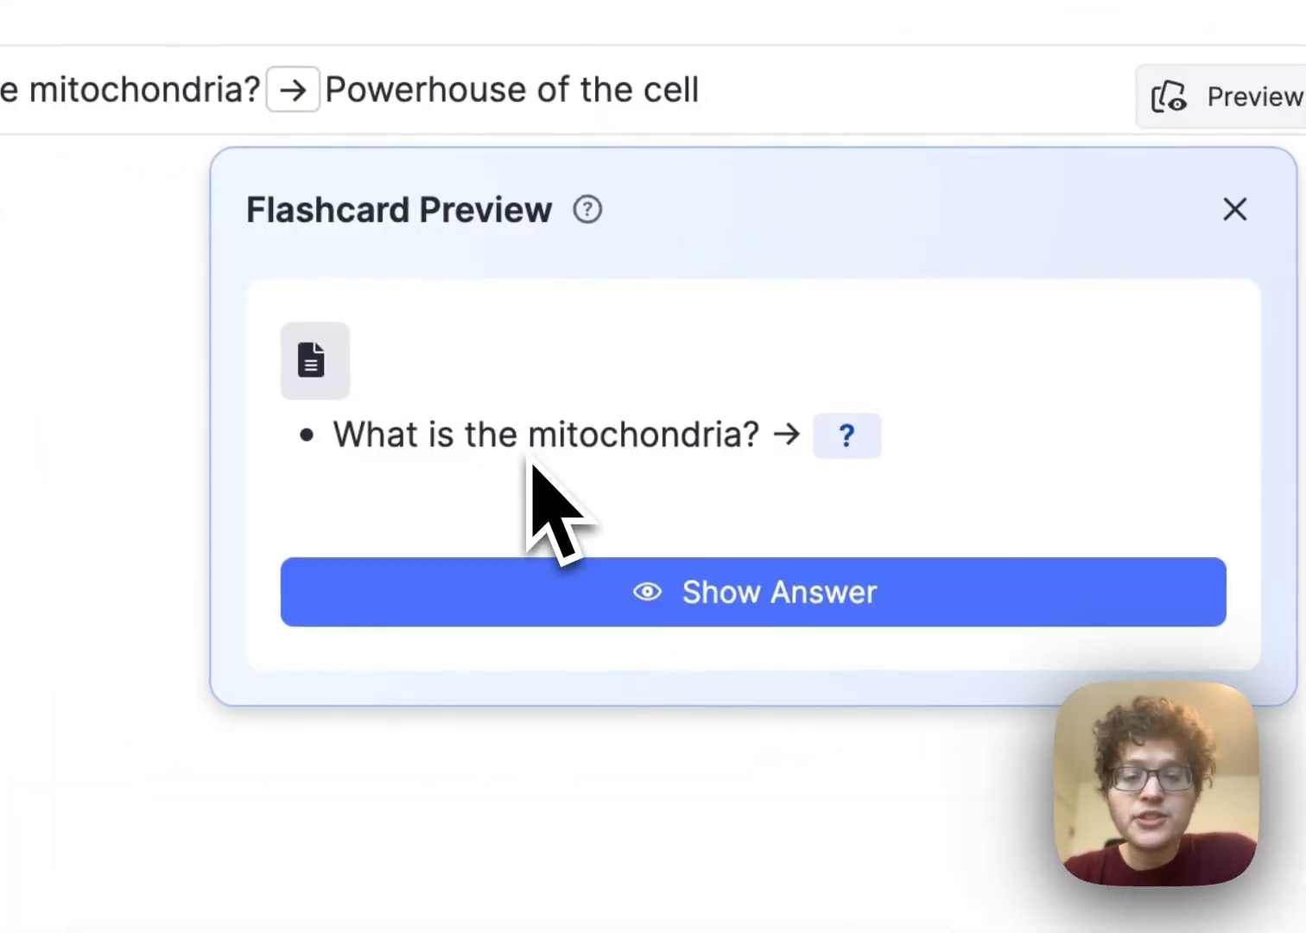
{"action": "left_click", "coordinate": [753, 592]}
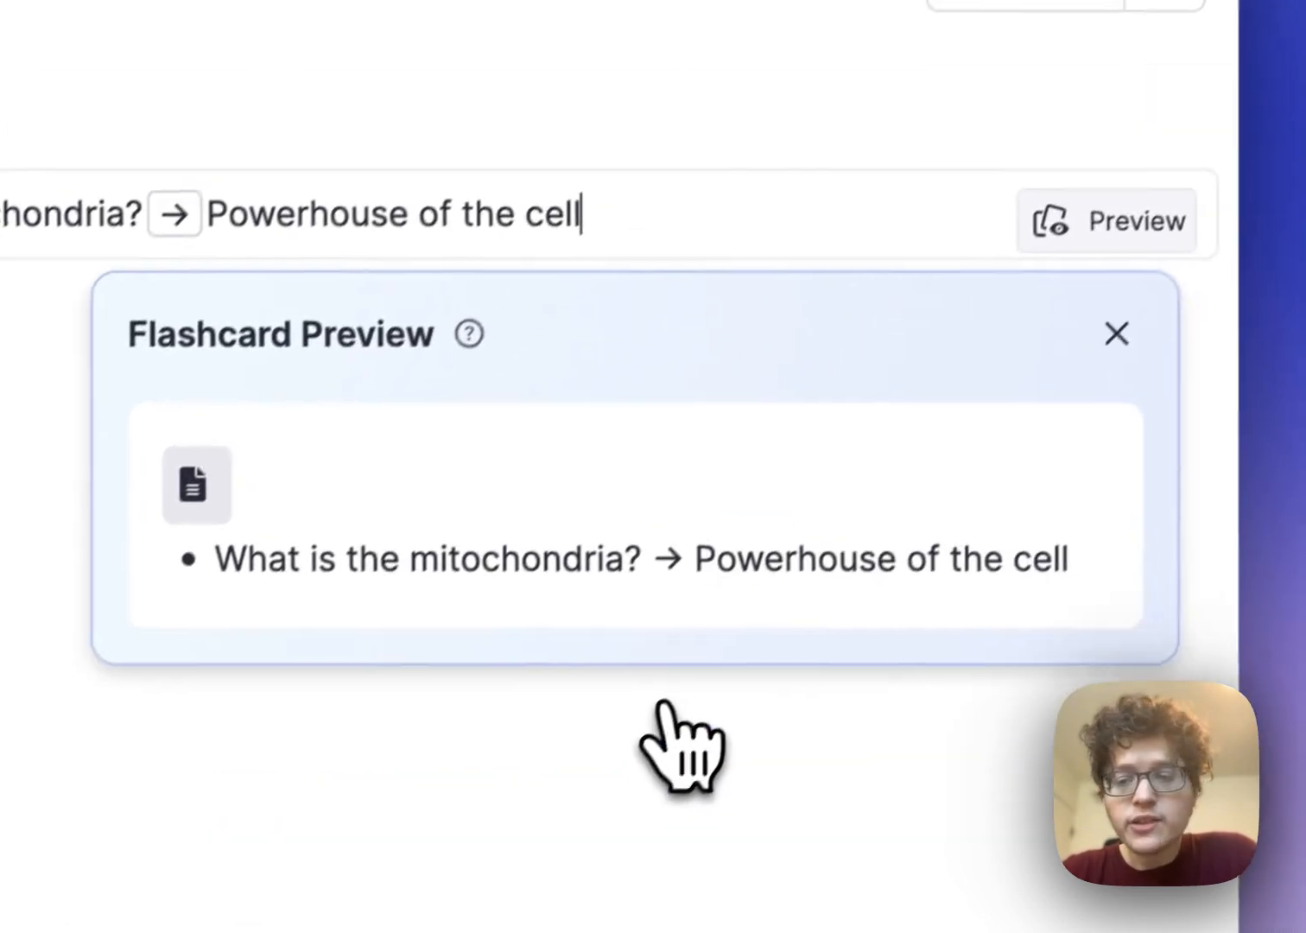
{"action": "left_click", "coordinate": [1115, 334]}
{"action": "type", "text": "Question == Answer"}
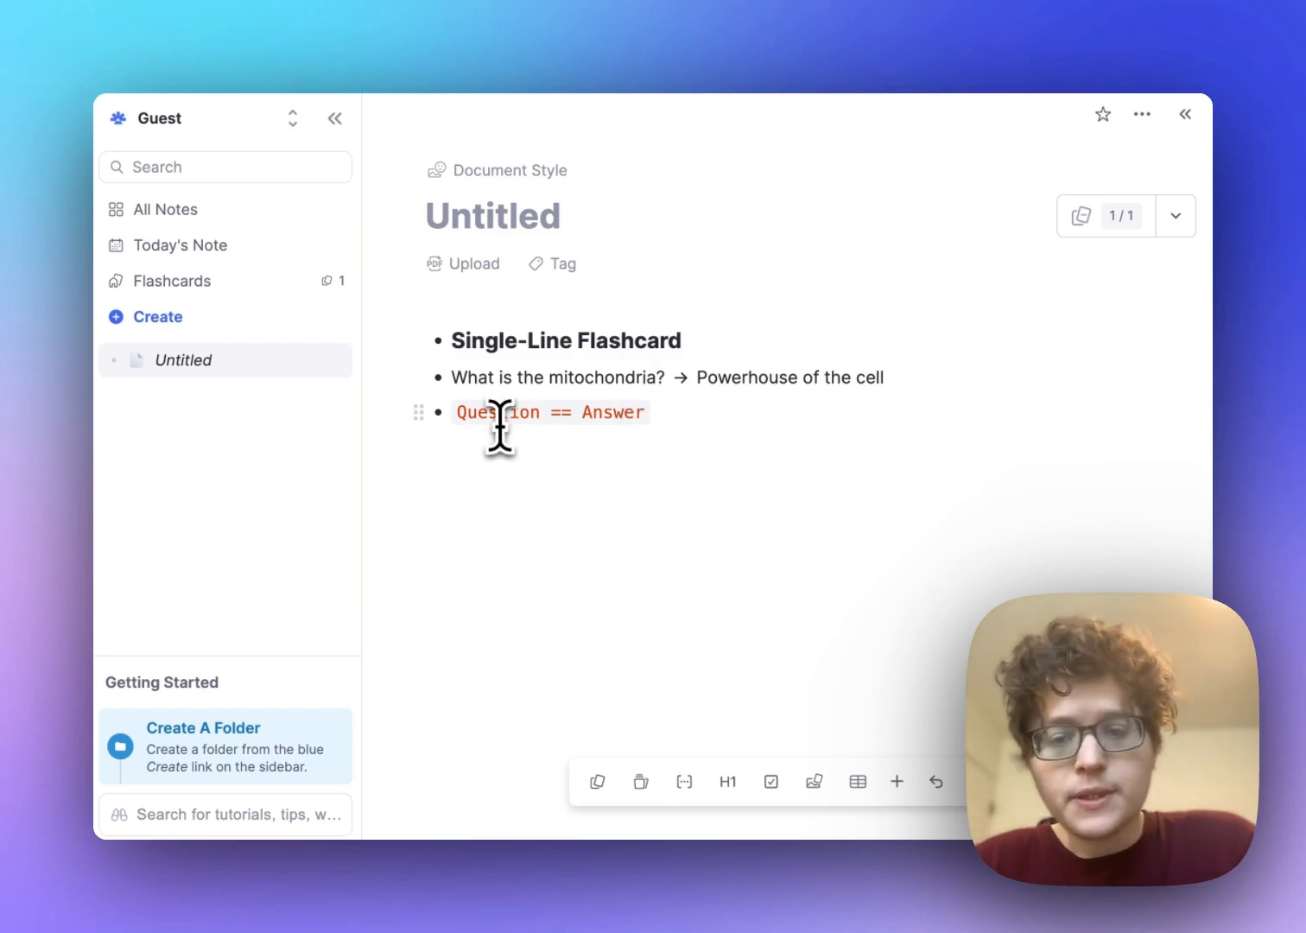
{"action": "mouse_move", "coordinate": [609, 412]}
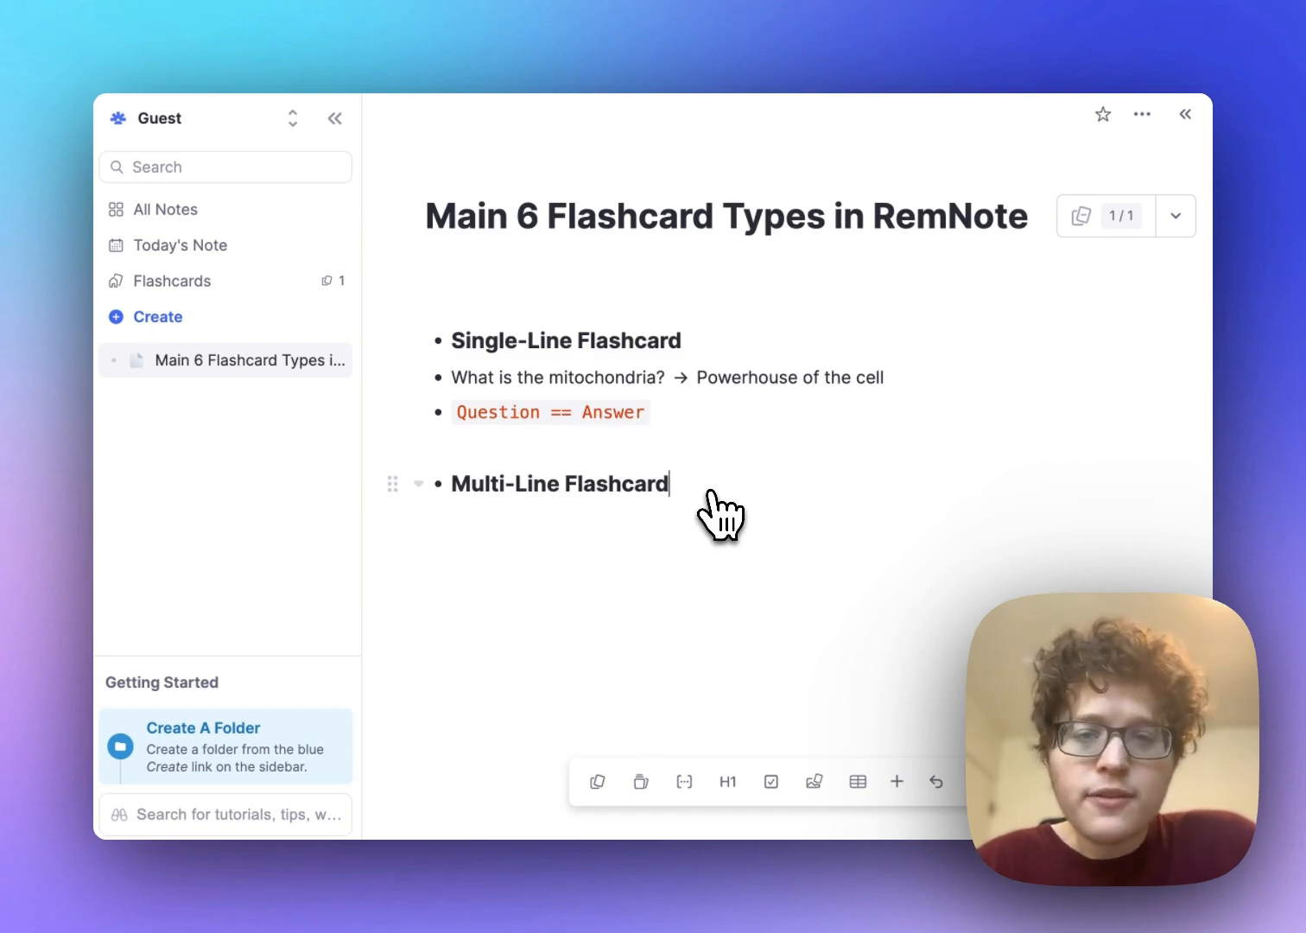
Type 'What are the main causes of myocarditis?' with === and start its answer bullets.
{"action": "type", "text": "What are the main causes of myocarditis?"}
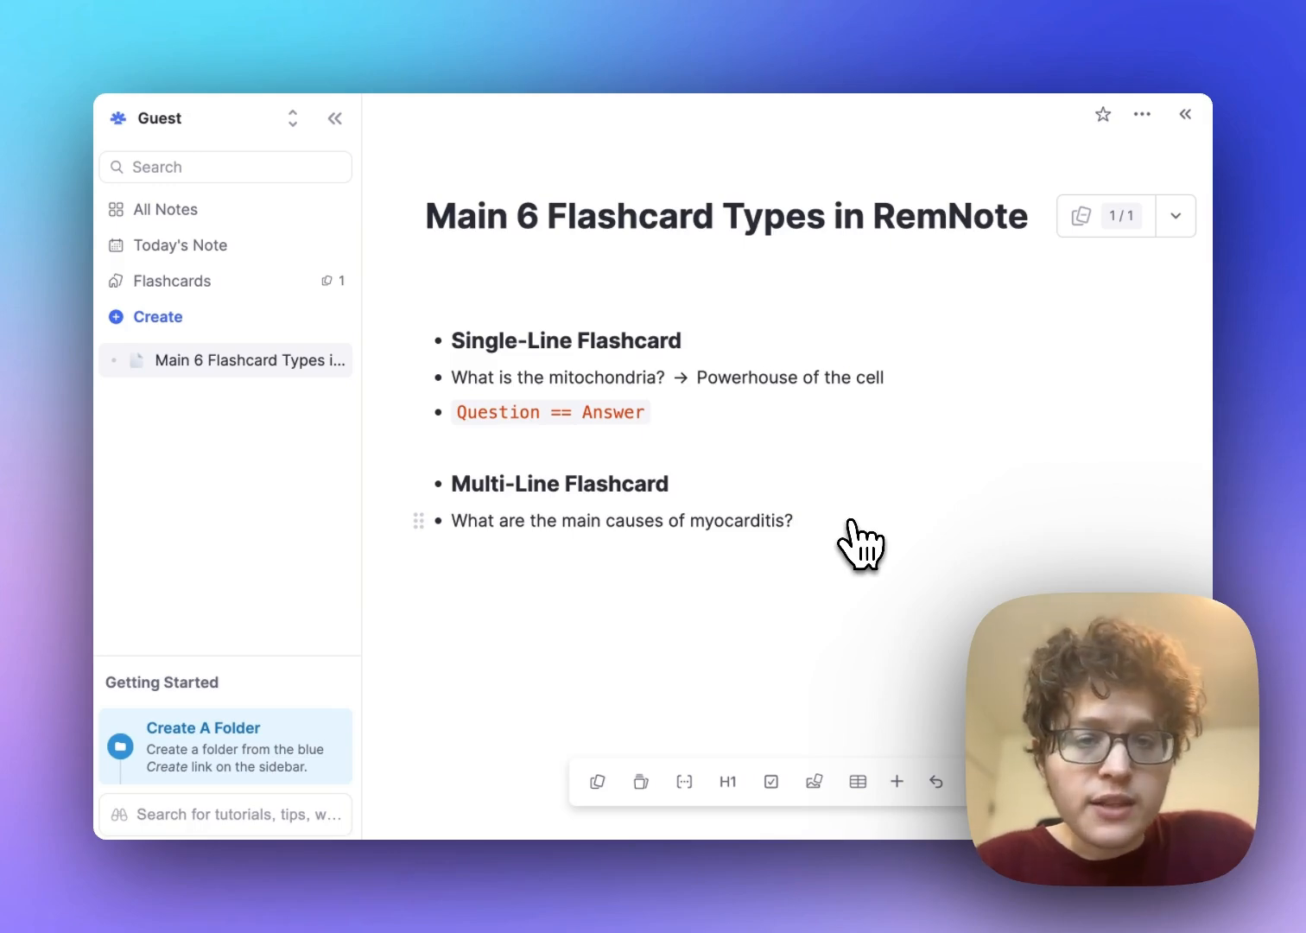
{"action": "type", "text": "="}
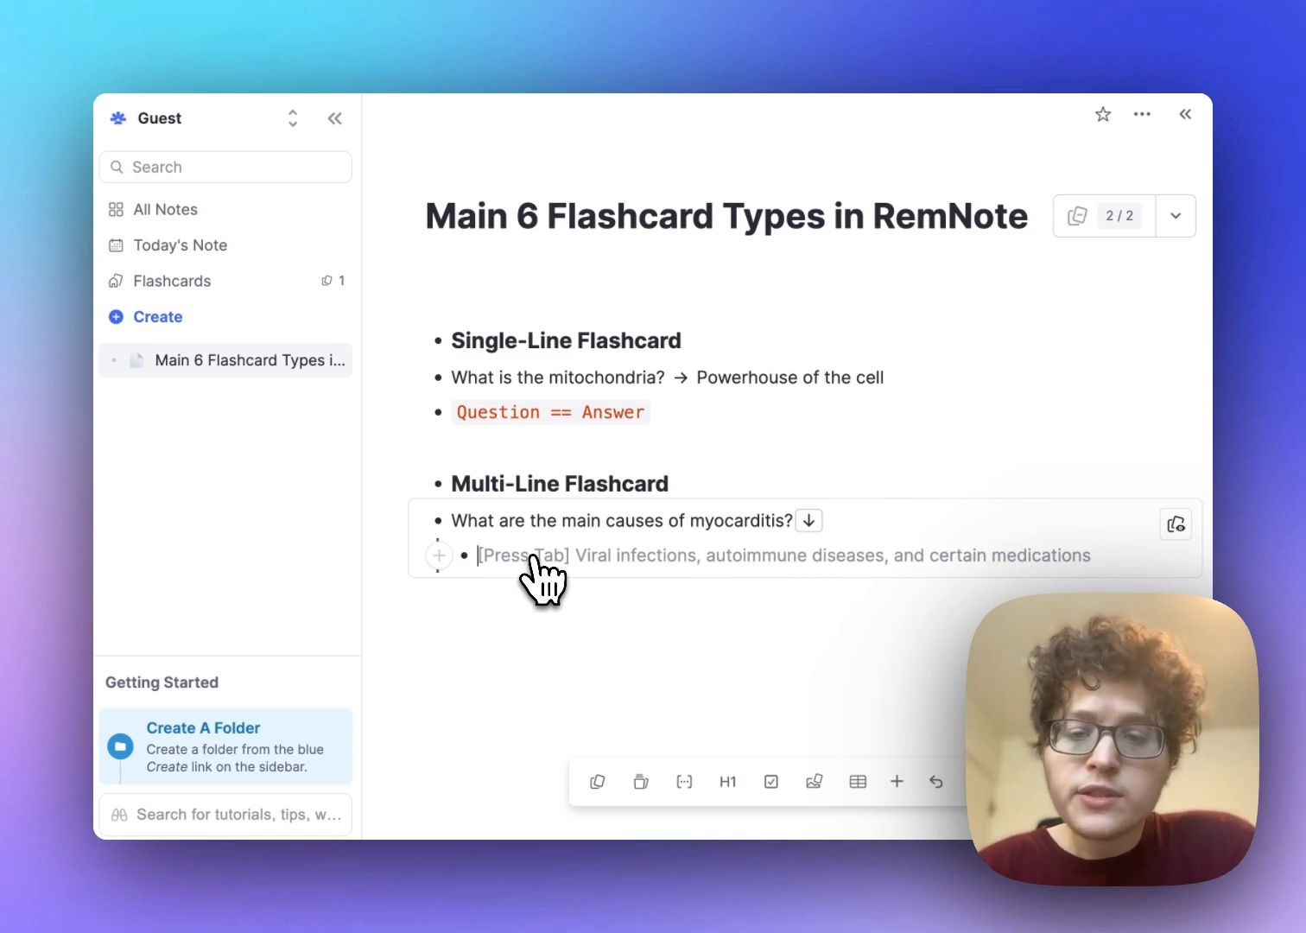
{"action": "type", "text": "A"}
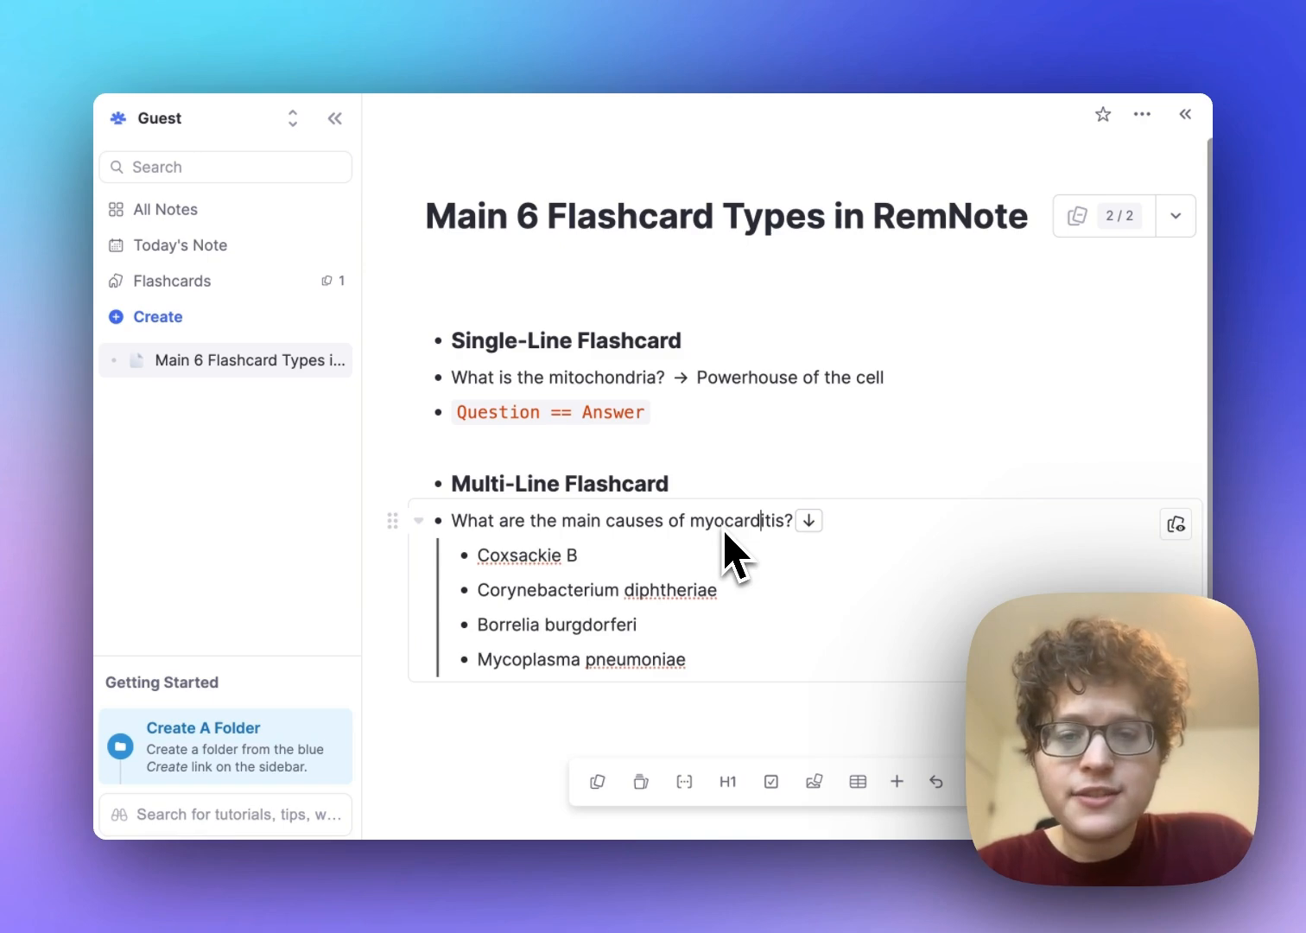
Preview the myocarditis card, reveal its causes and mark Coxsackie B as forgotten.
{"action": "left_click", "coordinate": [1176, 523]}
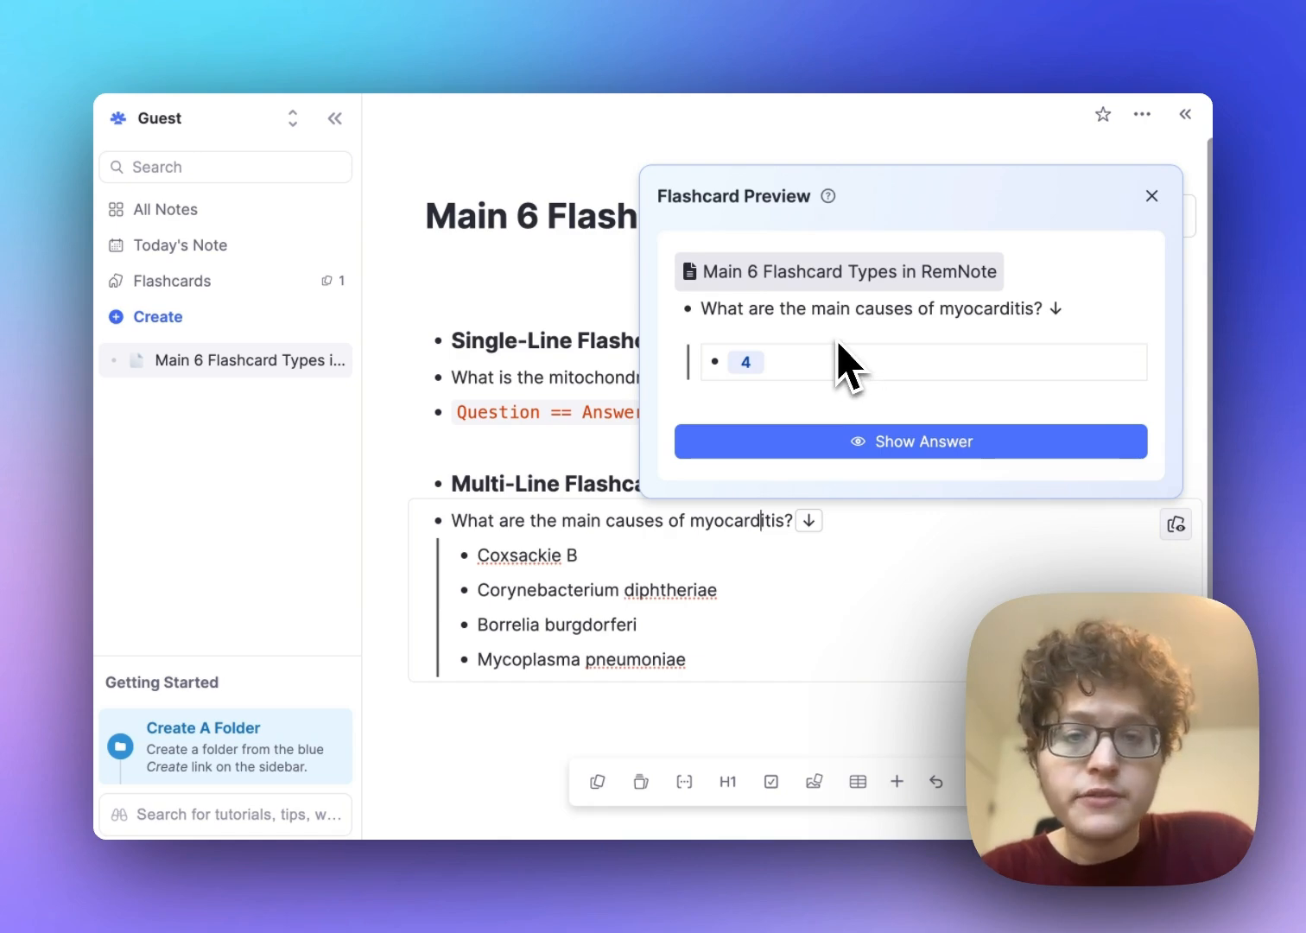
{"action": "mouse_move", "coordinate": [884, 411]}
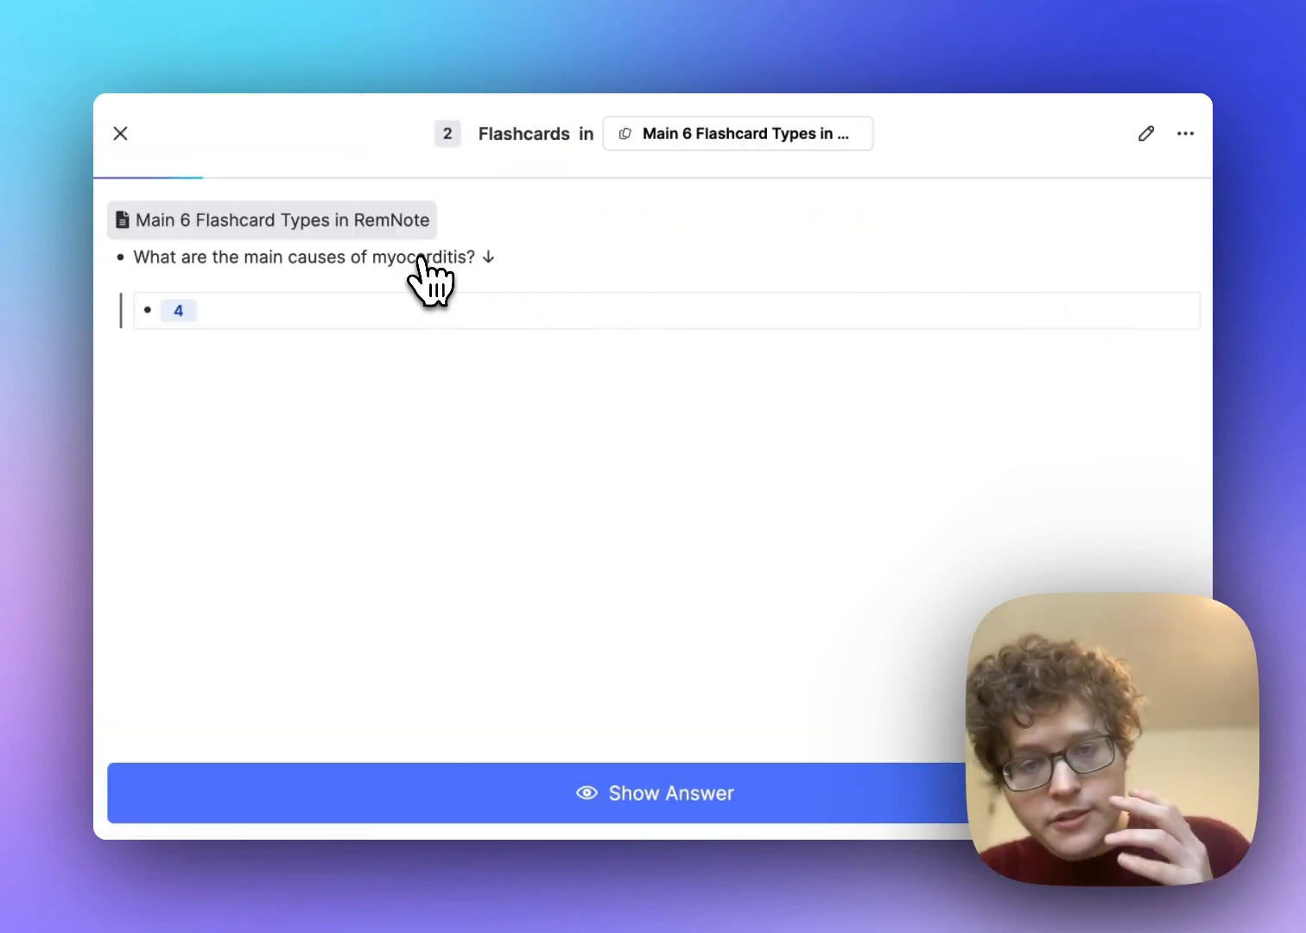
{"action": "left_click", "coordinate": [654, 792]}
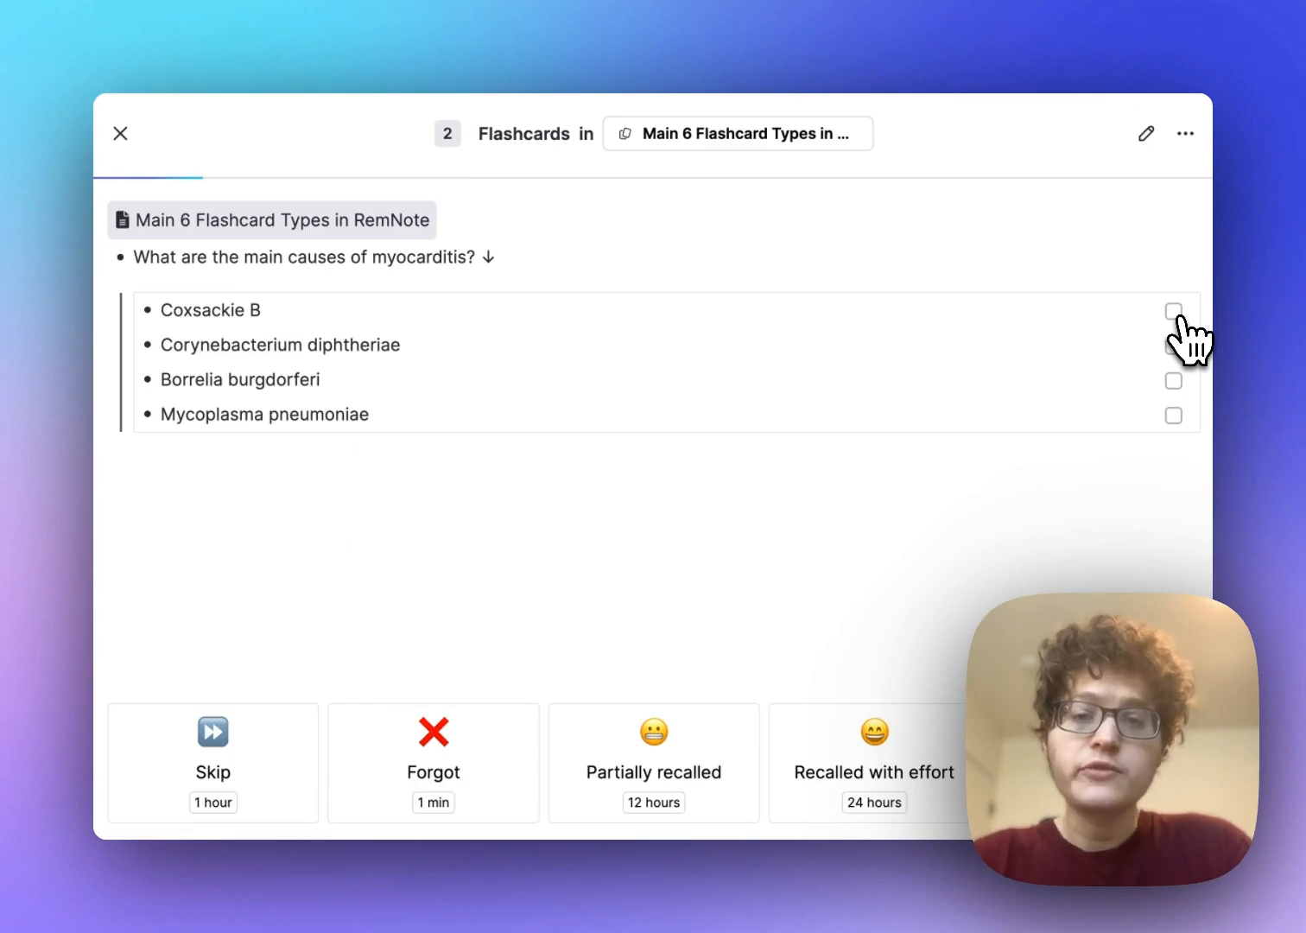
{"action": "left_click", "coordinate": [1173, 310]}
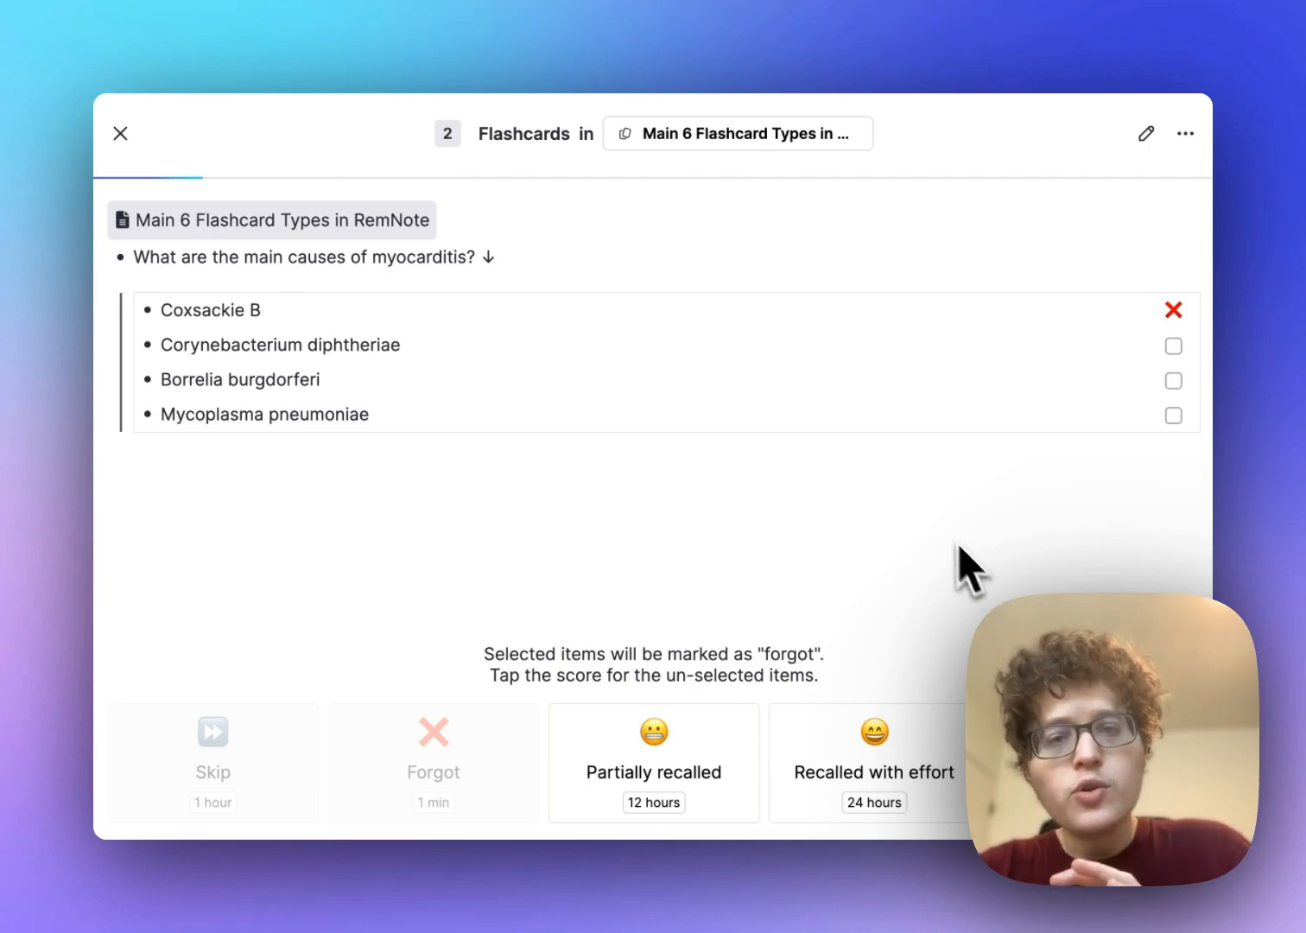
{"action": "mouse_move", "coordinate": [298, 337]}
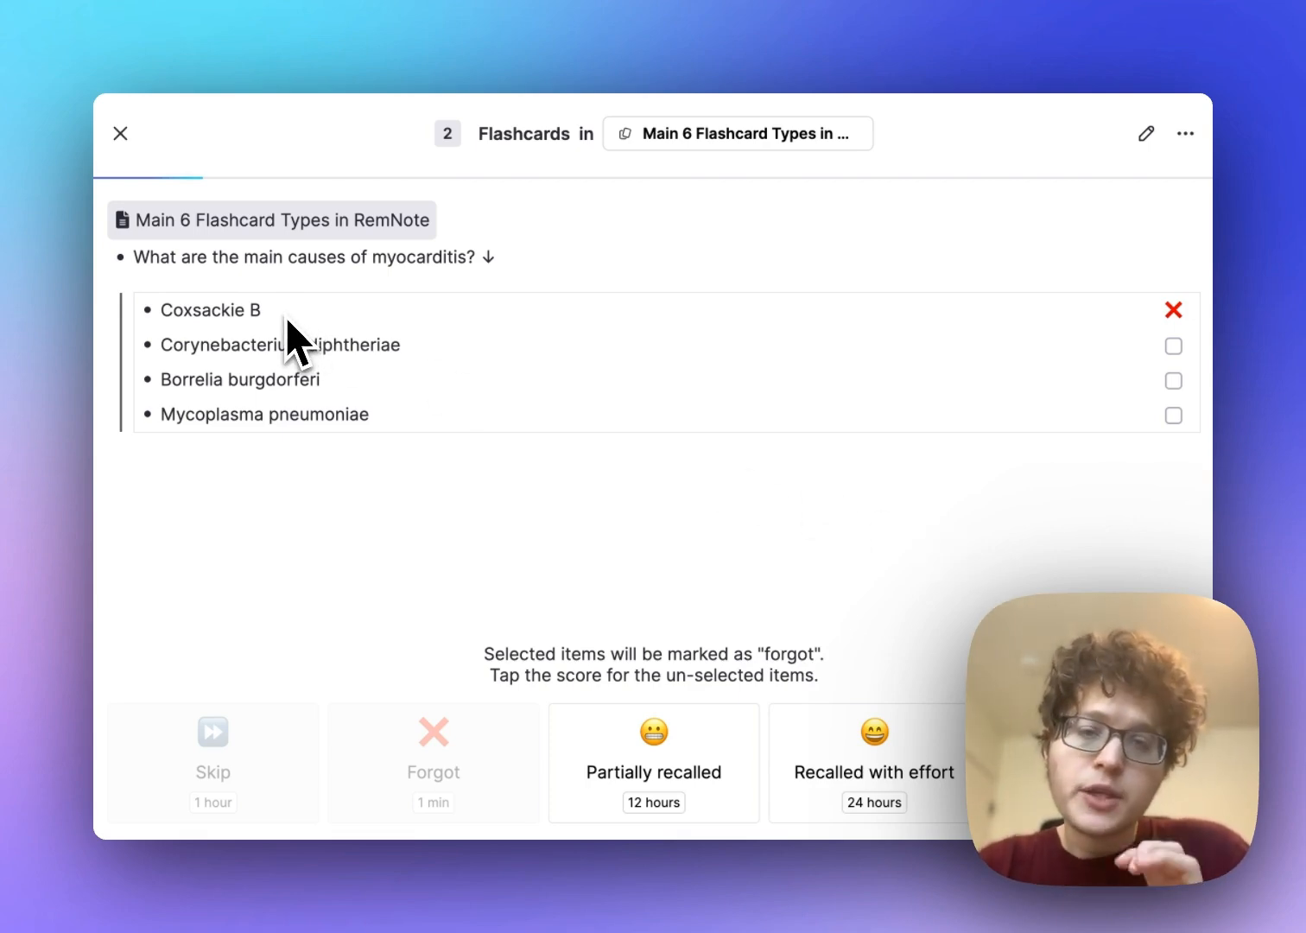
Close practice and add the 'Question === Answer' note and 'List Flashcards' heading.
{"action": "left_click", "coordinate": [120, 133]}
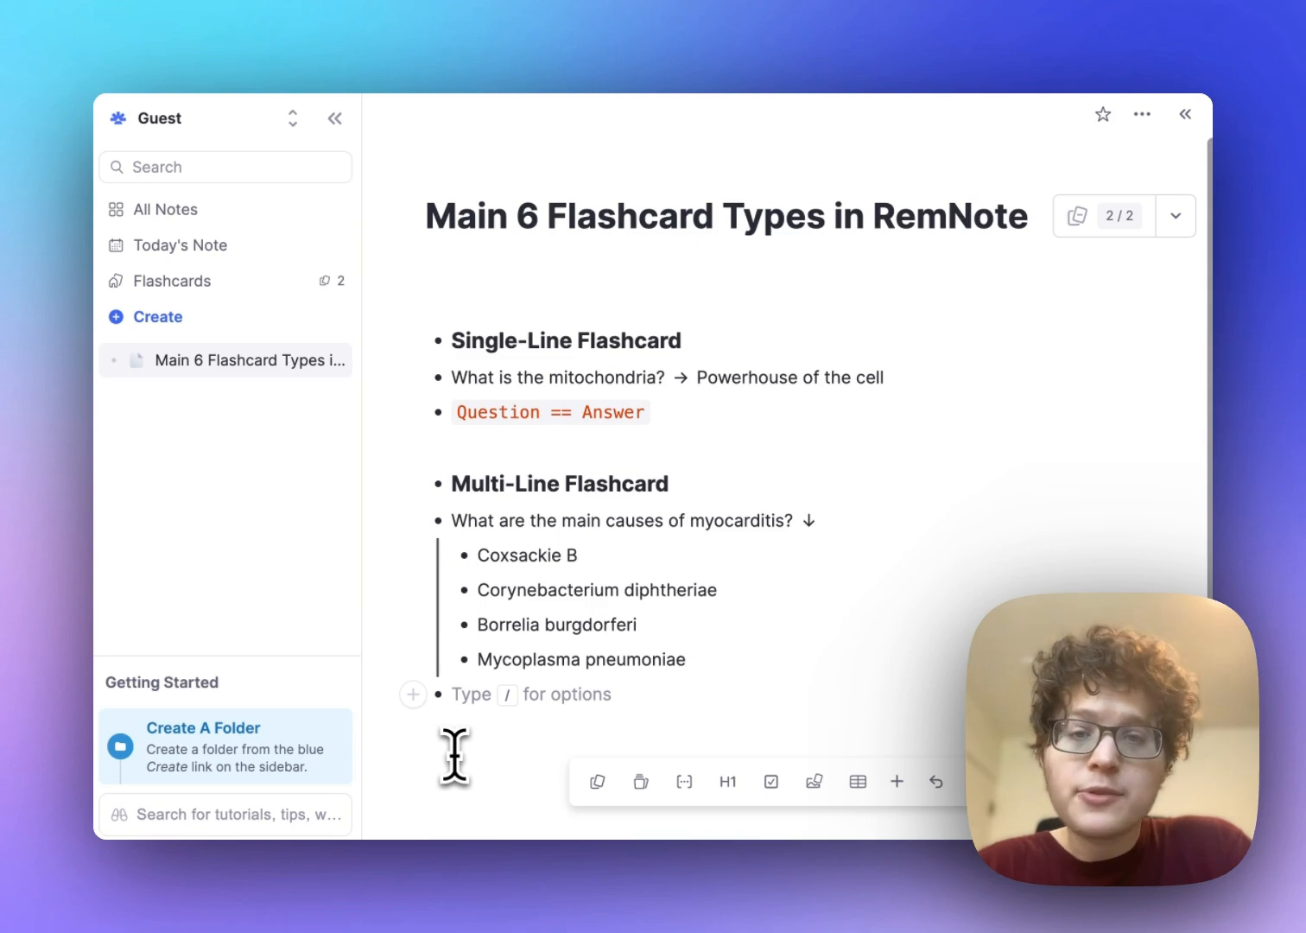
{"action": "type", "text": "Question === Answer"}
{"action": "type", "text": "List"}
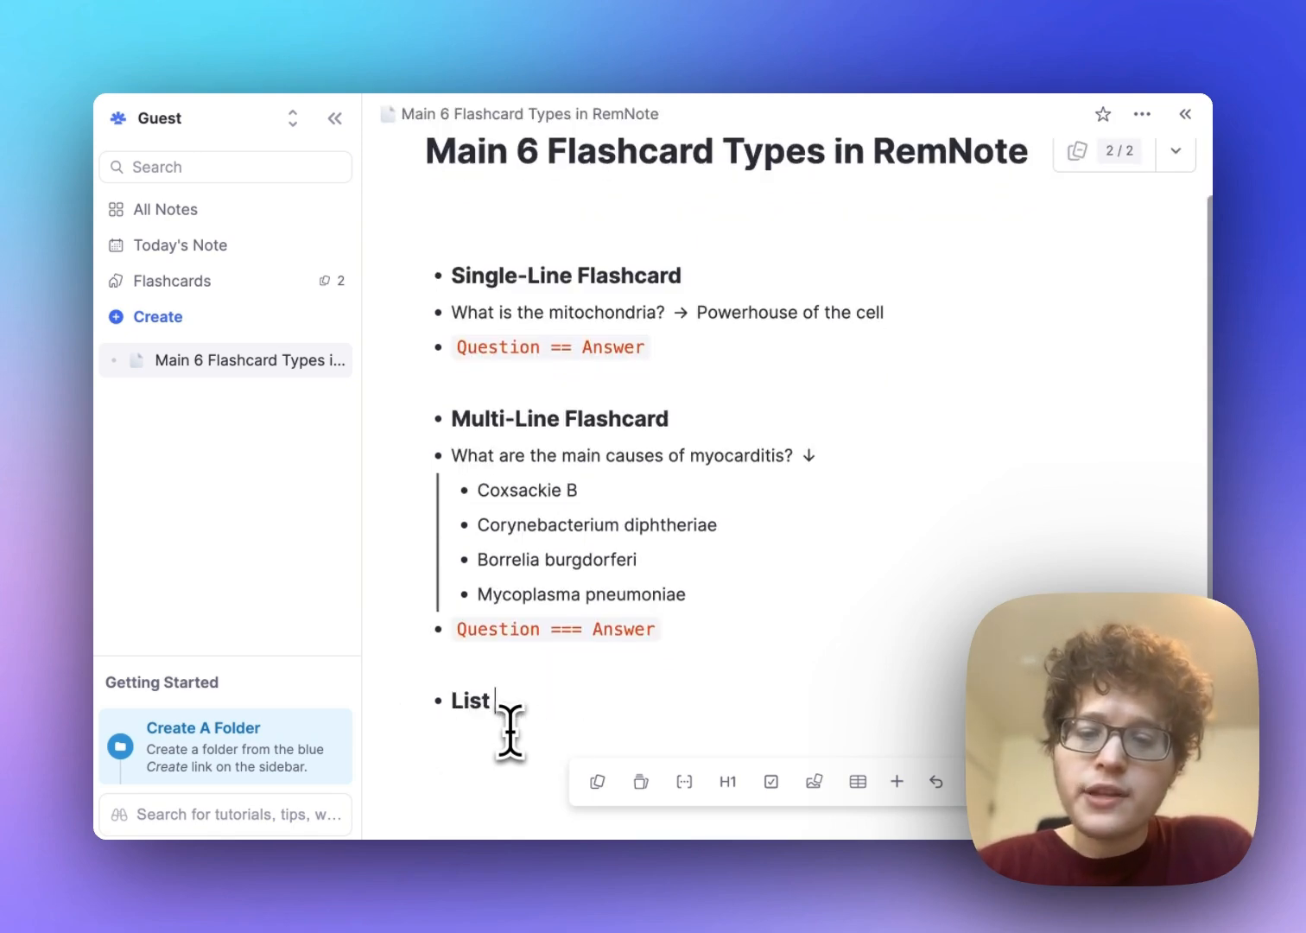
{"action": "type", "text": "Flashcards"}
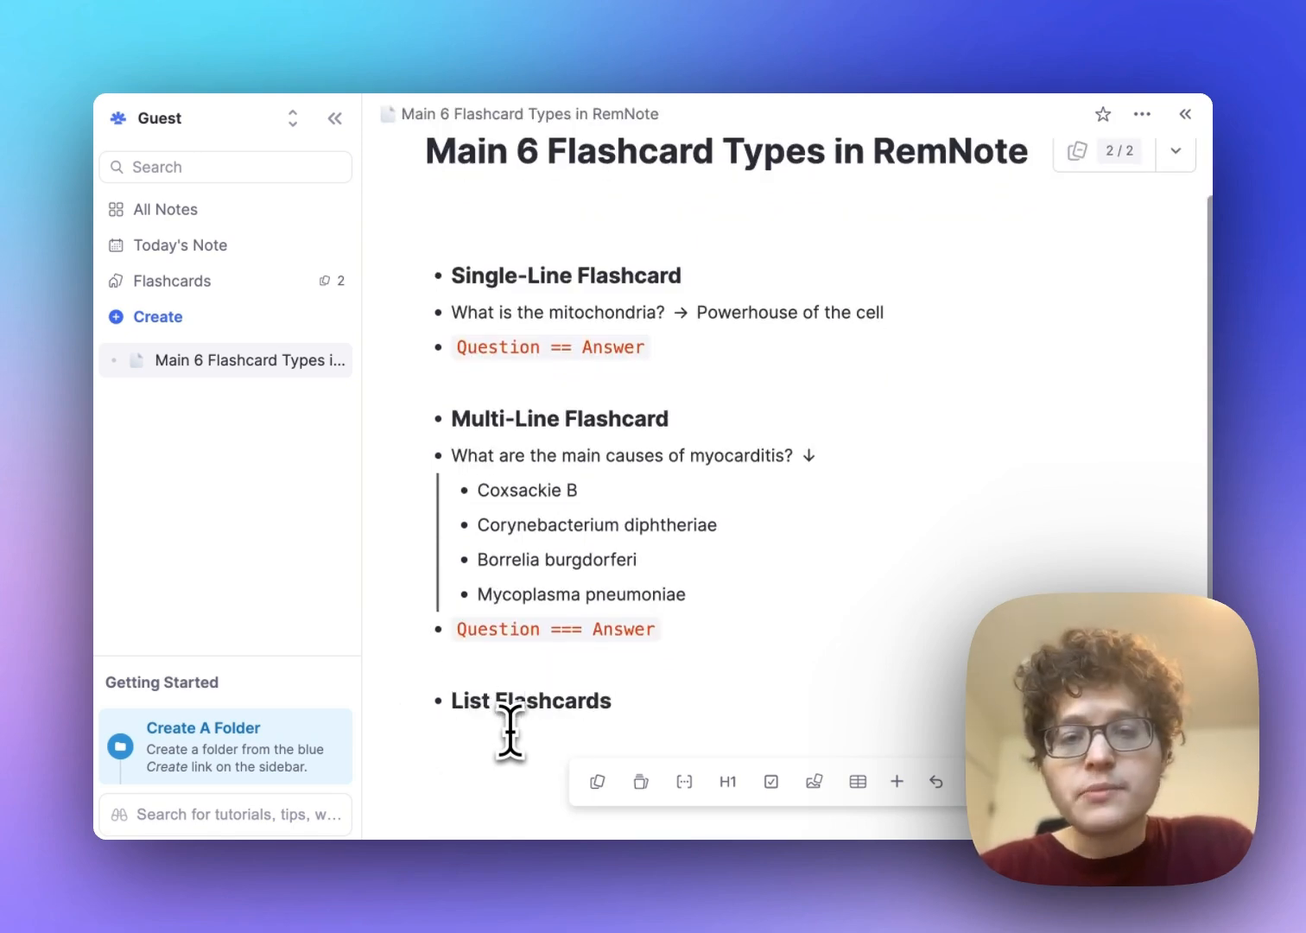
{"action": "mouse_move", "coordinate": [654, 526]}
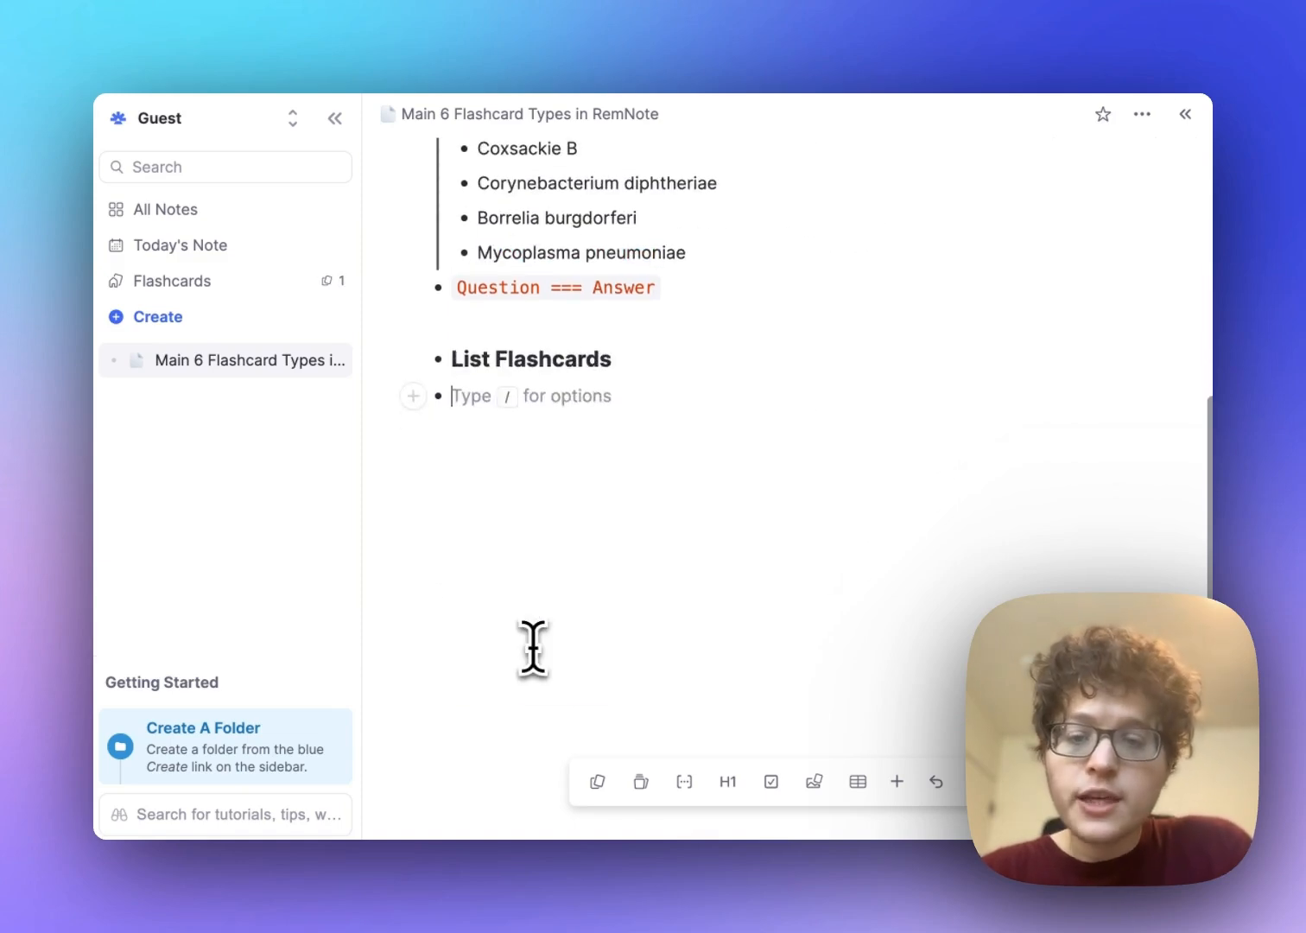
Add the heart blood-flow question with numbered answers A, B, C, and preview it.
{"action": "type", "text": "What is the order of blood flow through the heart?"}
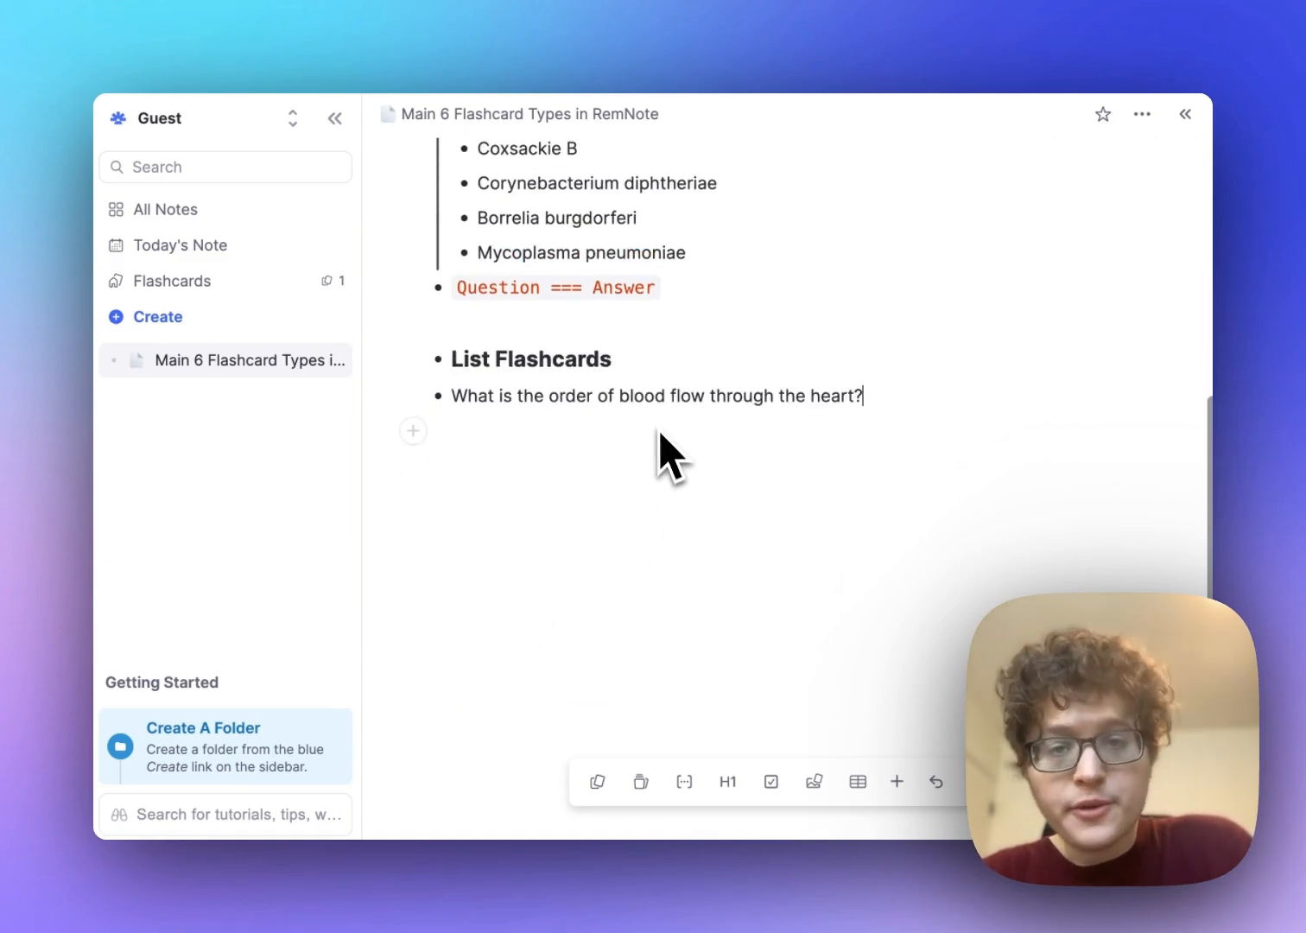
{"action": "mouse_move", "coordinate": [704, 315]}
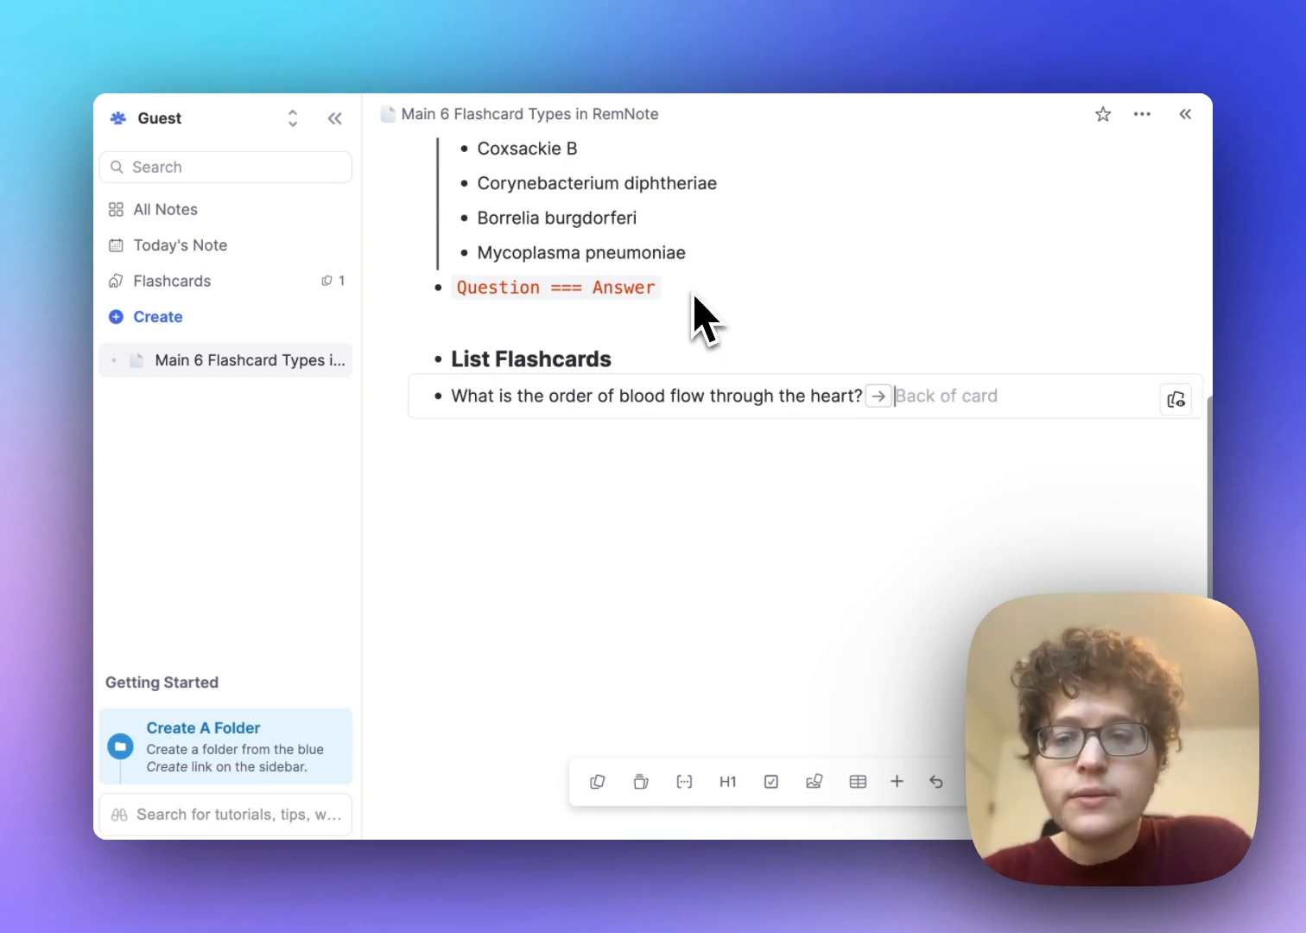
{"action": "type", "text": "1. A"}
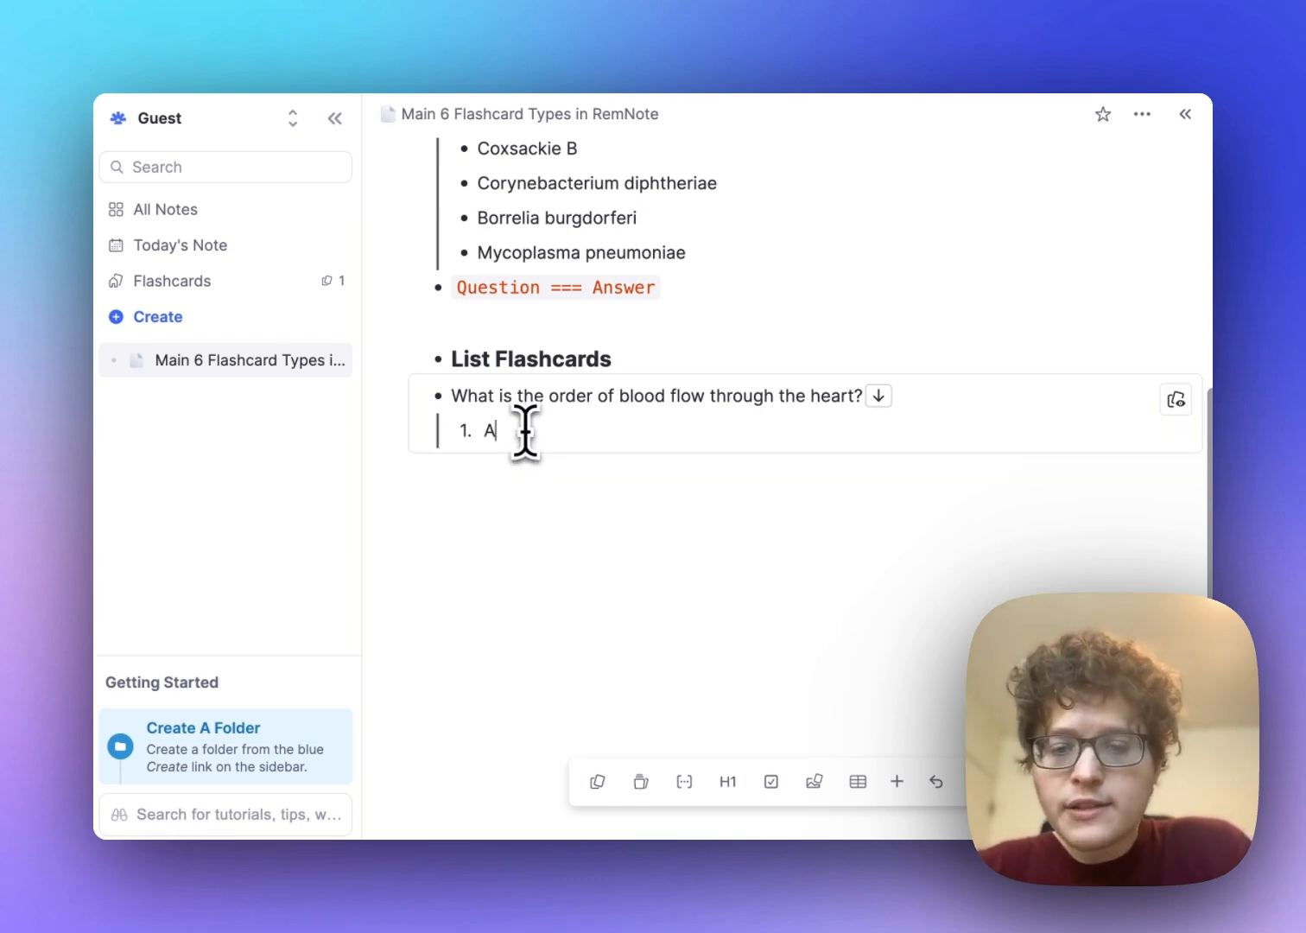
{"action": "key", "text": "enter"}
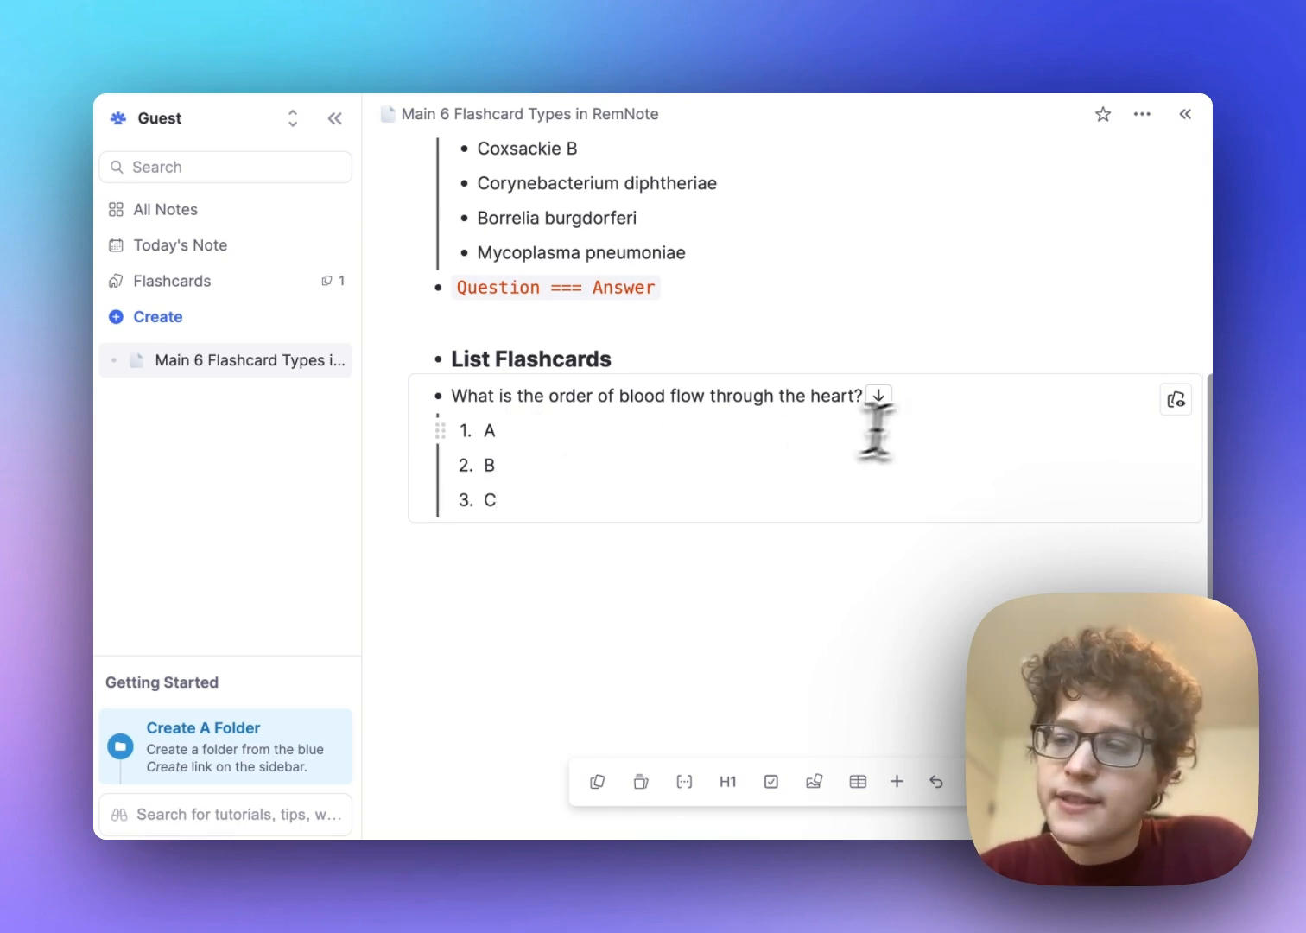
{"action": "left_click", "coordinate": [1175, 399]}
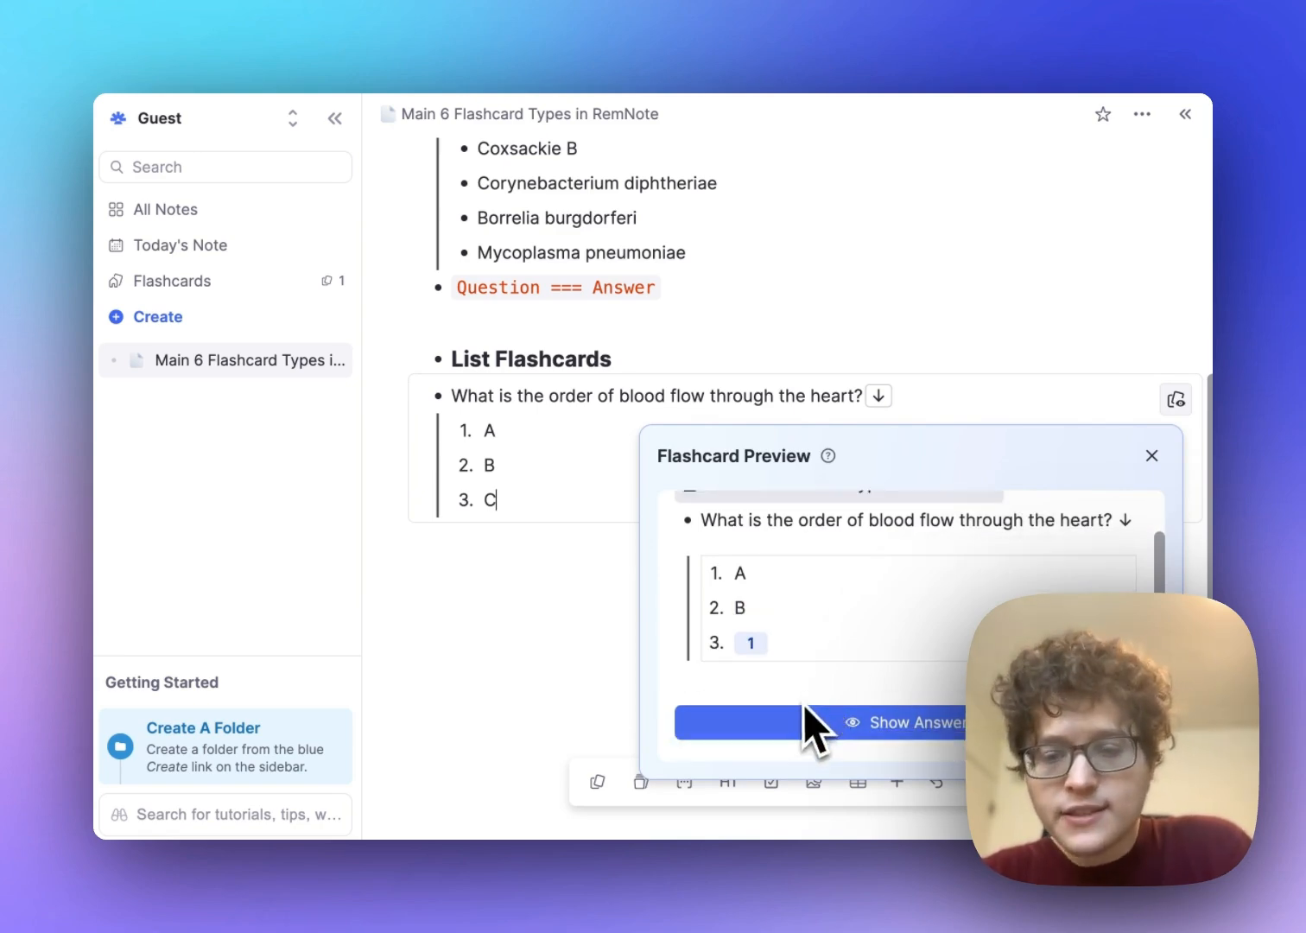
Reveal the blood-flow steps one by one, rating each 'Recalled with effort'.
{"action": "left_click", "coordinate": [1152, 455]}
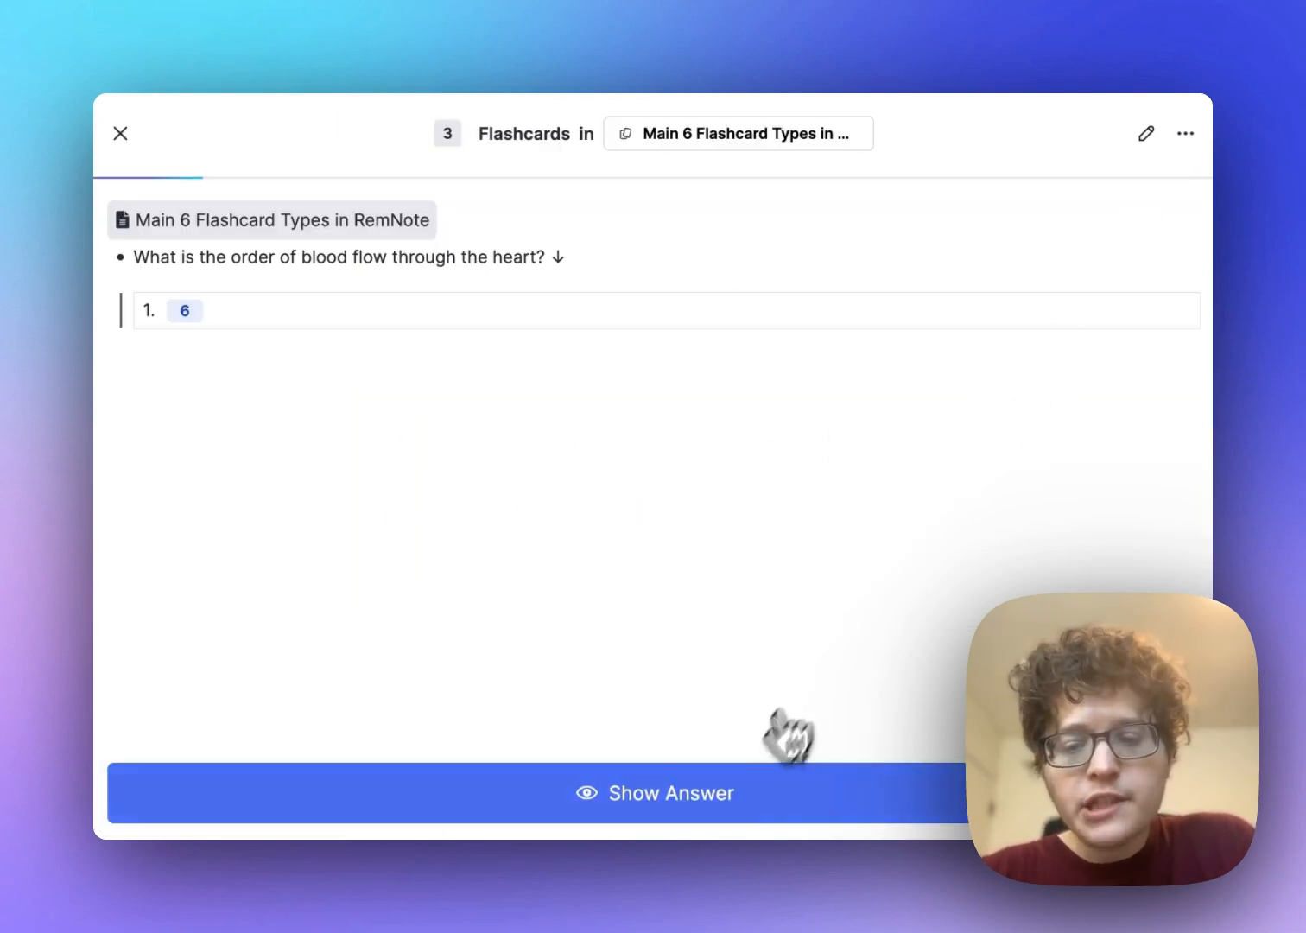
{"action": "left_click", "coordinate": [654, 792]}
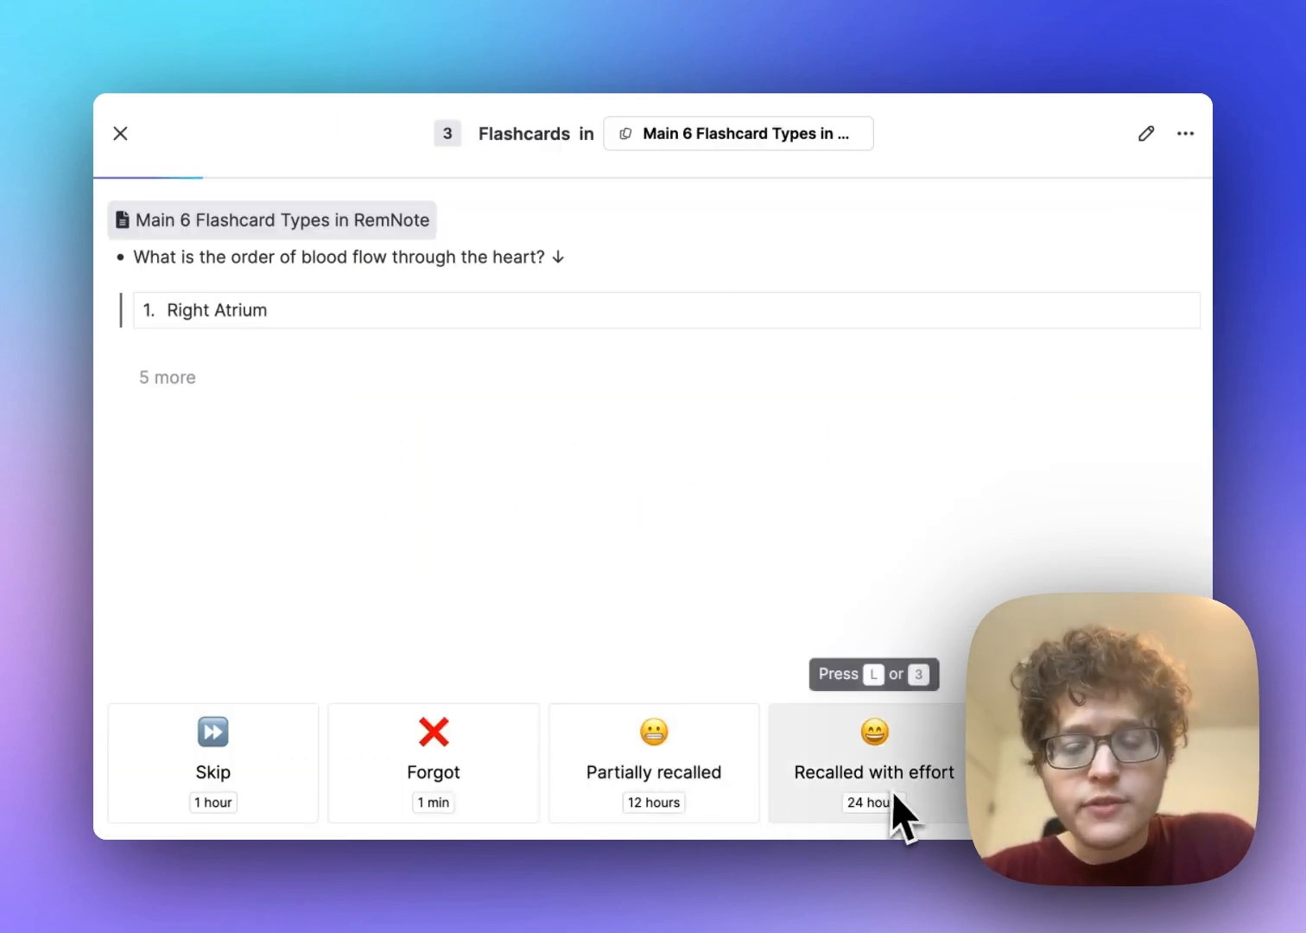
{"action": "left_click", "coordinate": [873, 763]}
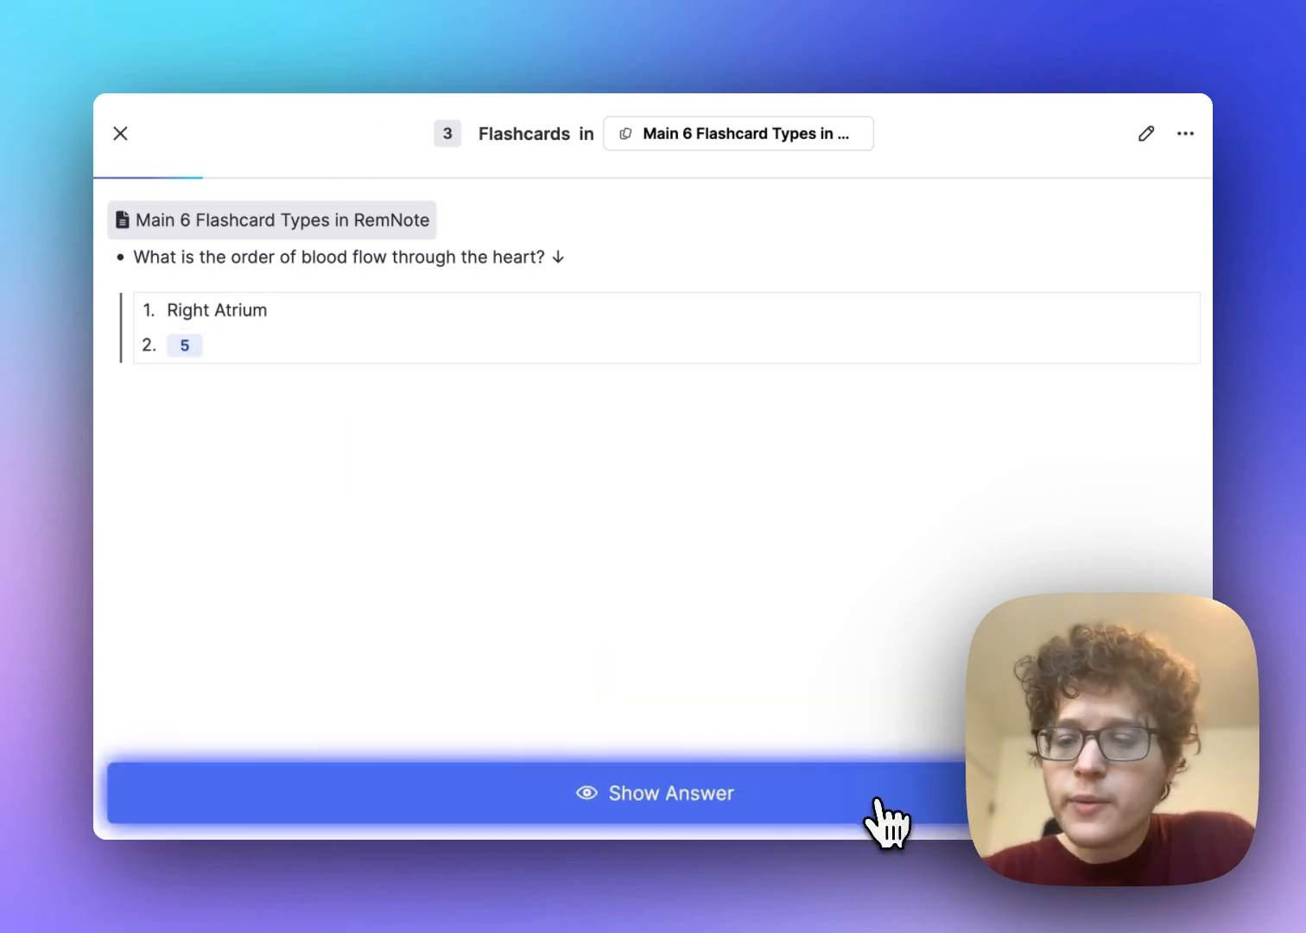
{"action": "left_click", "coordinate": [654, 792]}
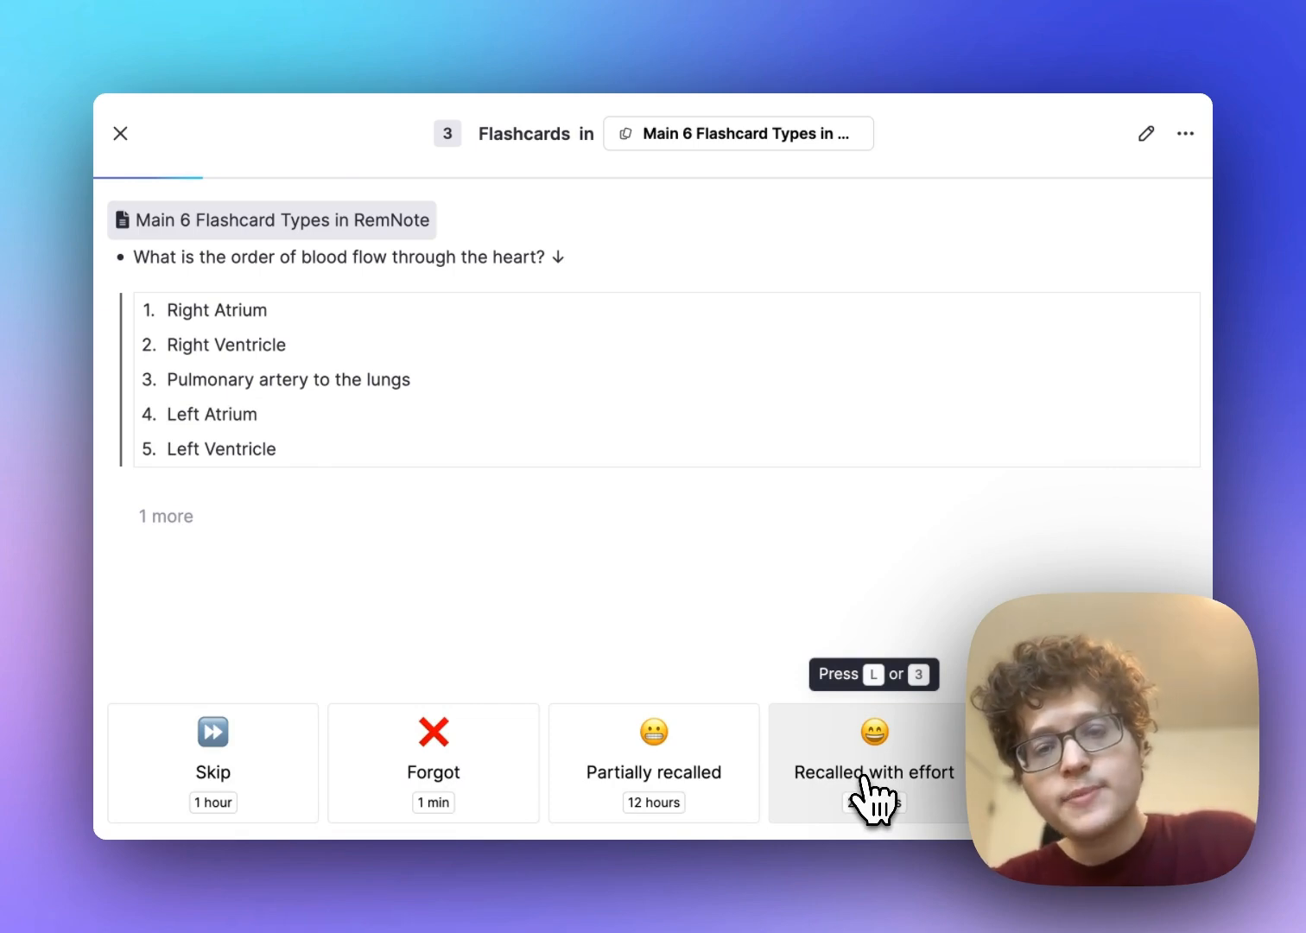
{"action": "left_click", "coordinate": [872, 762]}
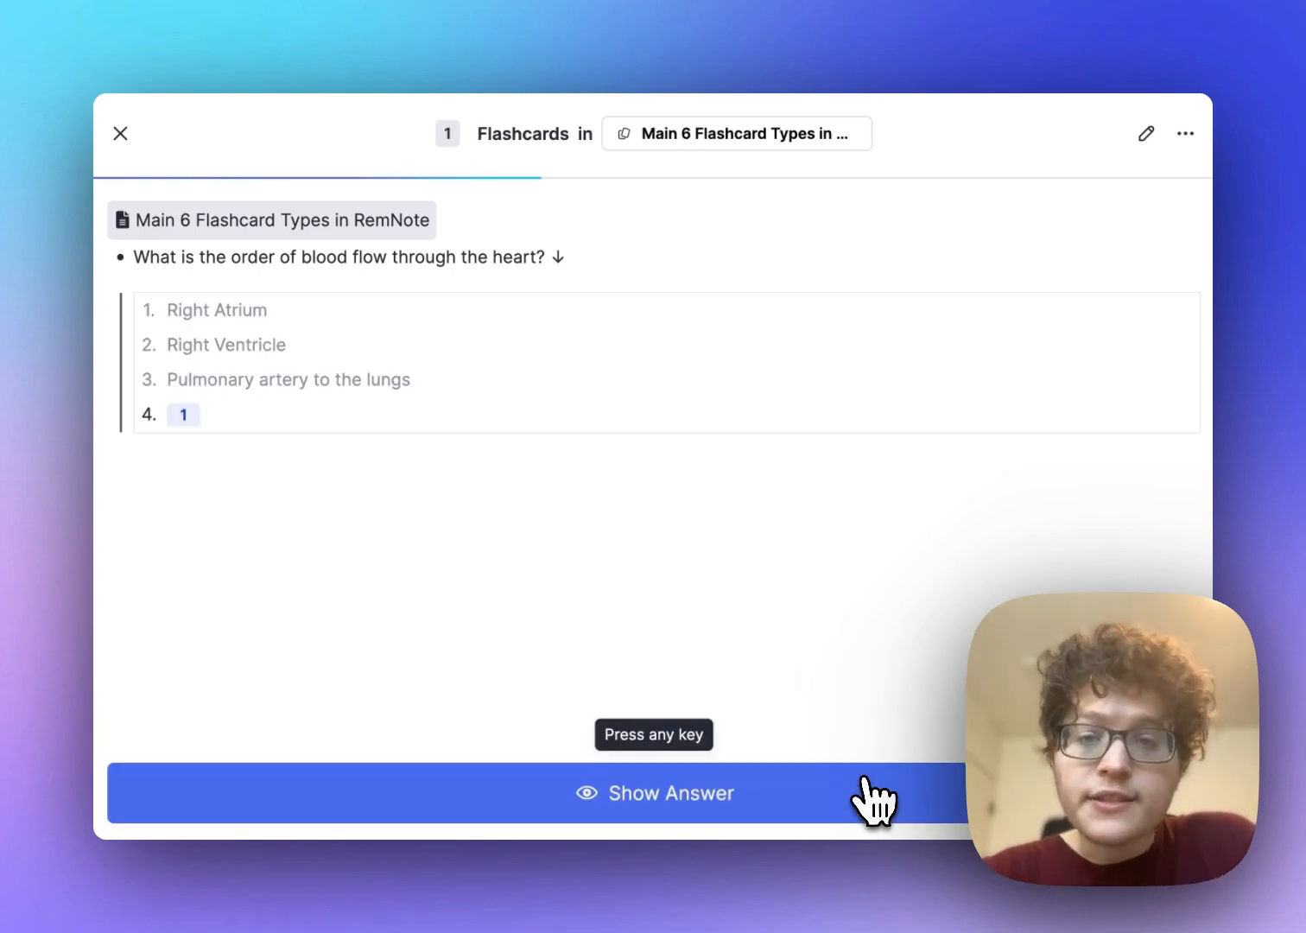
{"action": "left_click", "coordinate": [654, 792]}
{"action": "type", "text": "`"}
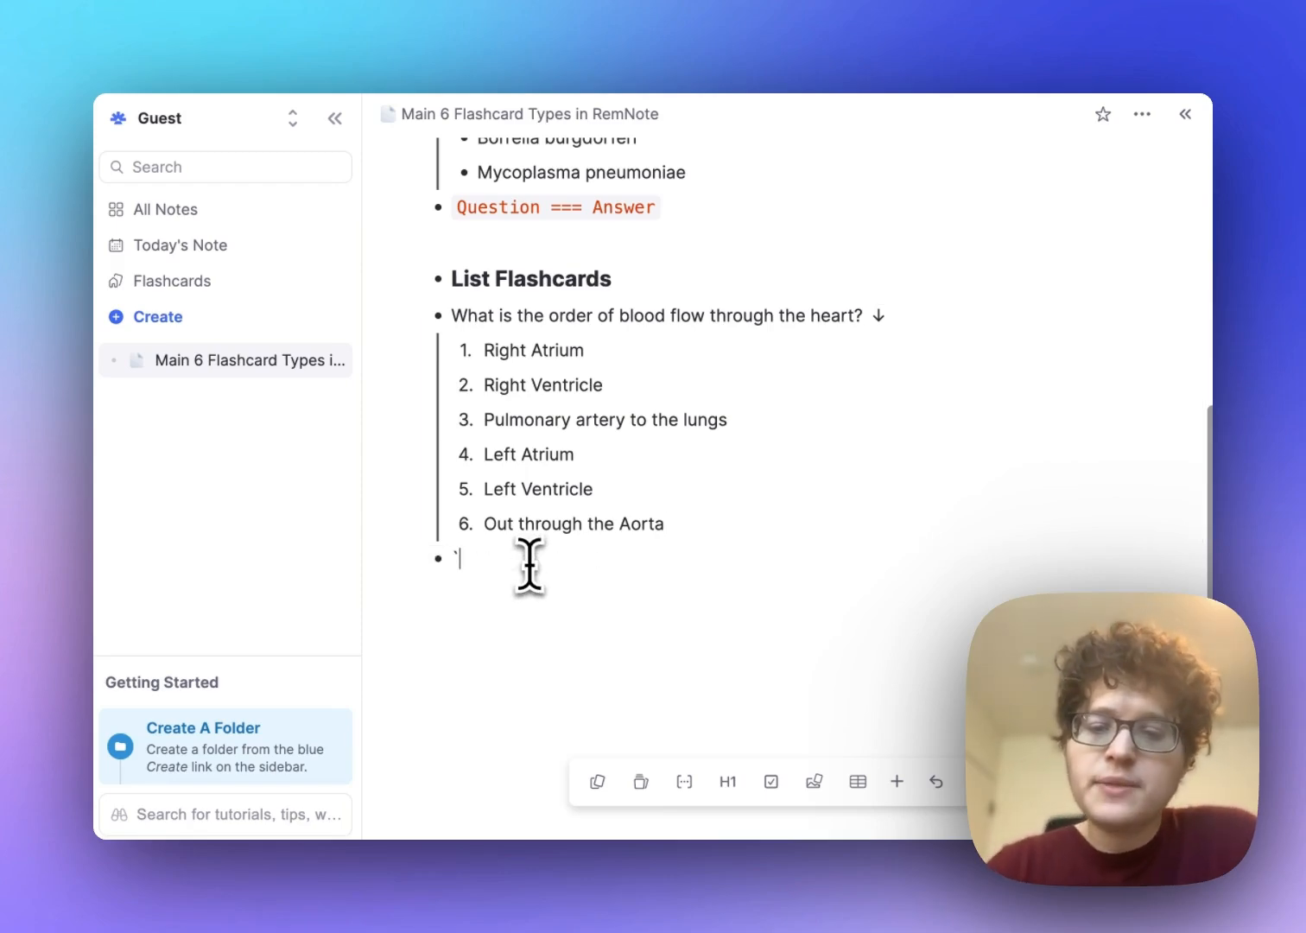
Type the 'Question ==1. Answer' code line and the 'Fill in the Blank Card' heading.
{"action": "type", "text": "Question"}
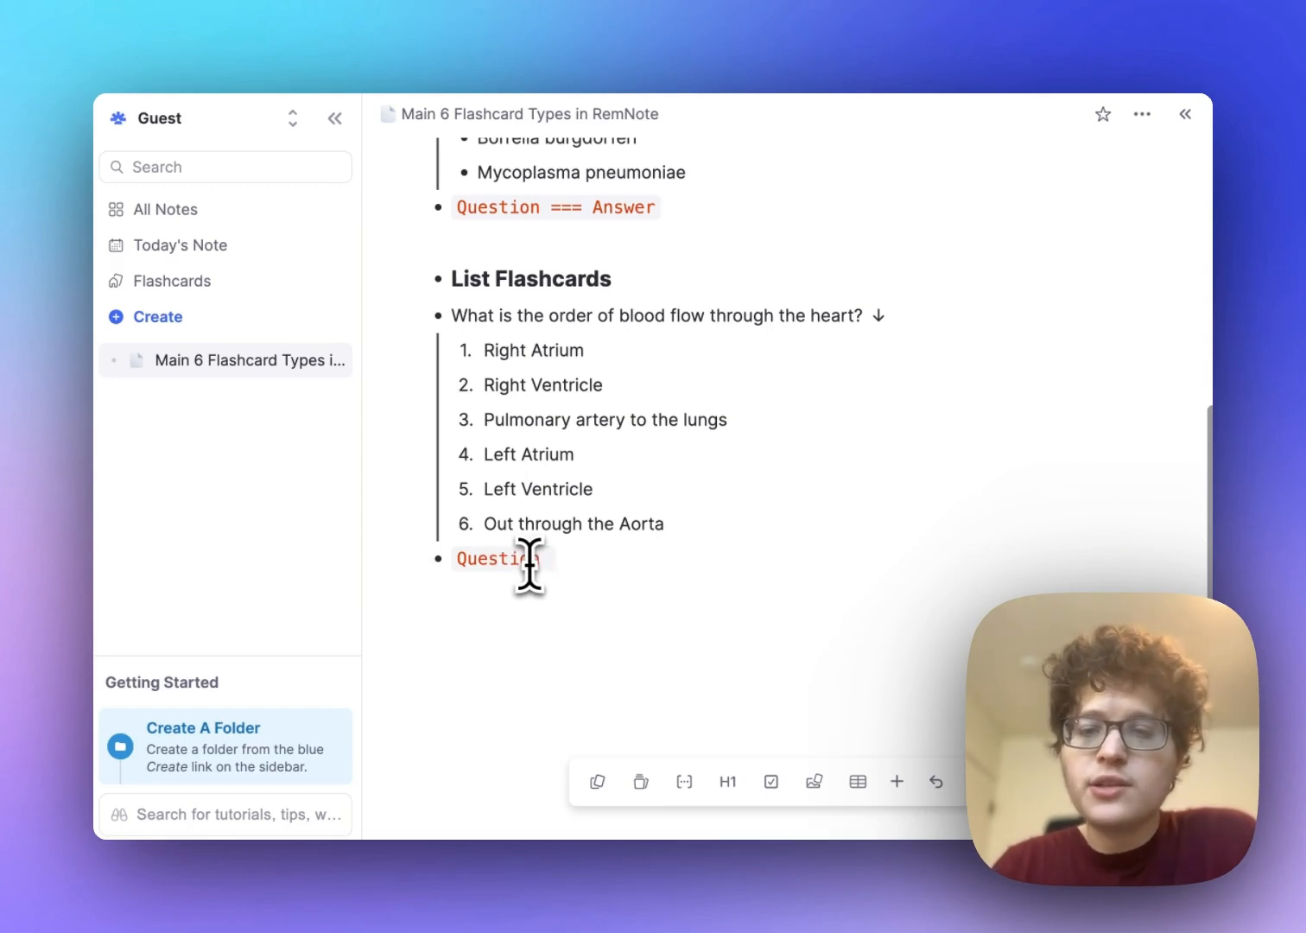
{"action": "type", "text": "=="}
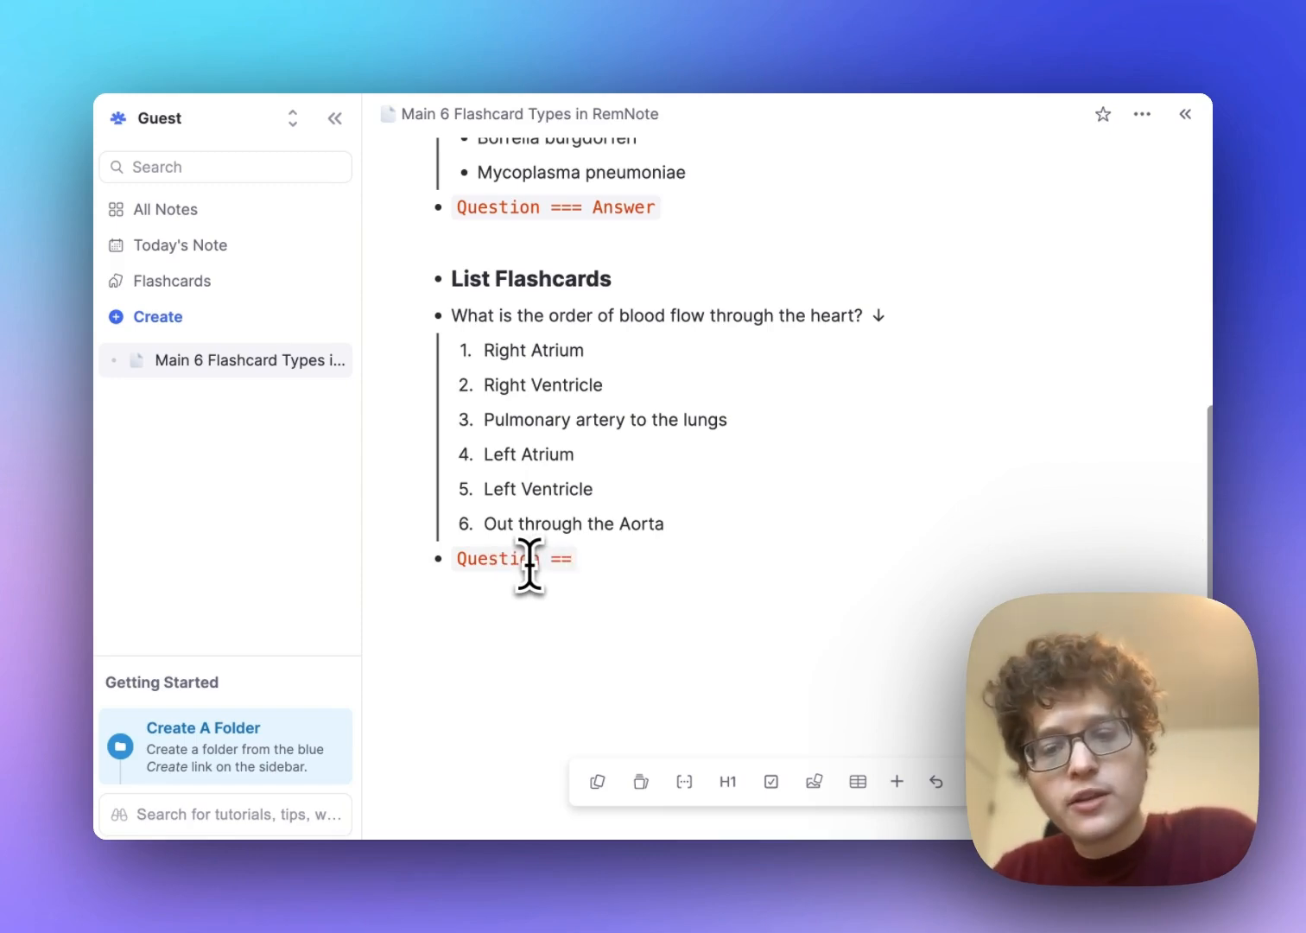
{"action": "type", "text": "1. Answer"}
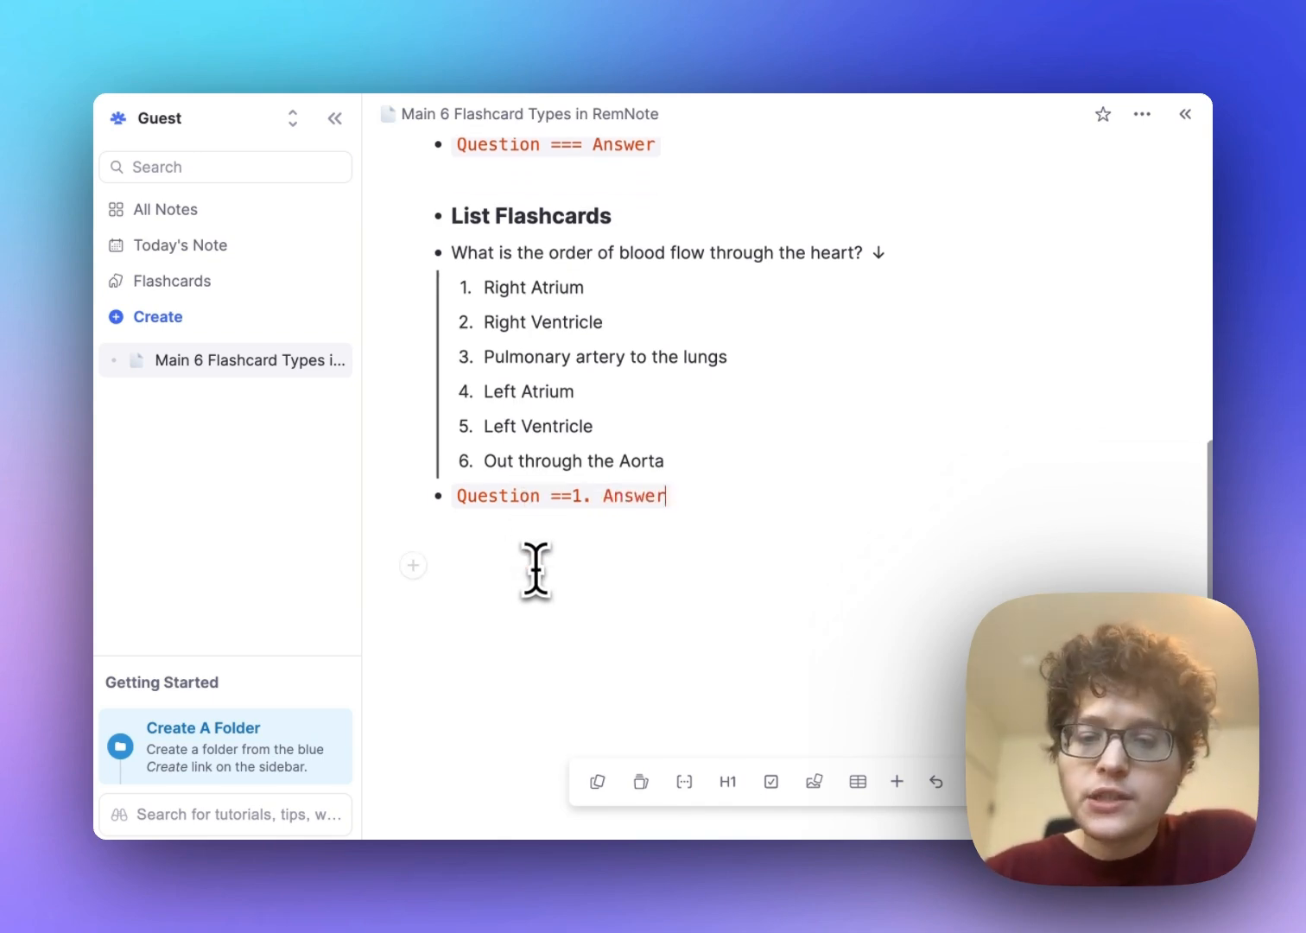
{"action": "type", "text": "Fill"}
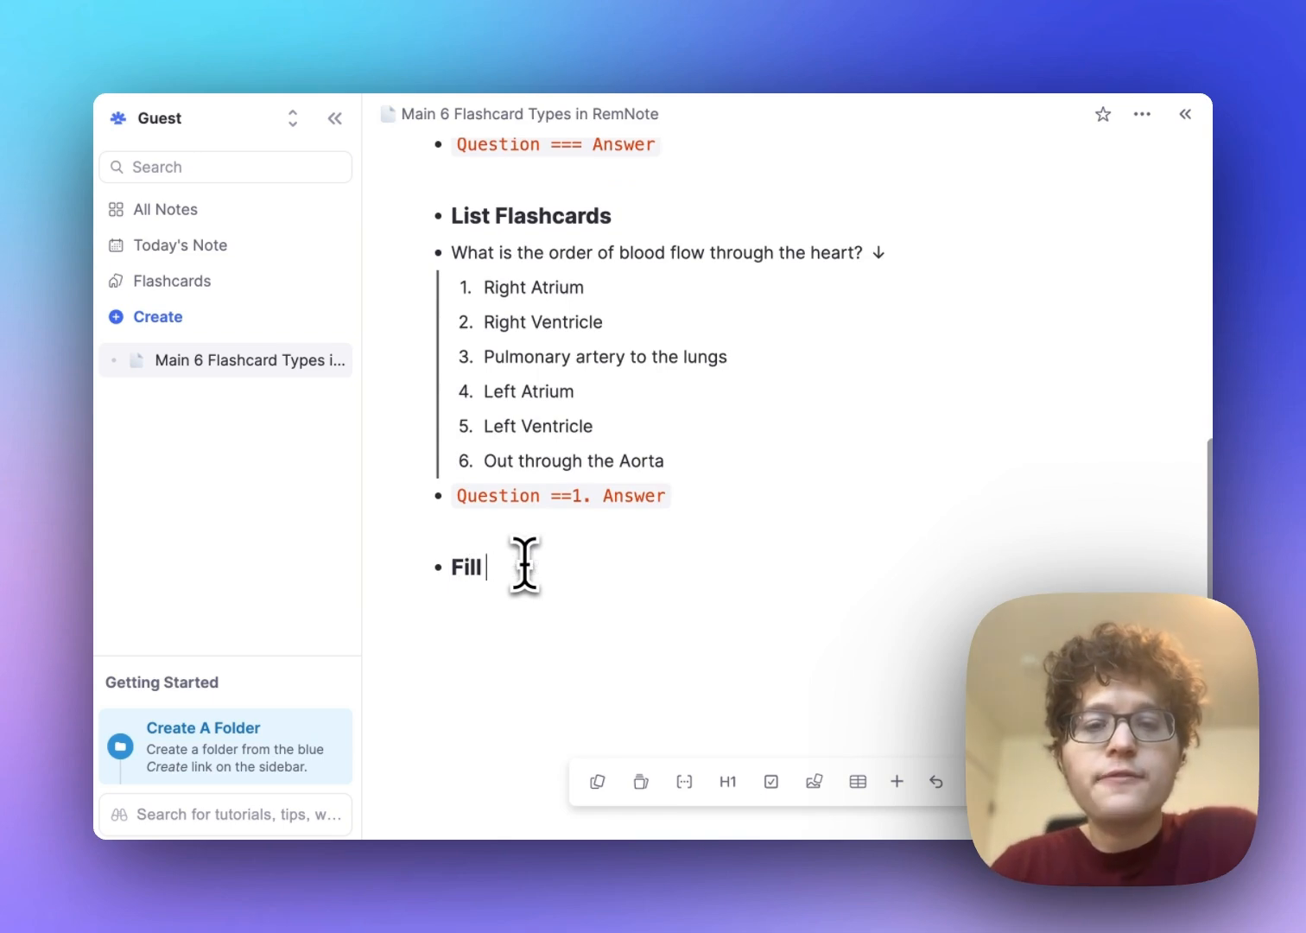
{"action": "type", "text": "in the Blank Card"}
{"action": "type", "text": "Blood vessel carrying oxygenated blood away from heart"}
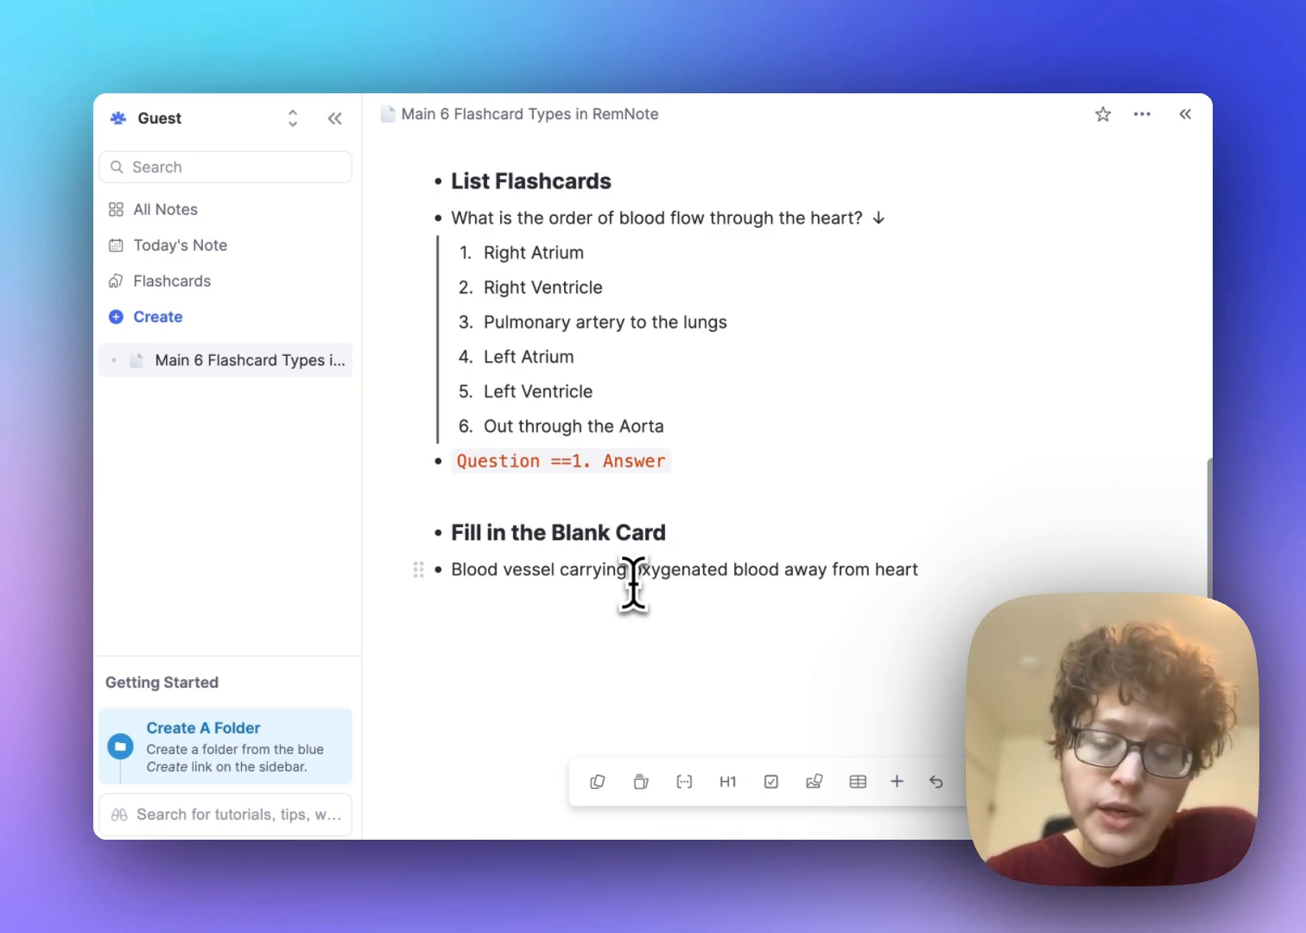
Make 'oxygenated' a cloze and prefix the sentence with 'Artery >>'.
{"action": "double_click", "coordinate": [678, 568]}
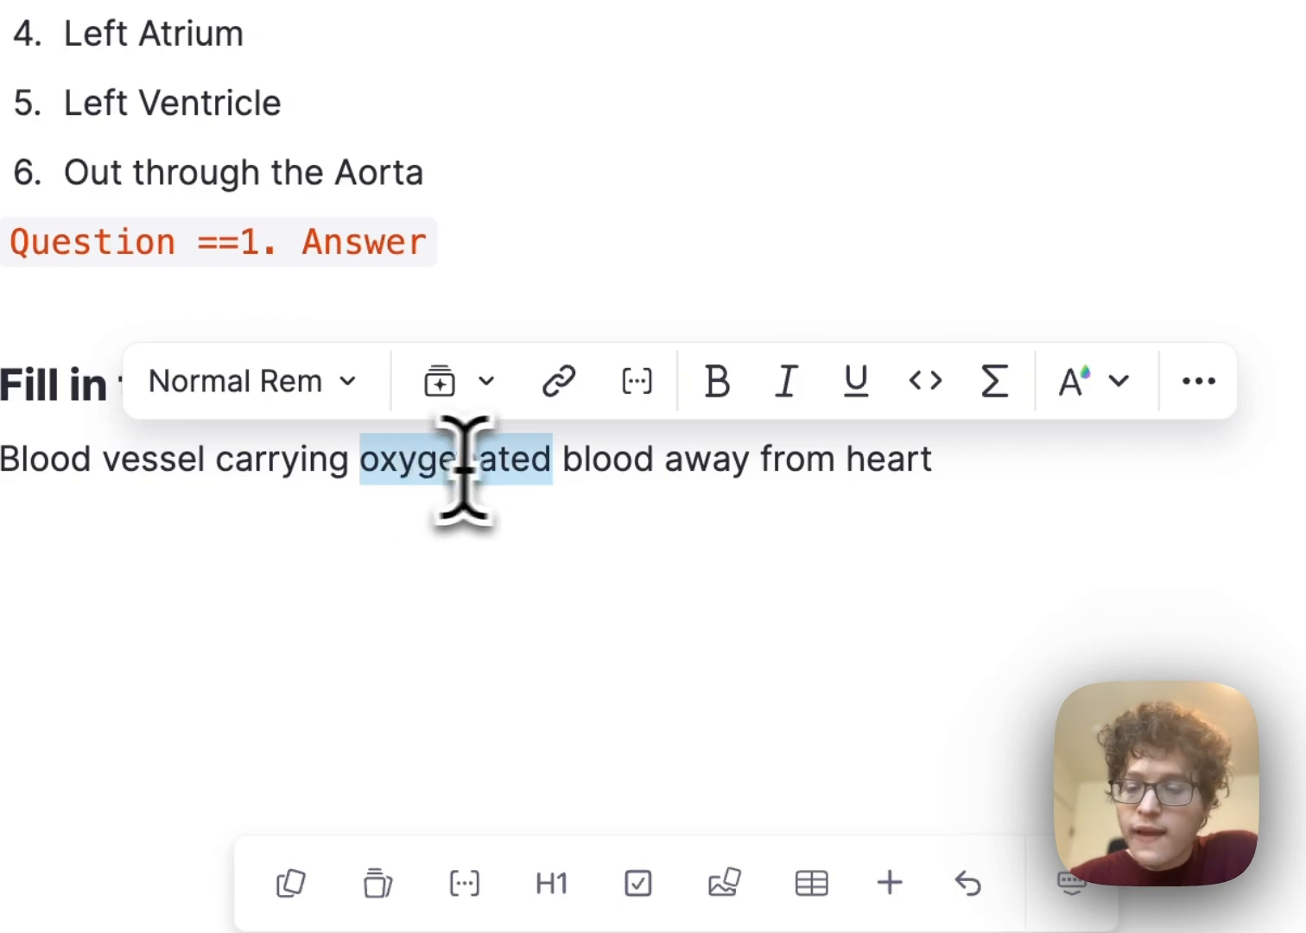
{"action": "mouse_move", "coordinate": [637, 380]}
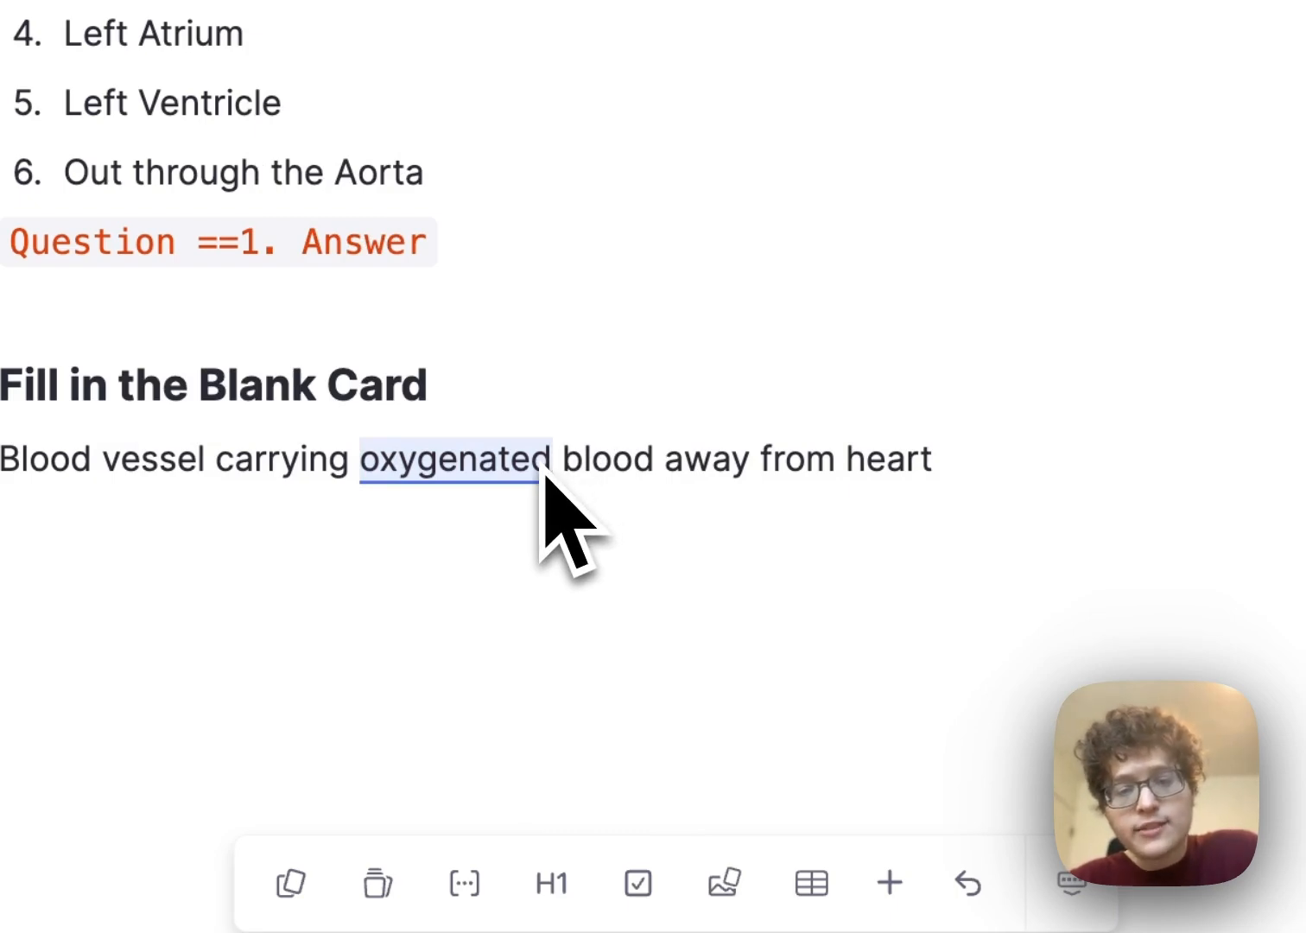
{"action": "left_click", "coordinate": [1149, 538]}
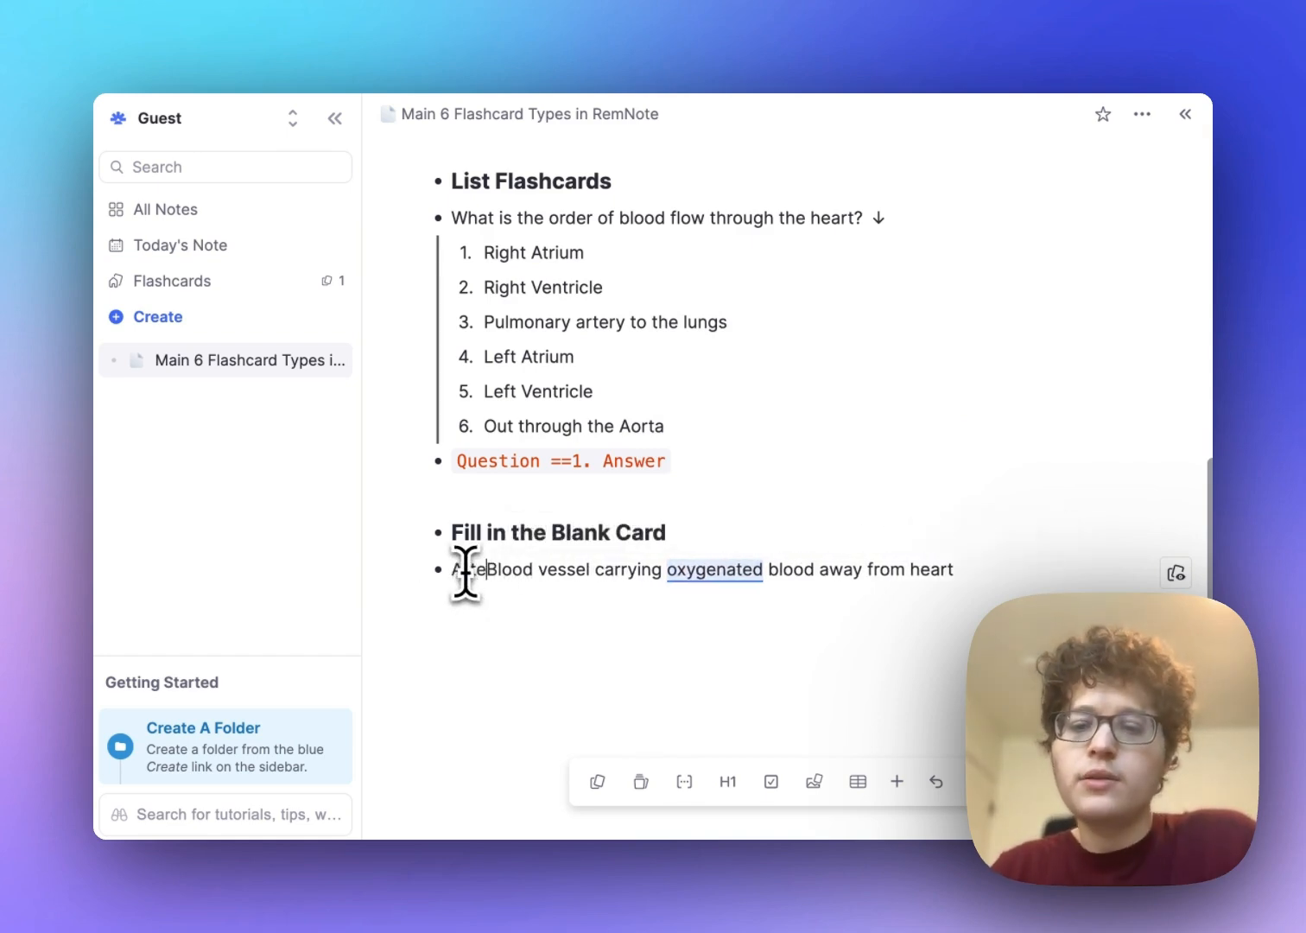
{"action": "type", "text": "Artery →"}
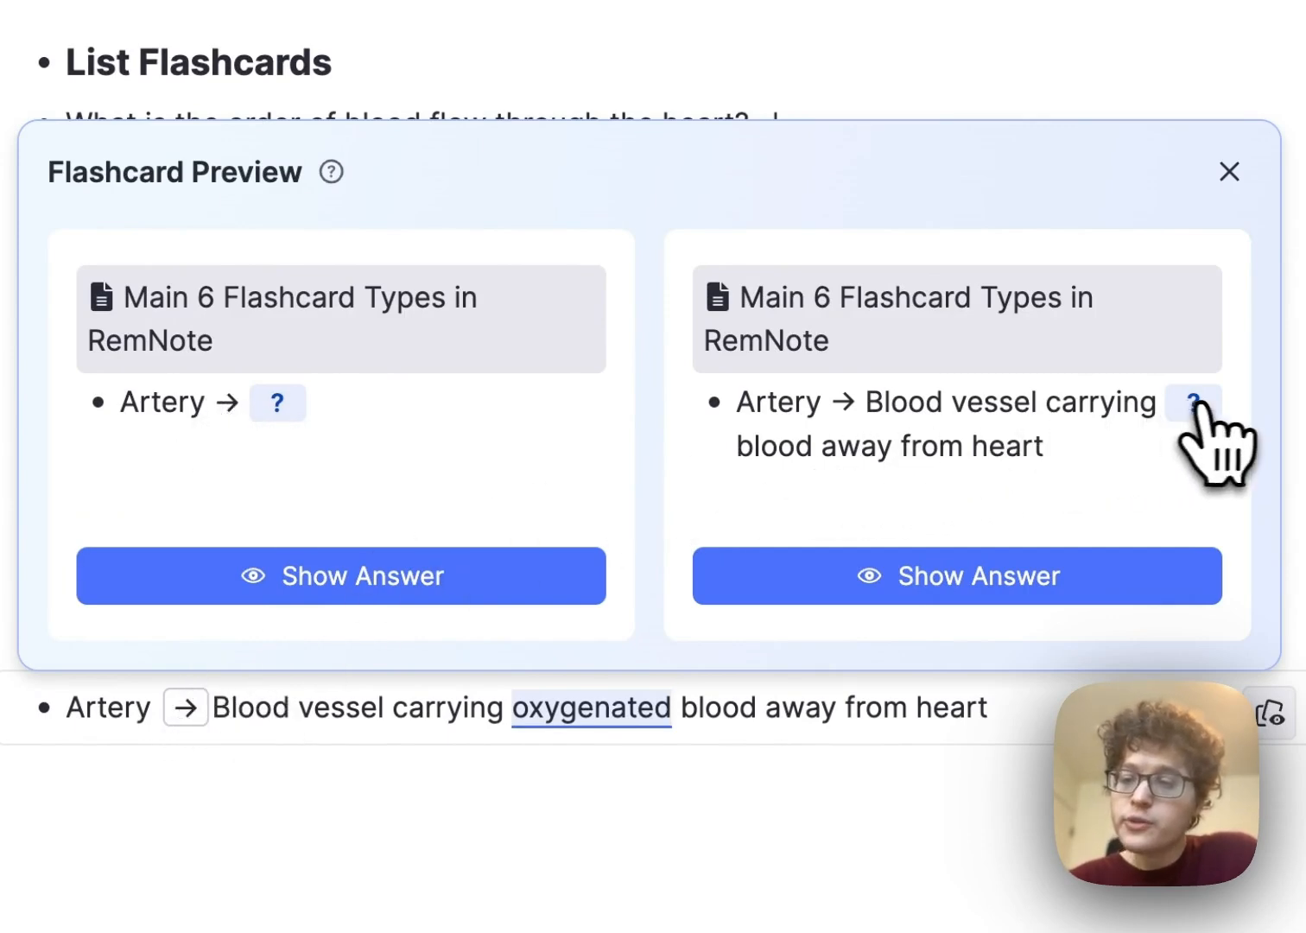
{"action": "mouse_move", "coordinate": [1195, 401]}
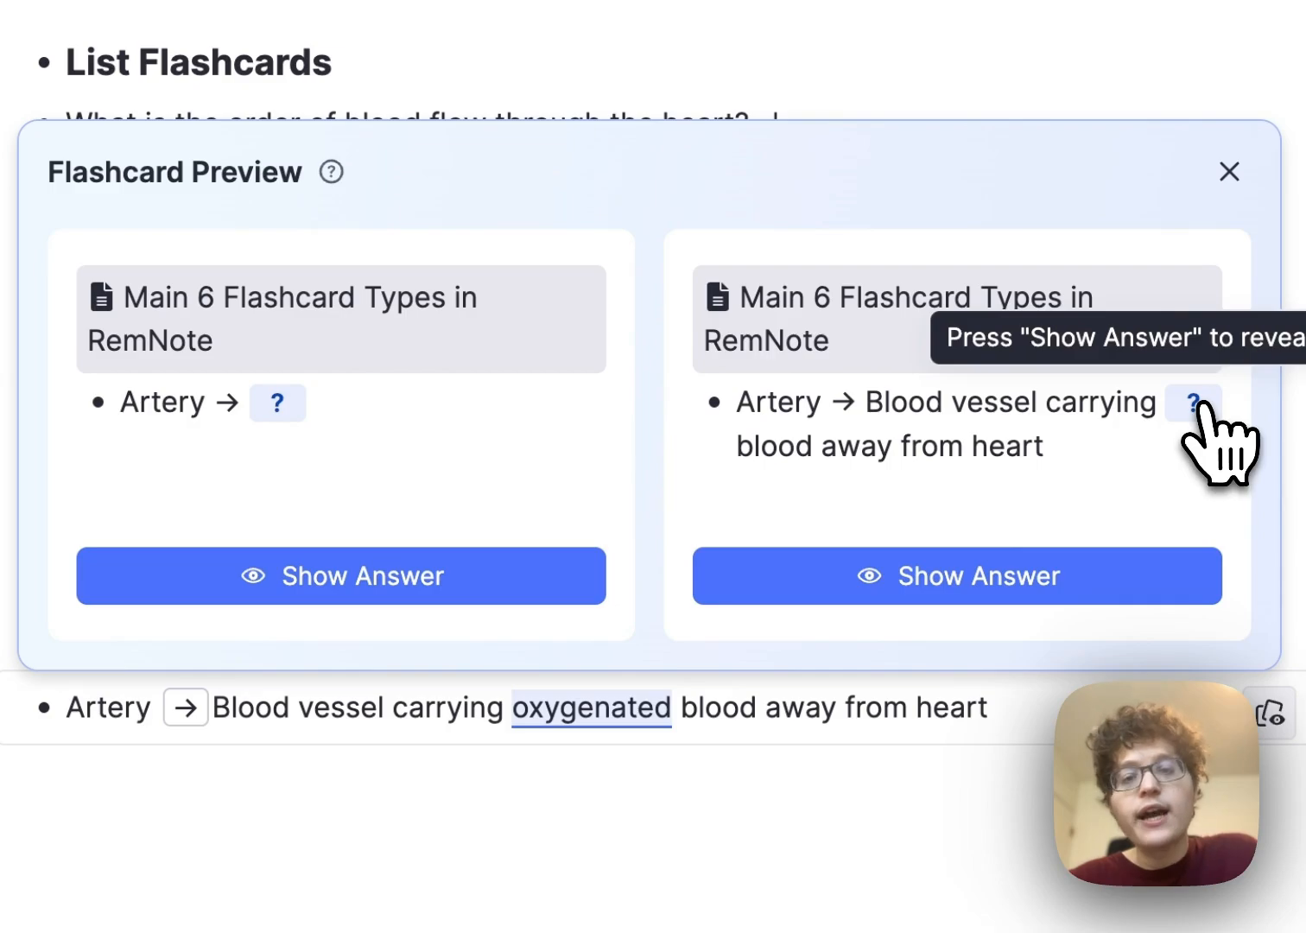
Close the preview, drop 'Artery', and cloze 'oxygenated' with {{.
{"action": "left_click", "coordinate": [1228, 172]}
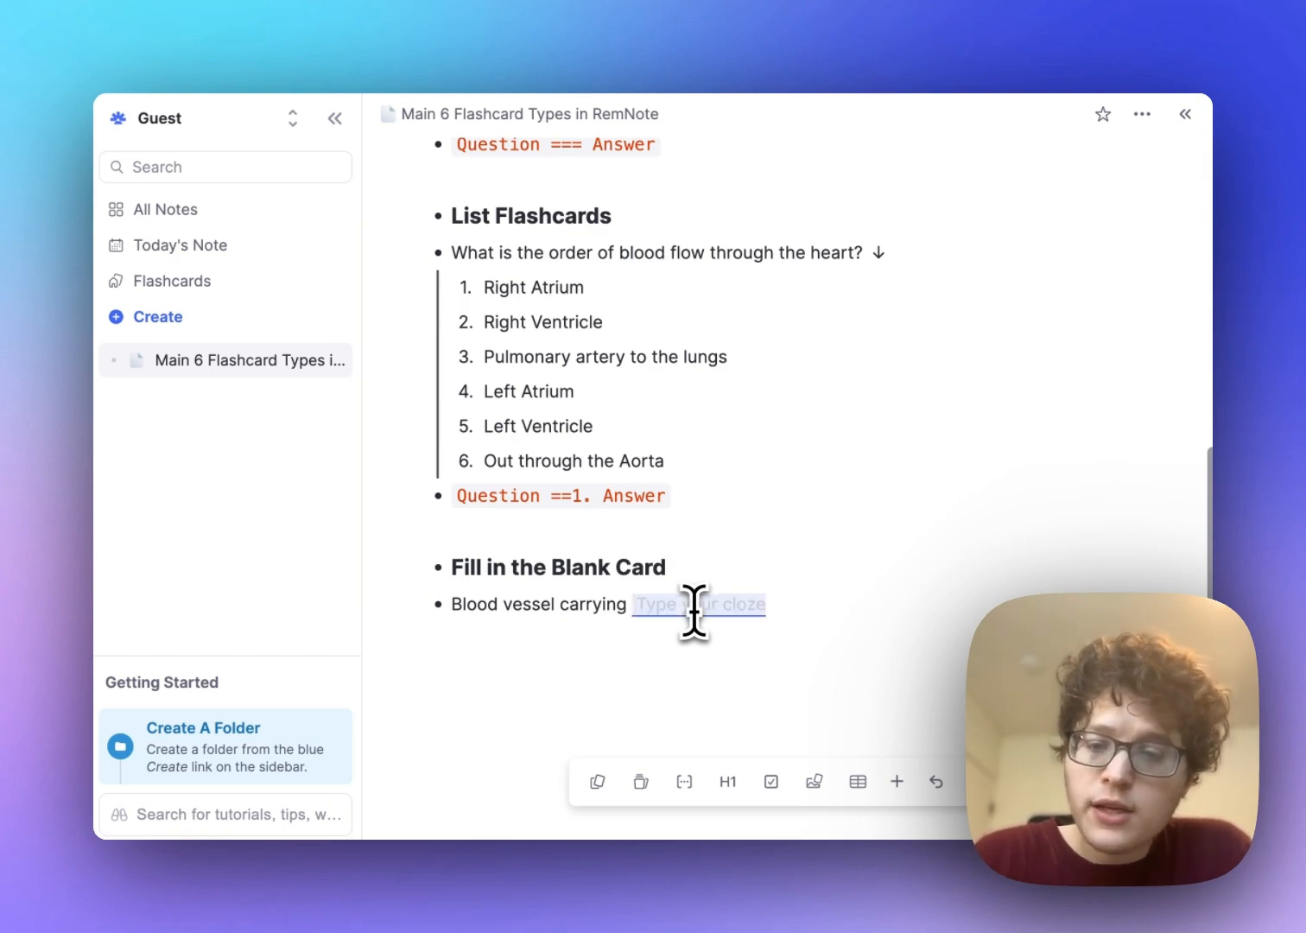
{"action": "type", "text": "oxygenated"}
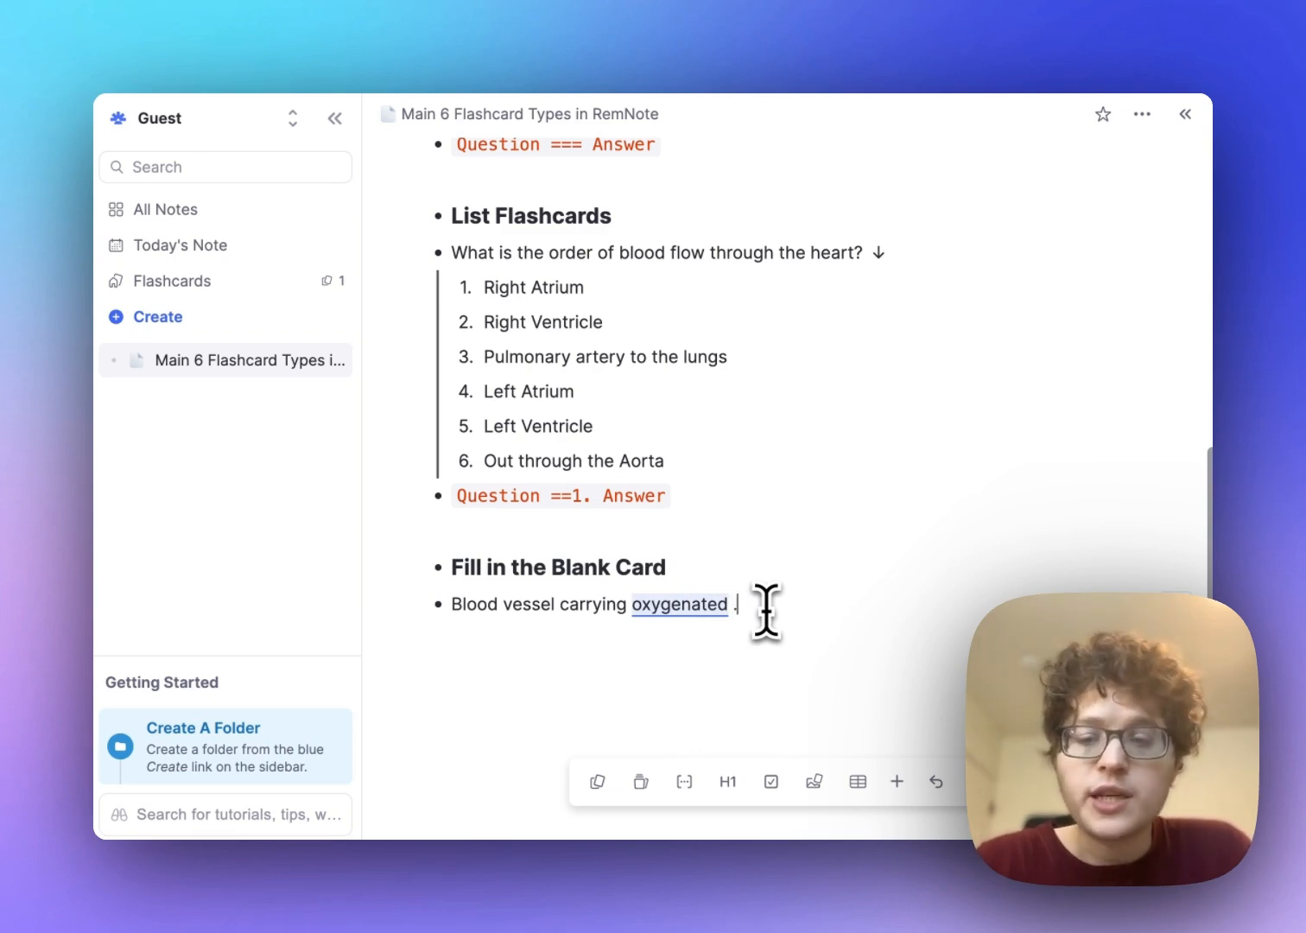
{"action": "type", "text": "{{"}
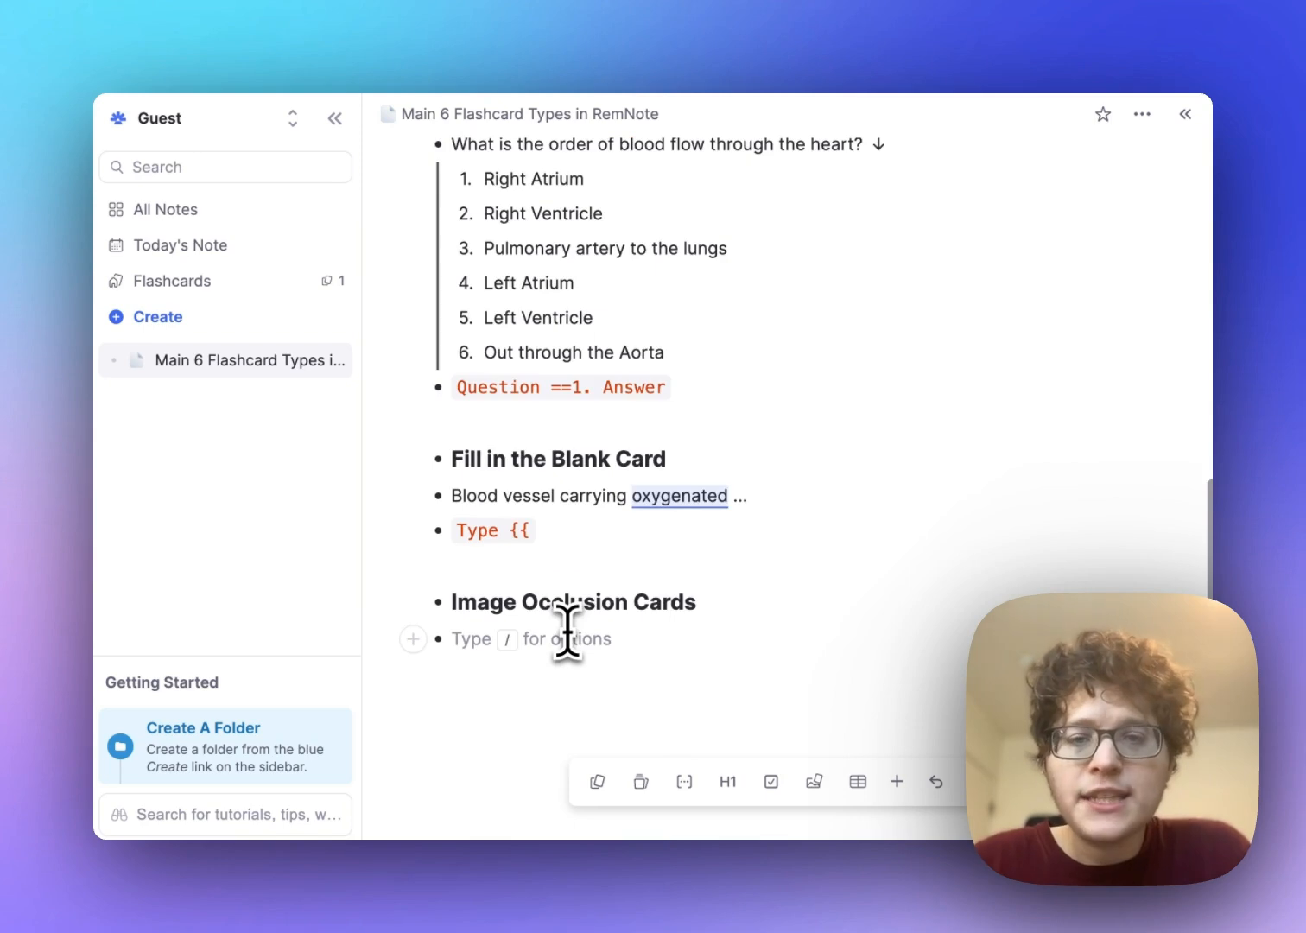
Paste the labelled heart diagram onto the empty bullet under 'Image Occlusion Cards'.
{"action": "right_click", "coordinate": [566, 638]}
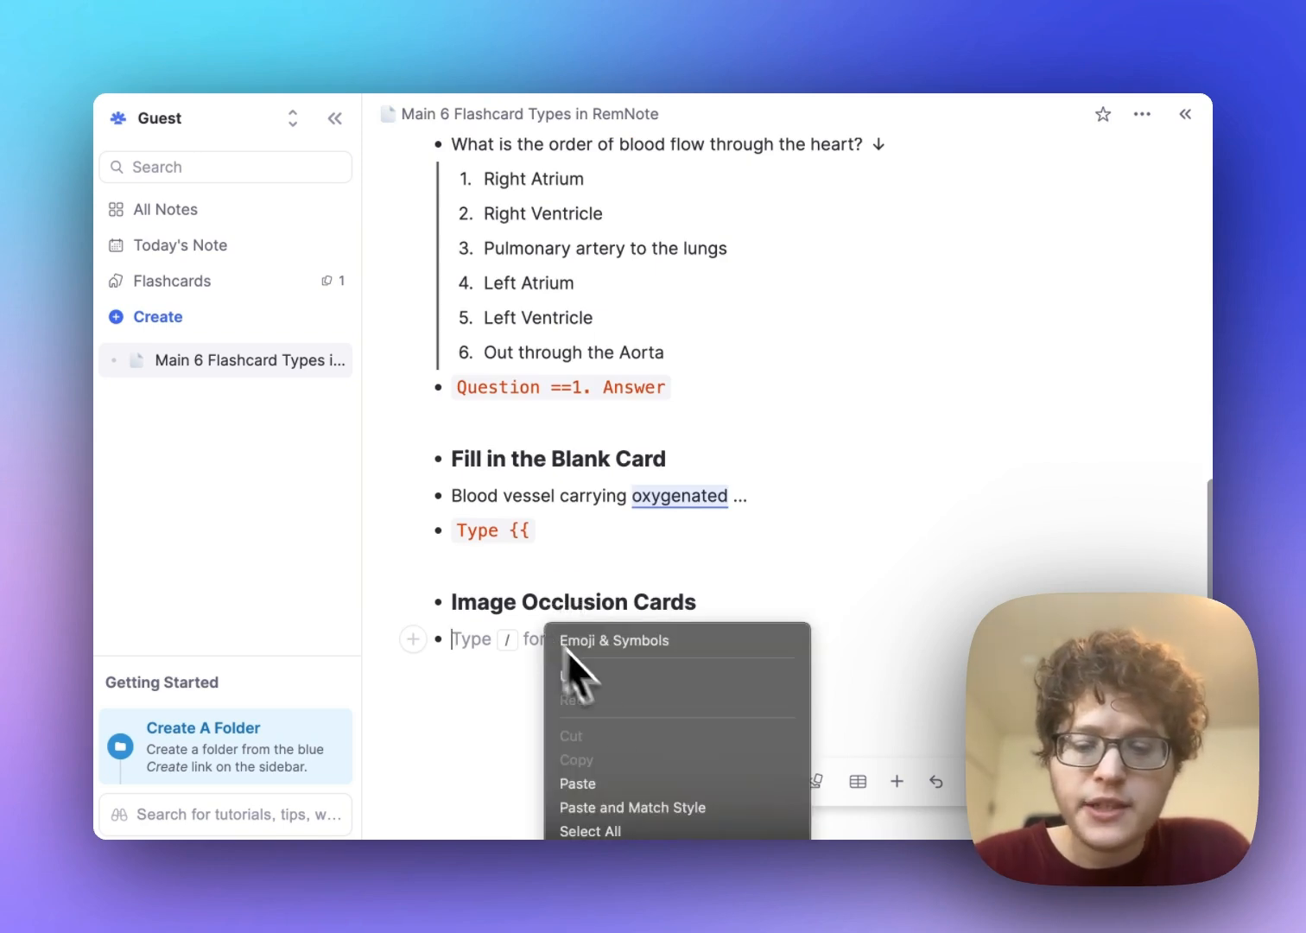
{"action": "left_click", "coordinate": [577, 782]}
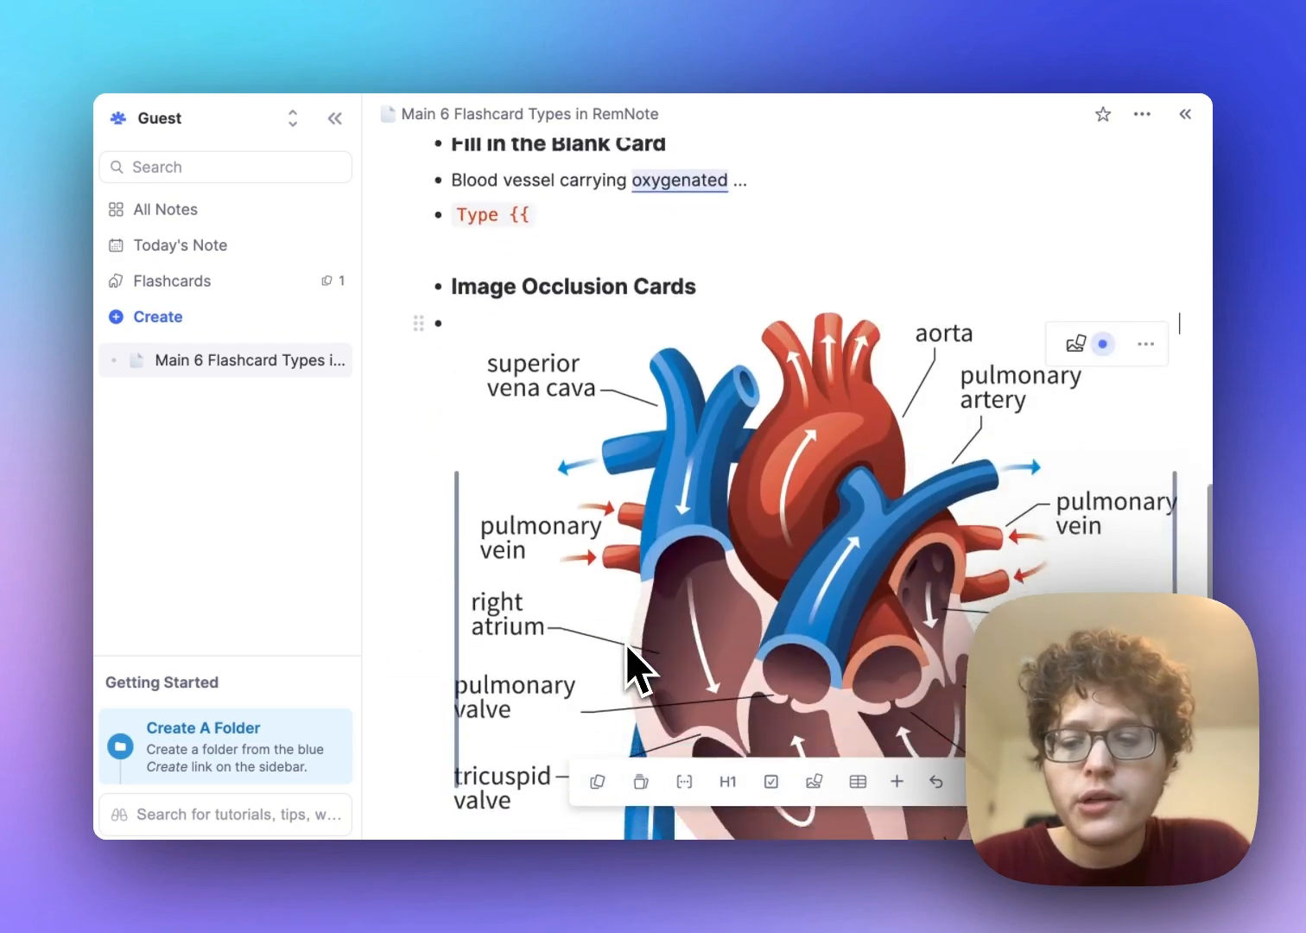
{"action": "scroll", "scroll_direction": "down", "scroll_amount": 3}
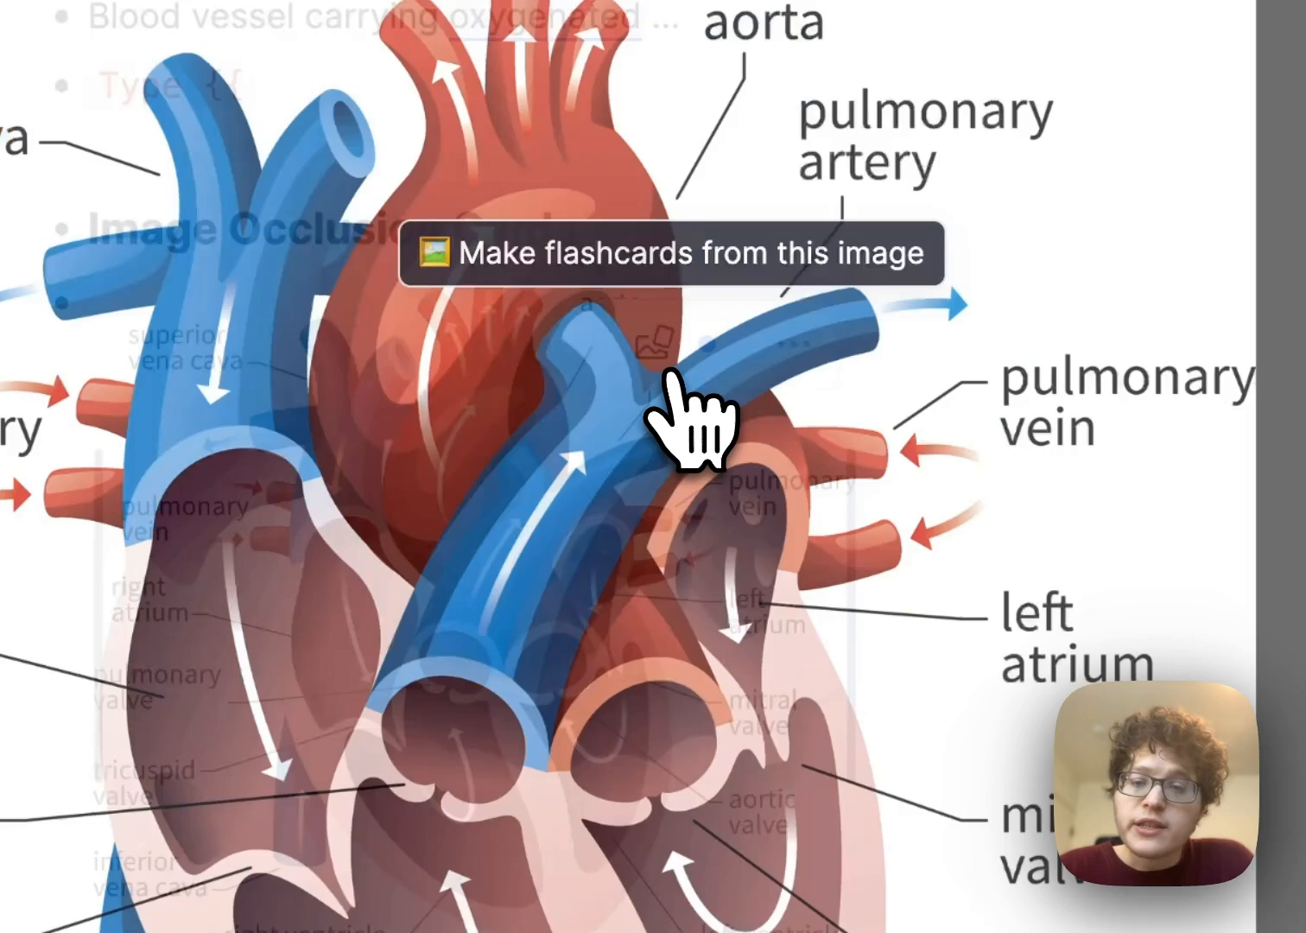
Generate occlusion cards over the heart diagram labels, test them, and start reviewing in the queue.
{"action": "left_click", "coordinate": [682, 253]}
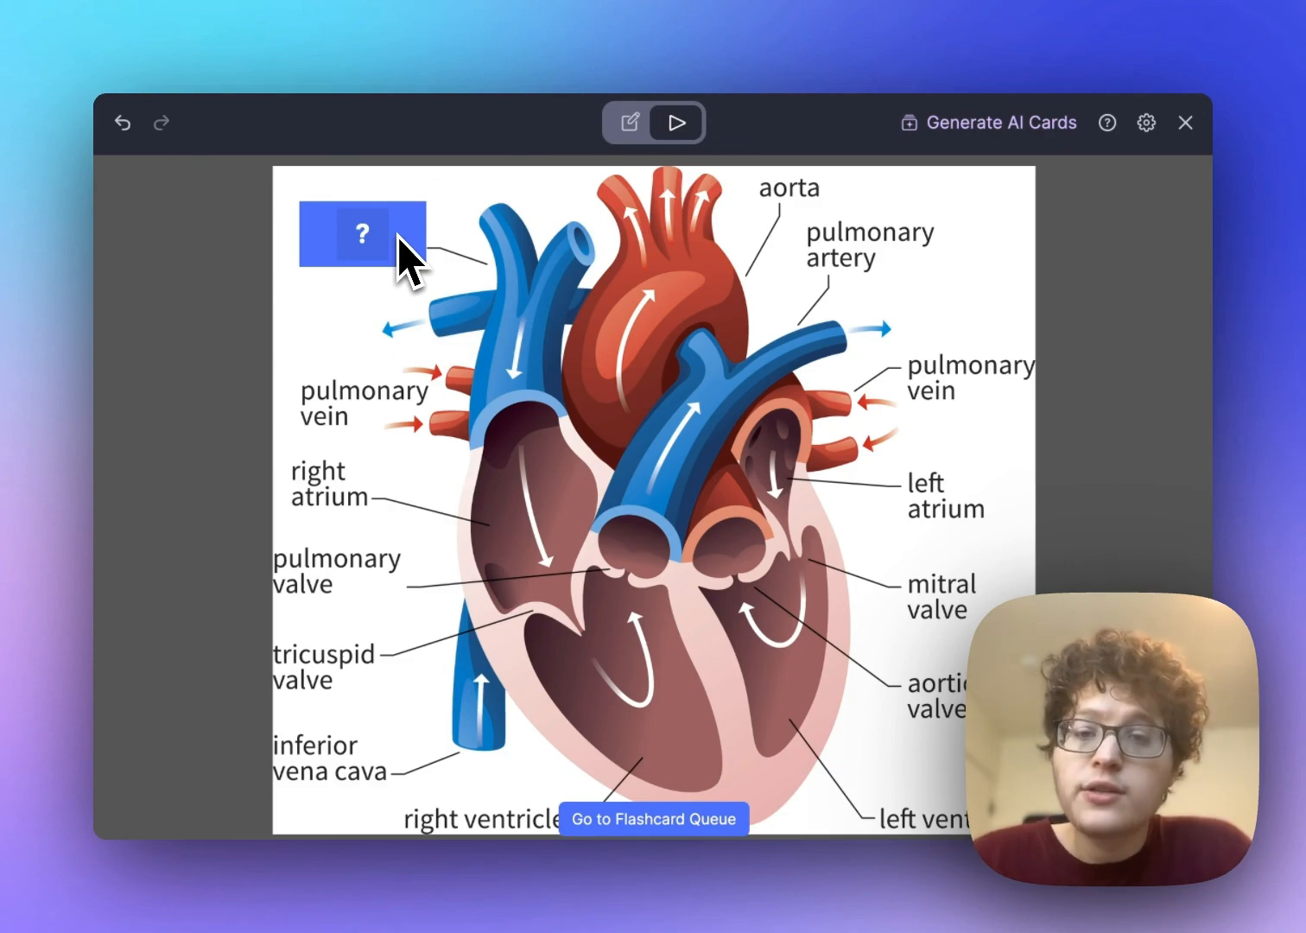
{"action": "mouse_move", "coordinate": [621, 164]}
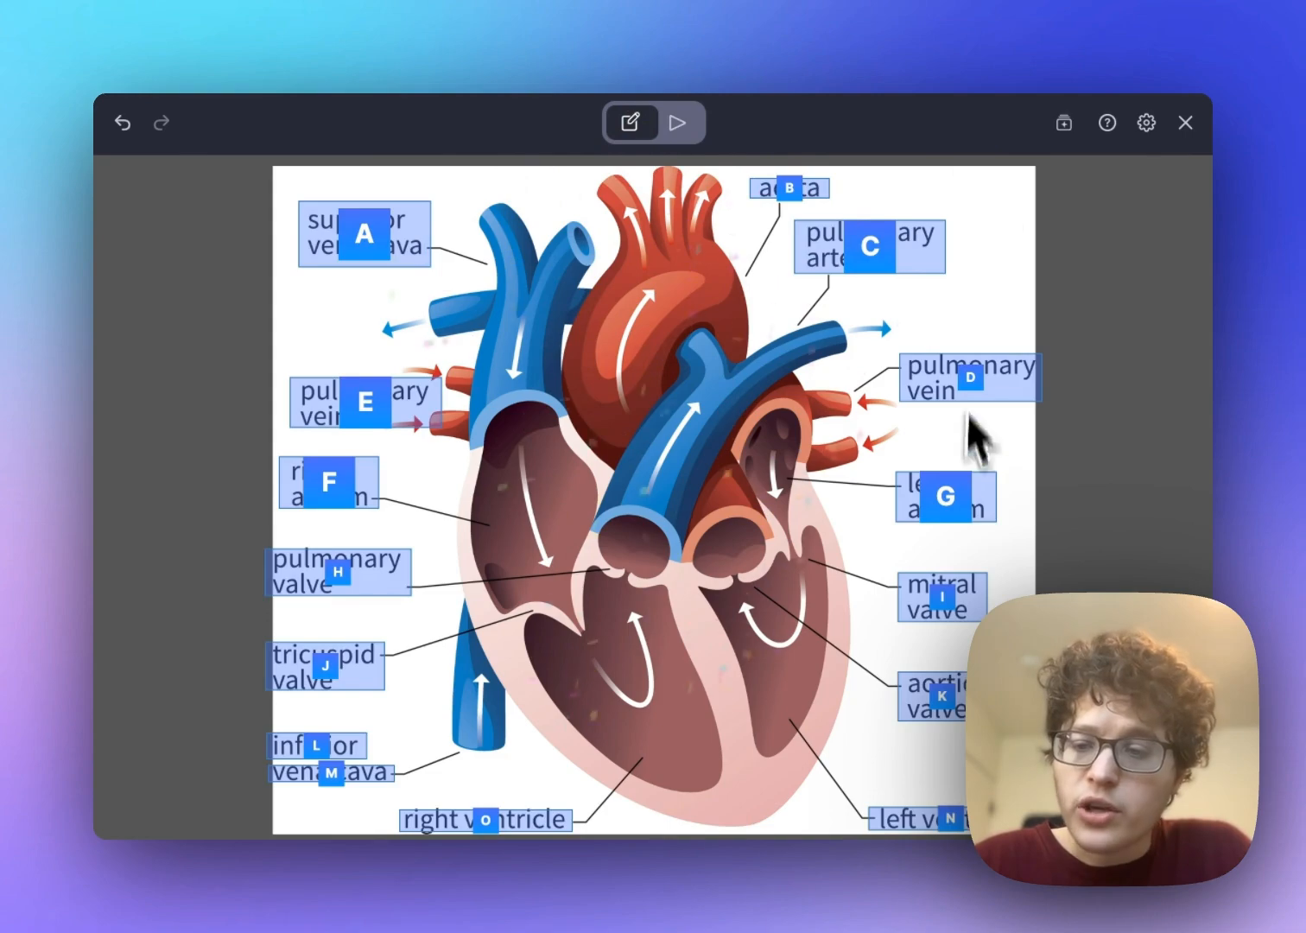
{"action": "mouse_move", "coordinate": [700, 497]}
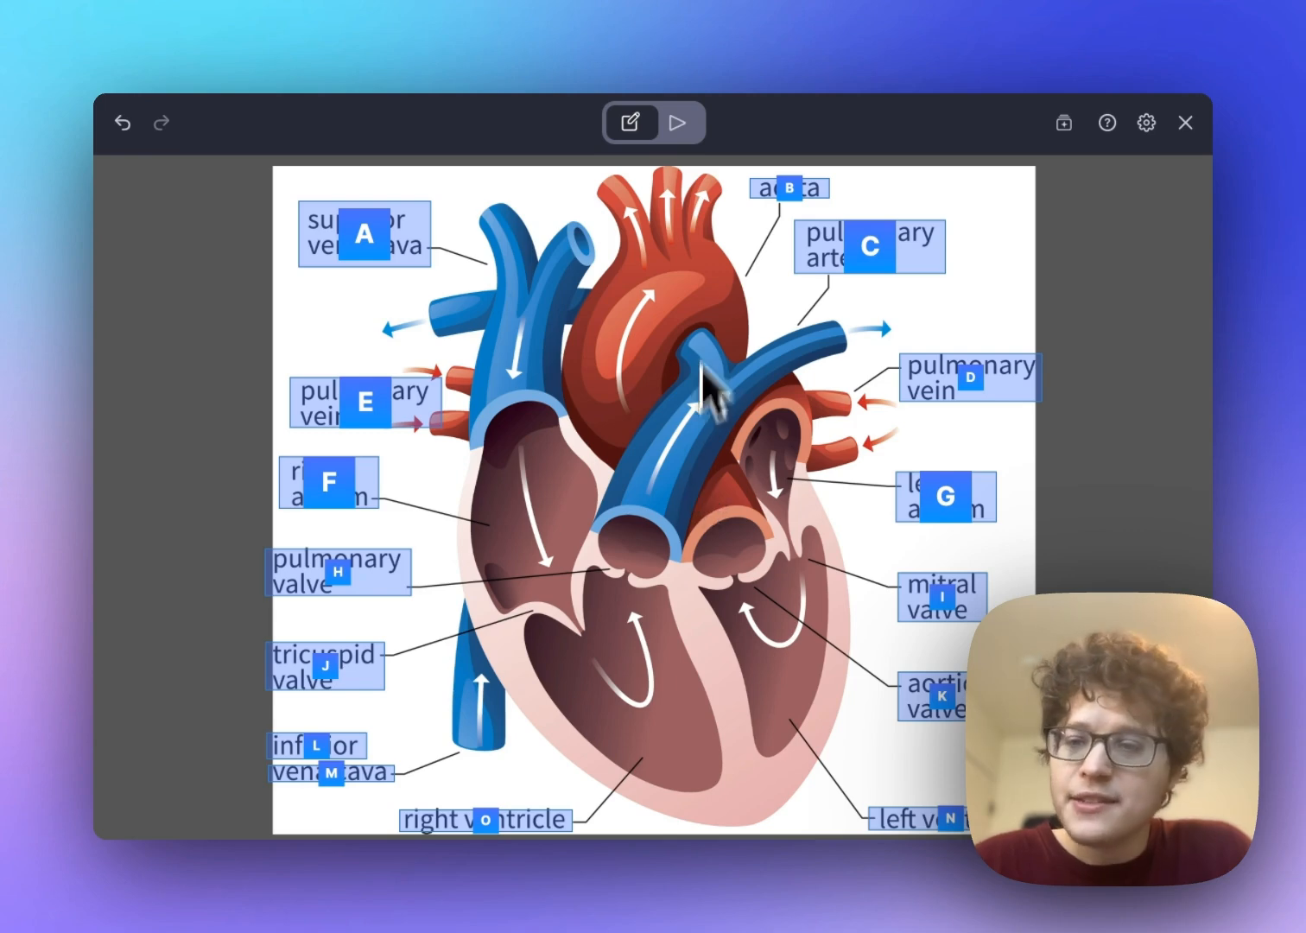
{"action": "left_click", "coordinate": [679, 121]}
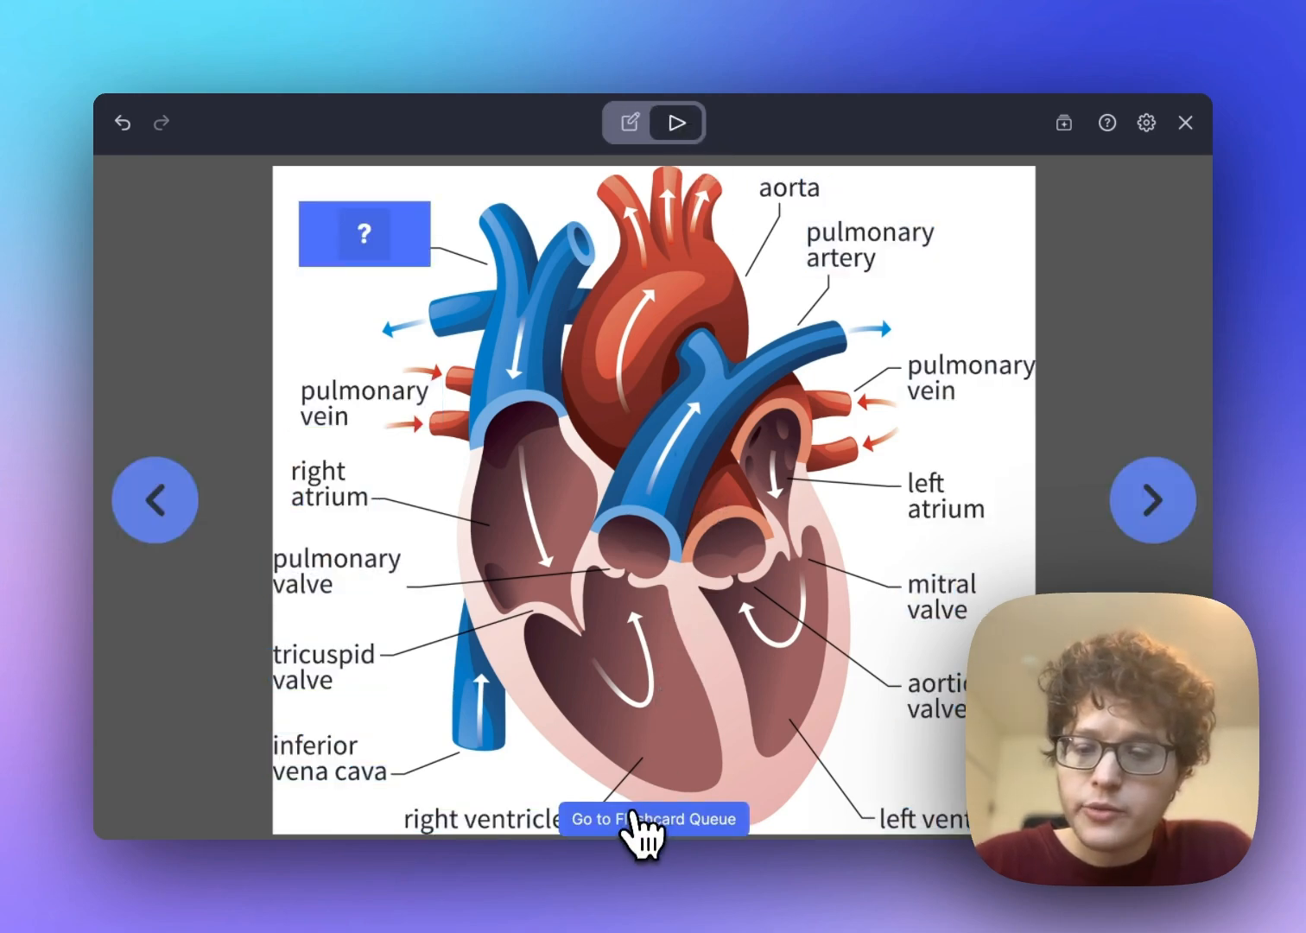
{"action": "left_click", "coordinate": [653, 818]}
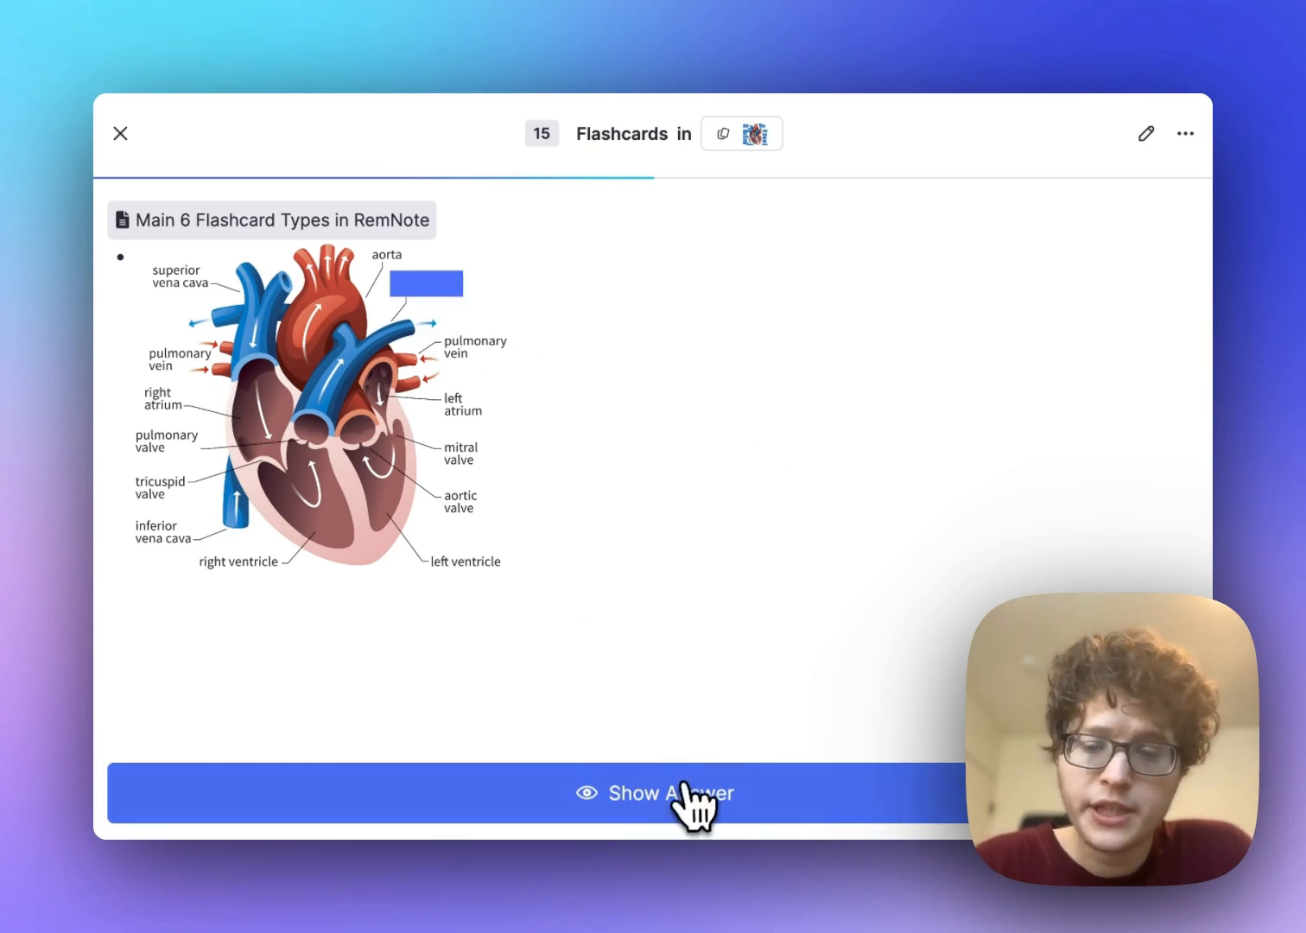
Reveal the pulmonary artery label, rate it partially recalled, then exit practice to the document.
{"action": "left_click", "coordinate": [672, 793]}
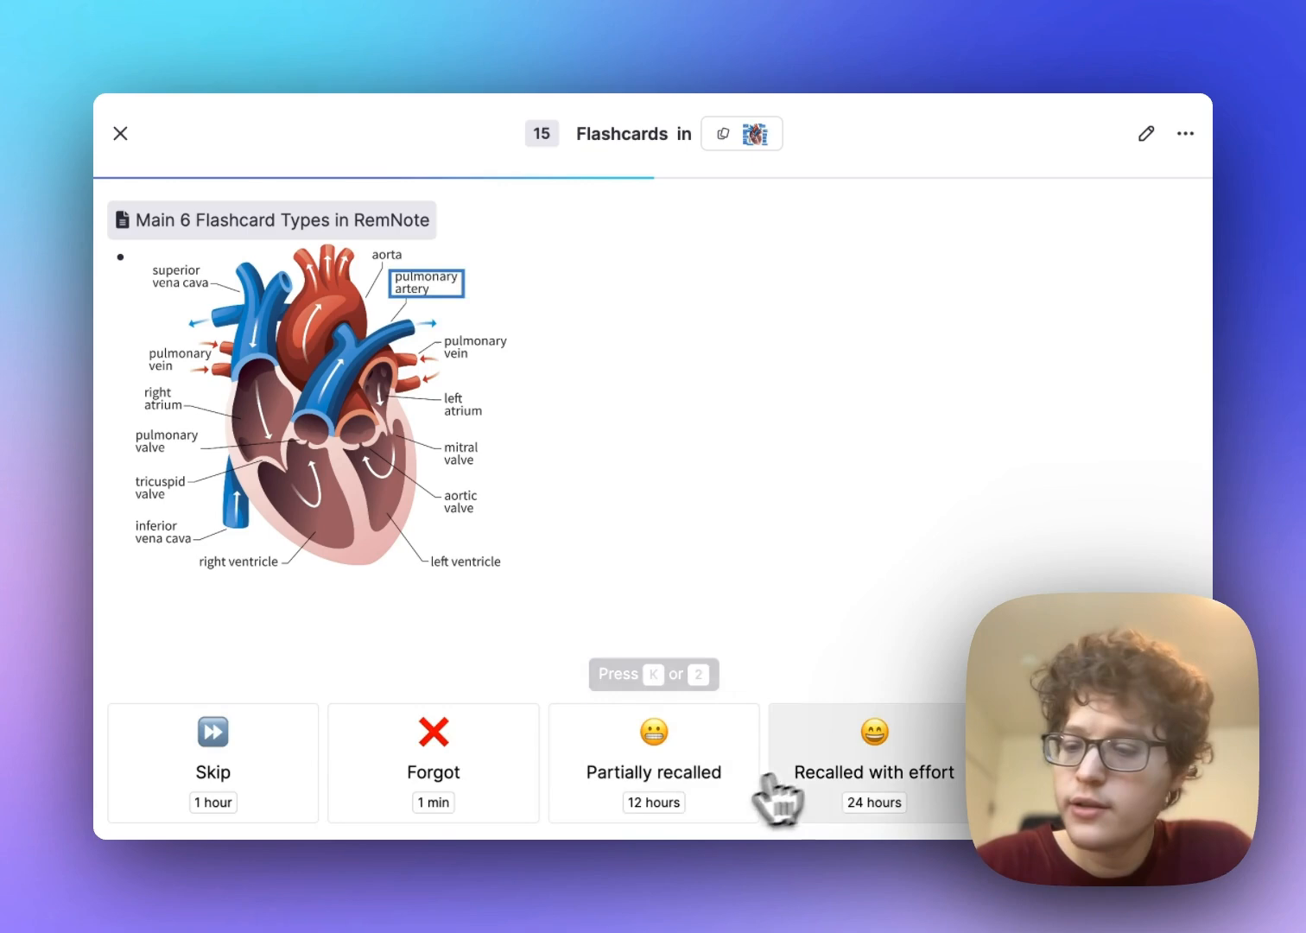
{"action": "left_click", "coordinate": [873, 762]}
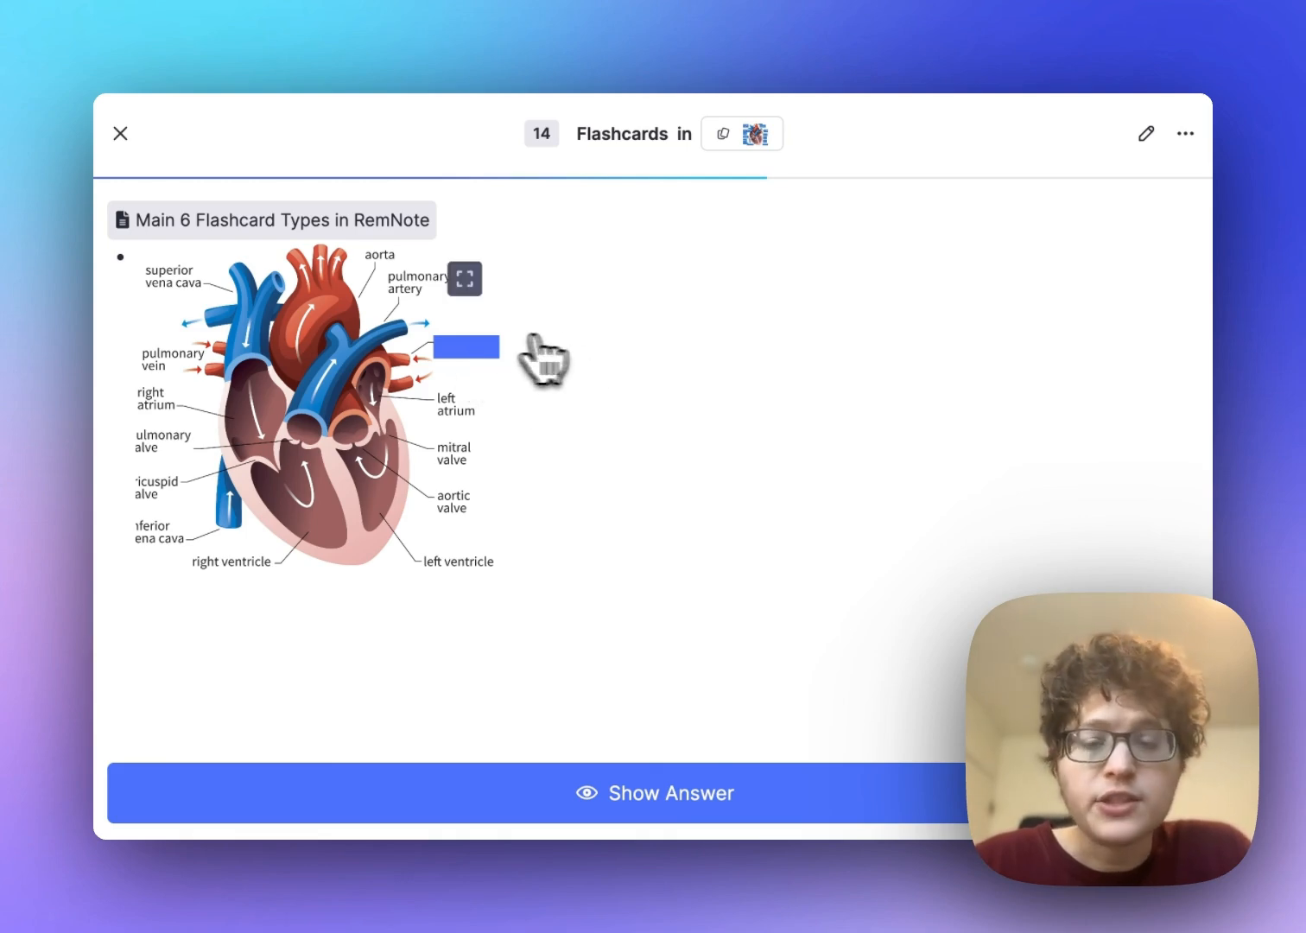
{"action": "mouse_move", "coordinate": [331, 311]}
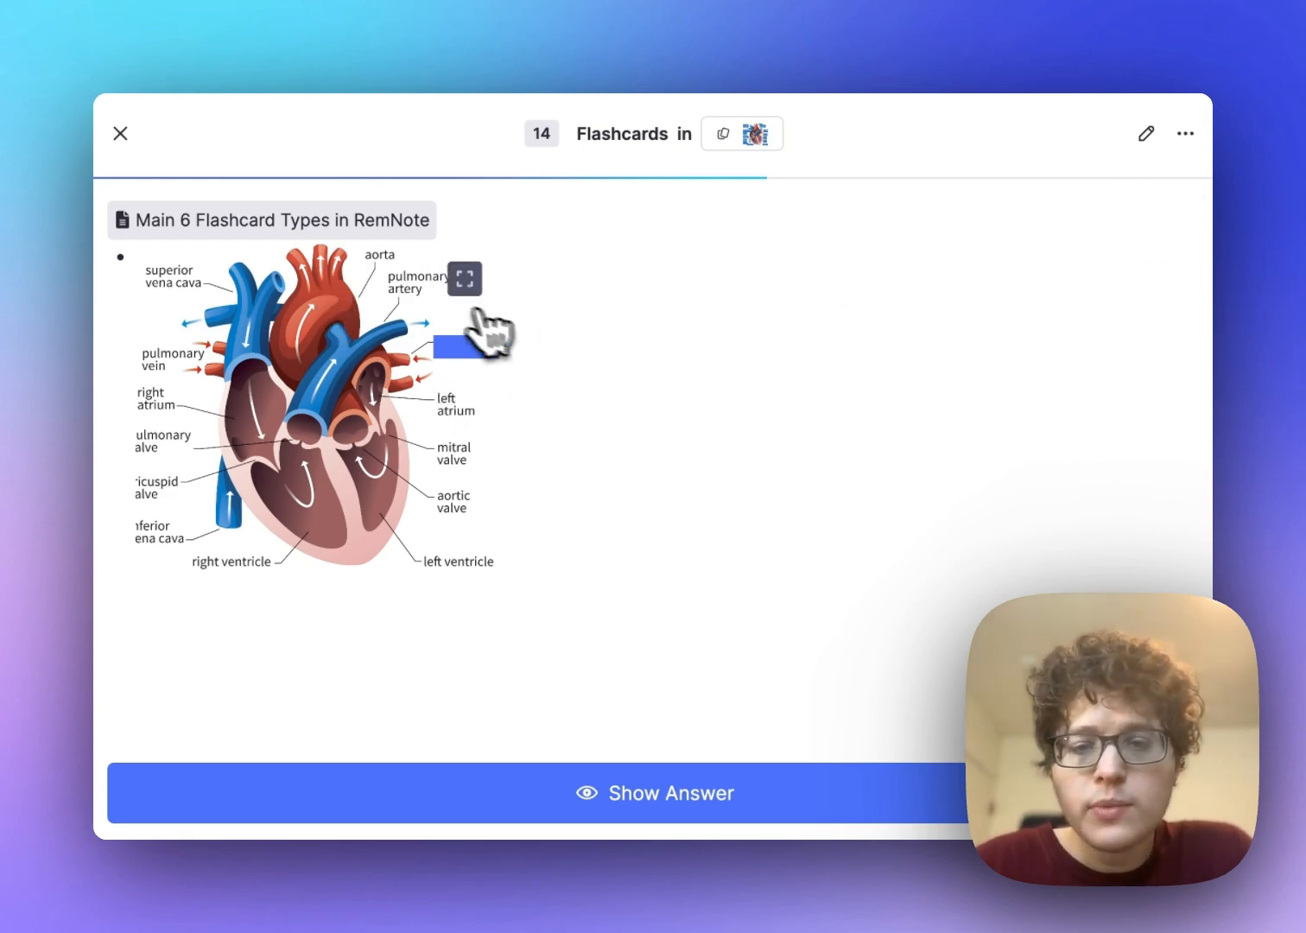
{"action": "mouse_move", "coordinate": [937, 268]}
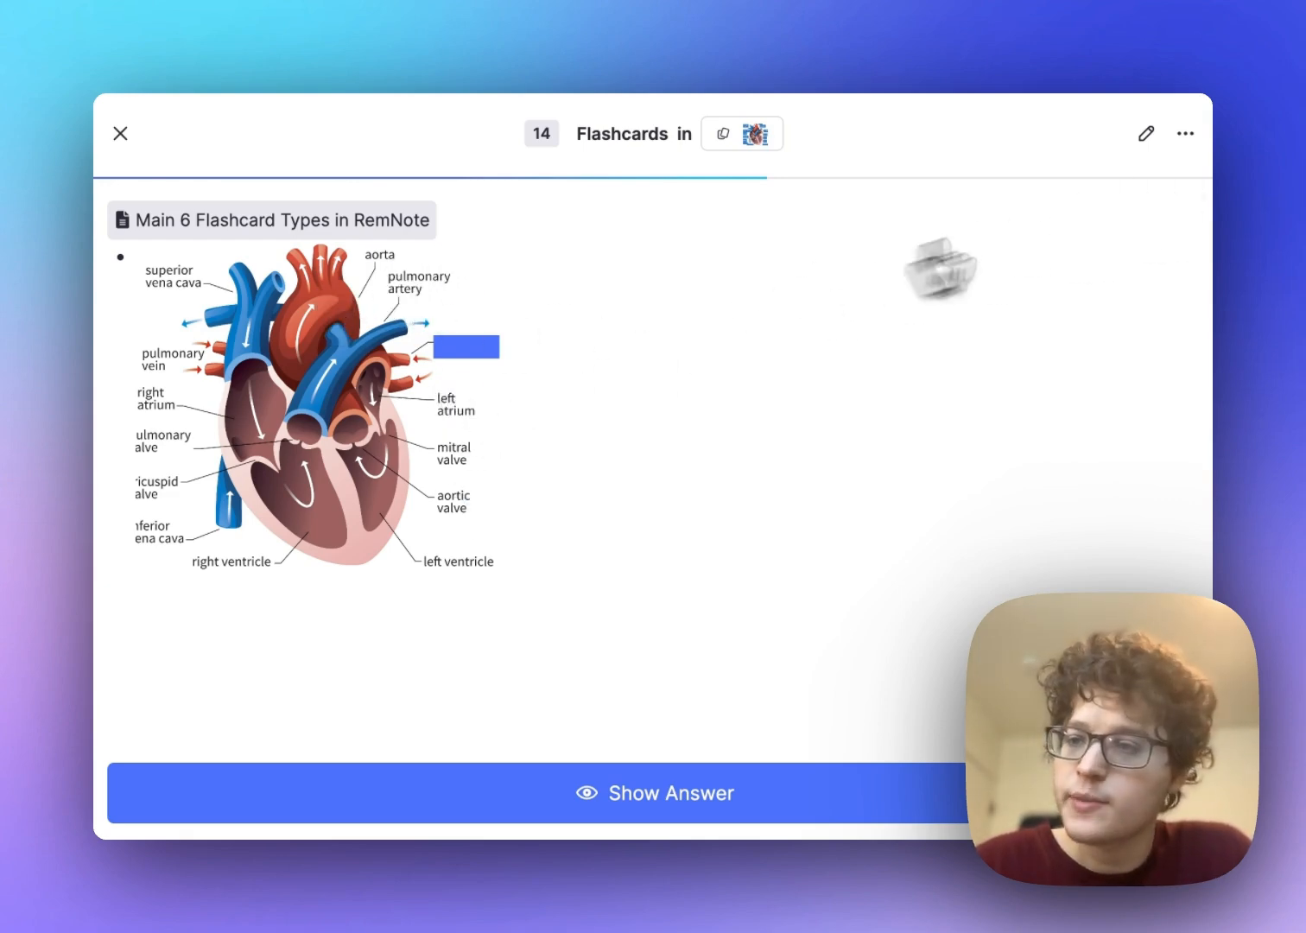
{"action": "left_click", "coordinate": [1184, 133]}
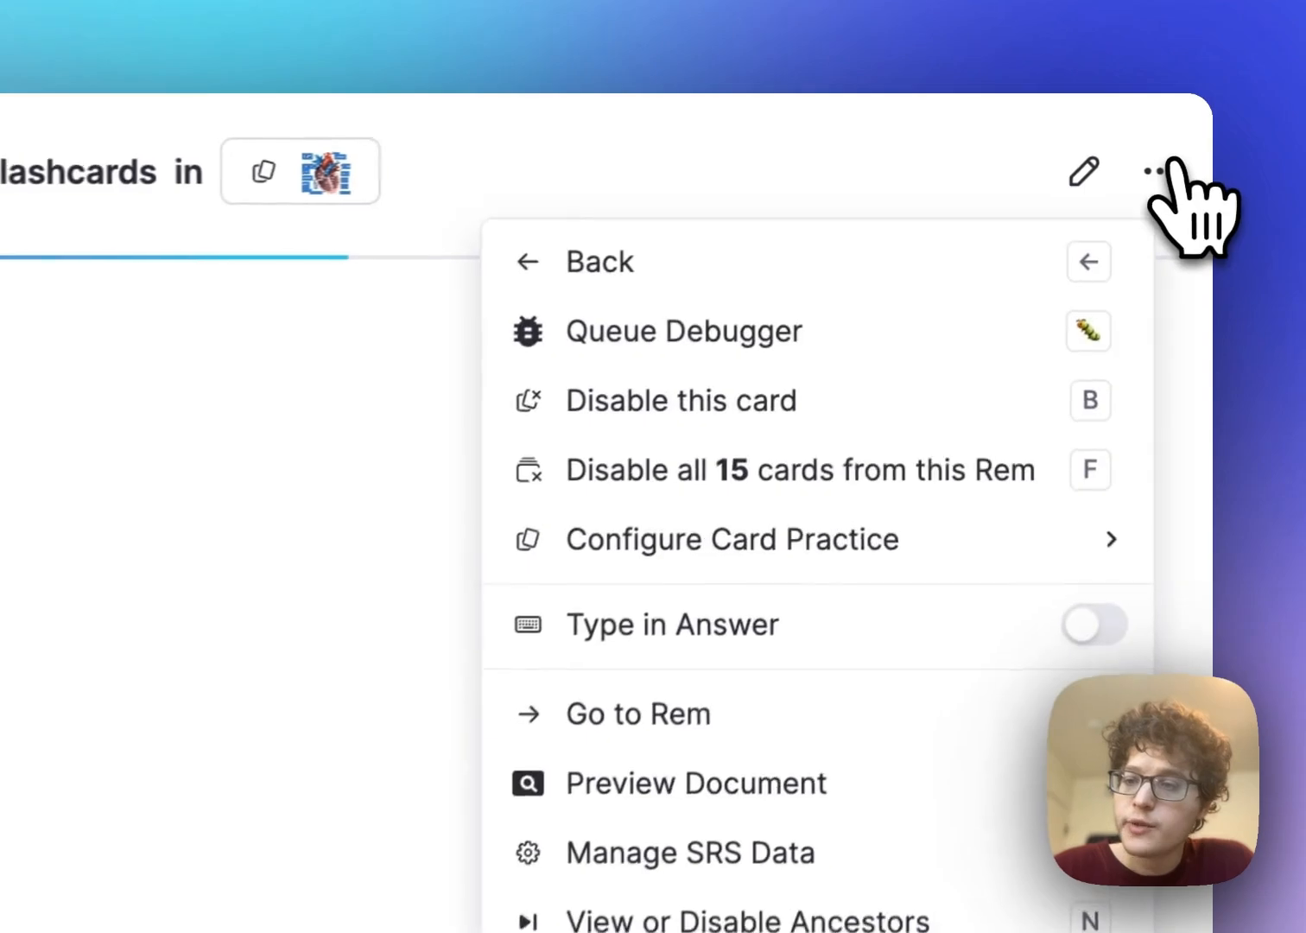
{"action": "left_click", "coordinate": [732, 539]}
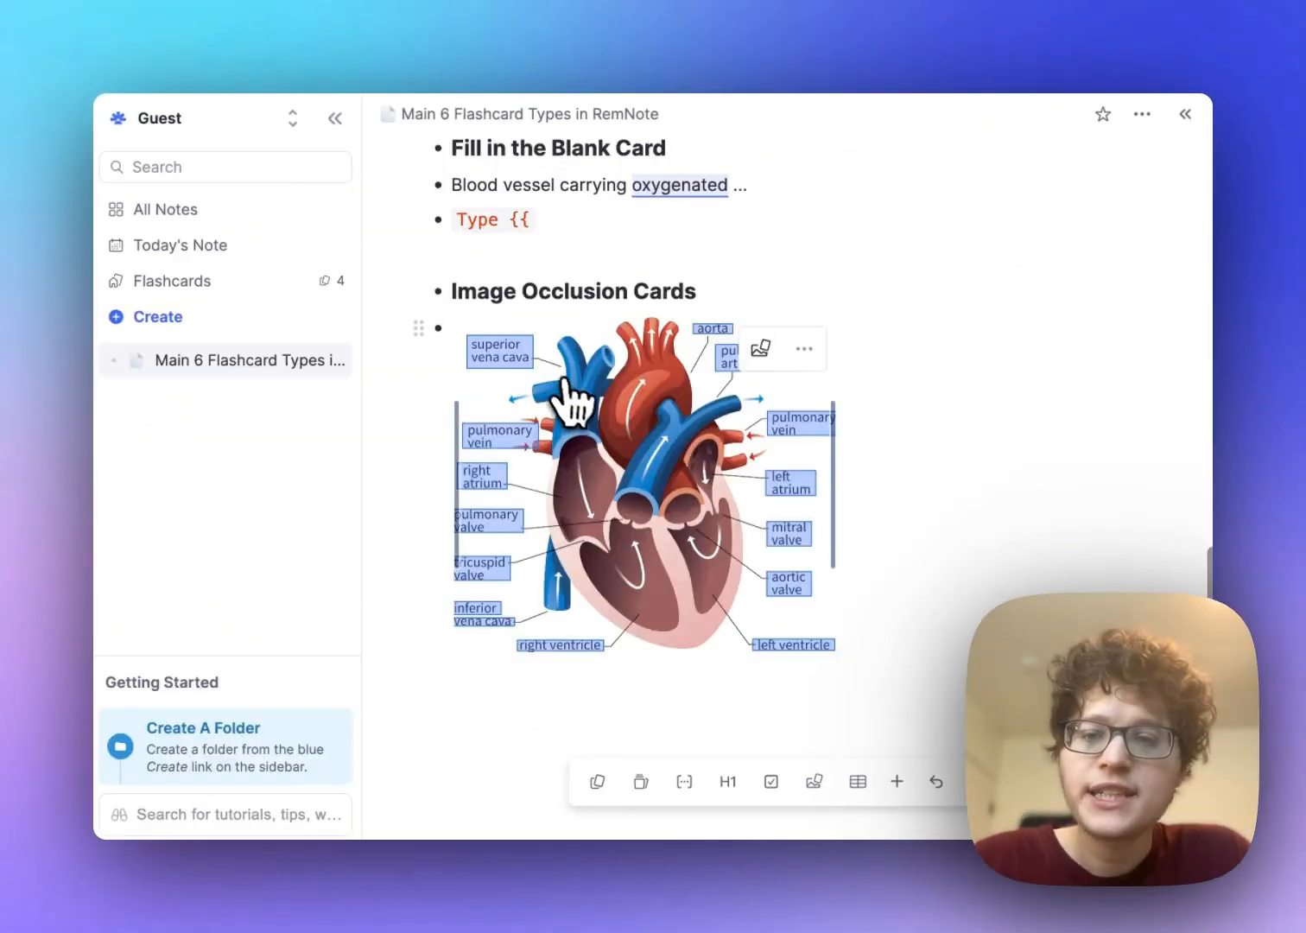
Add a 'Multiple Choice Cards' heading, a question with Answers A–C, and a 'Question ==A) Answer' line.
{"action": "type", "text": "Multiple Choice Cards"}
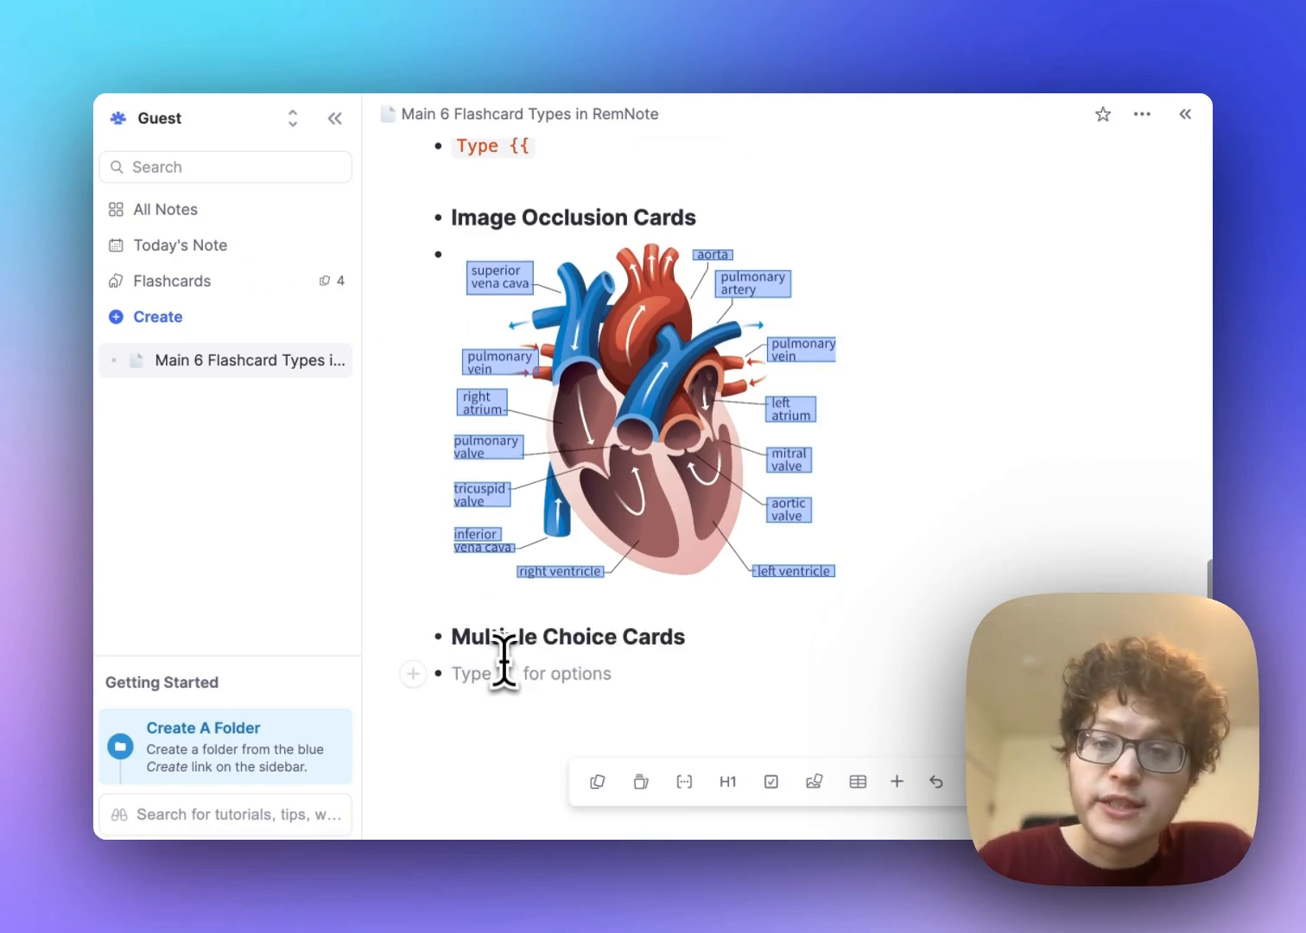
{"action": "type", "text": "Question →"}
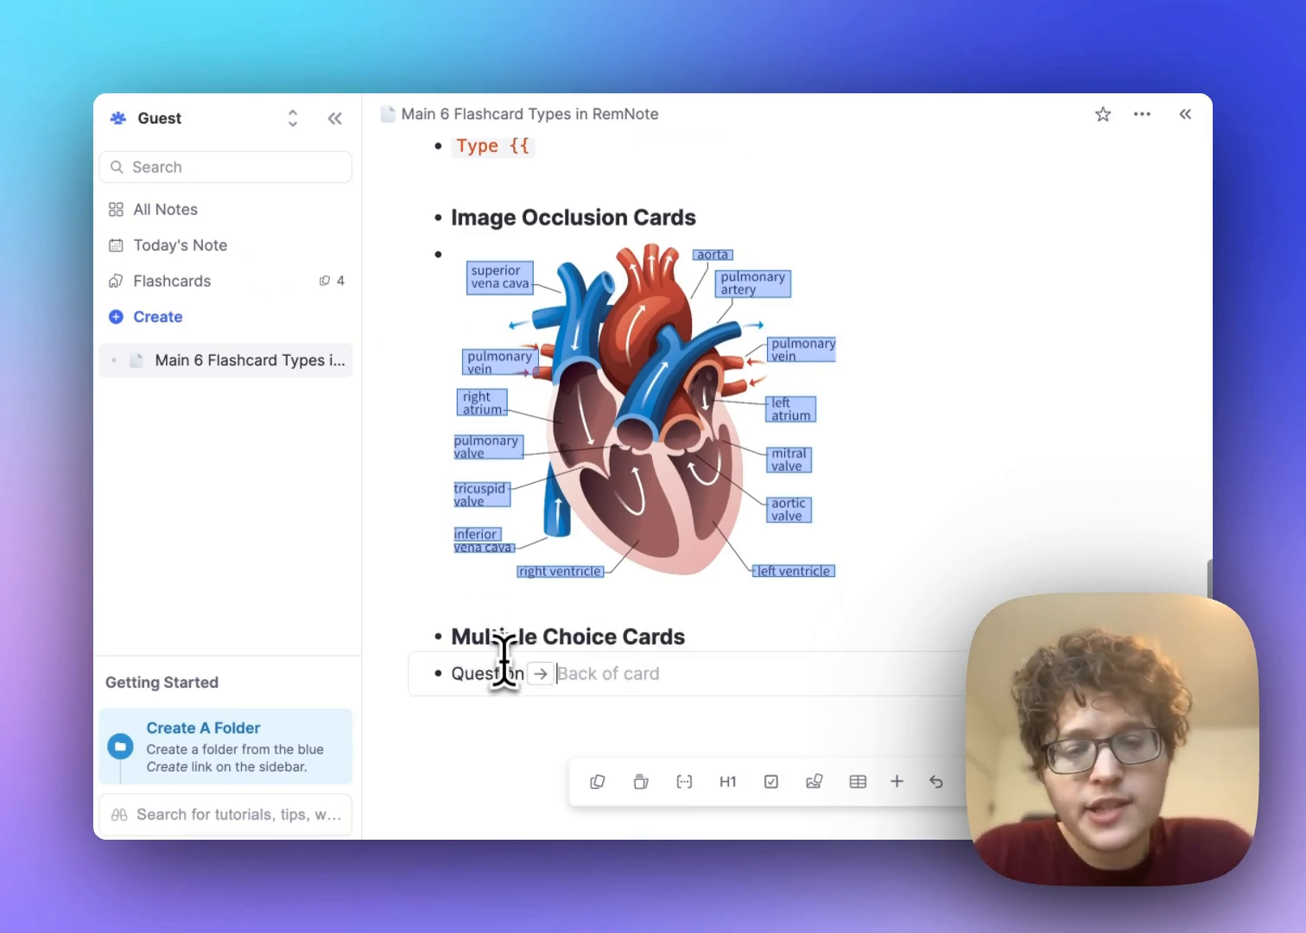
{"action": "type", "text": "A"}
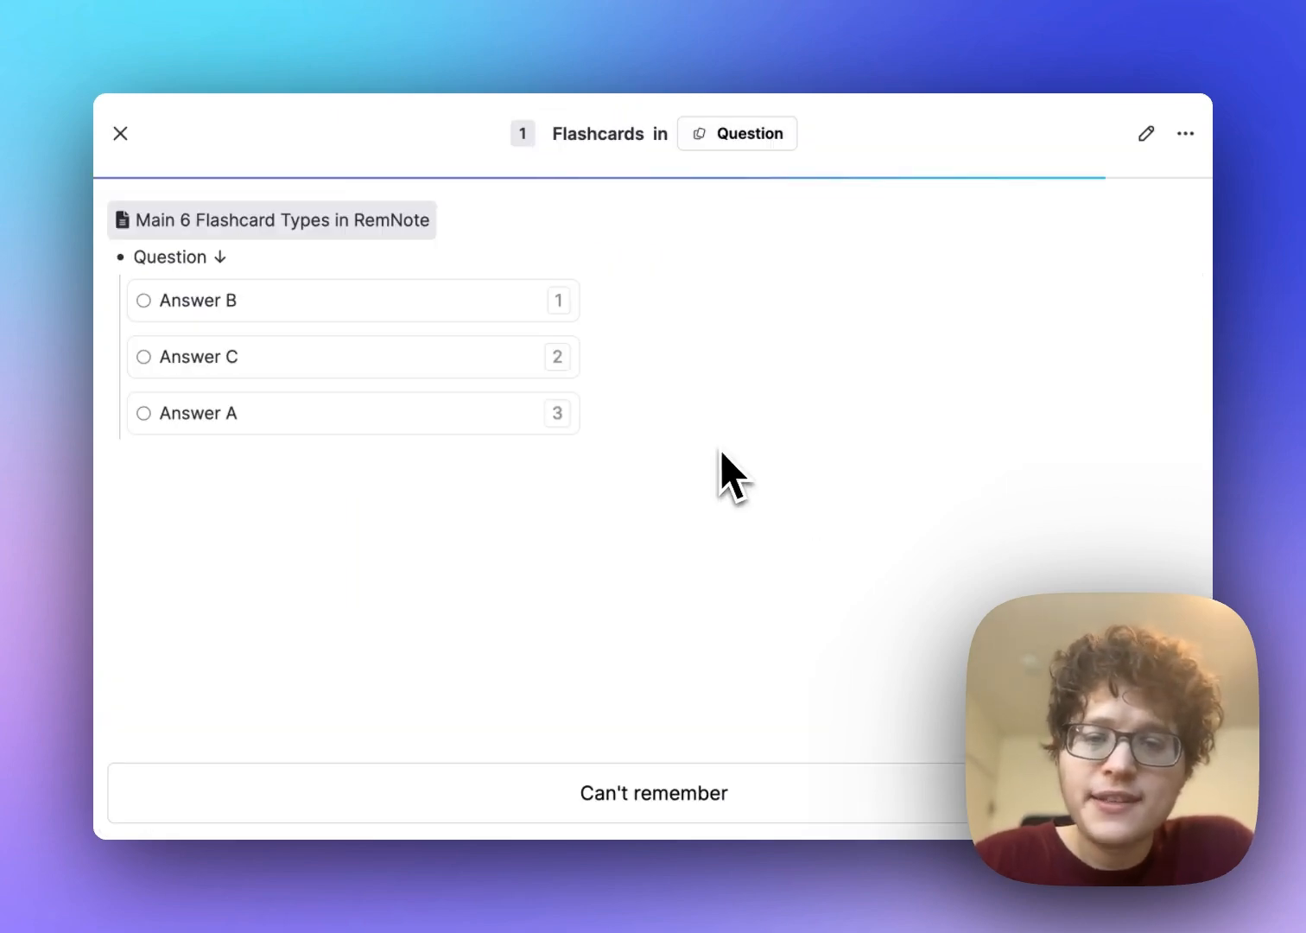
{"action": "mouse_move", "coordinate": [471, 402]}
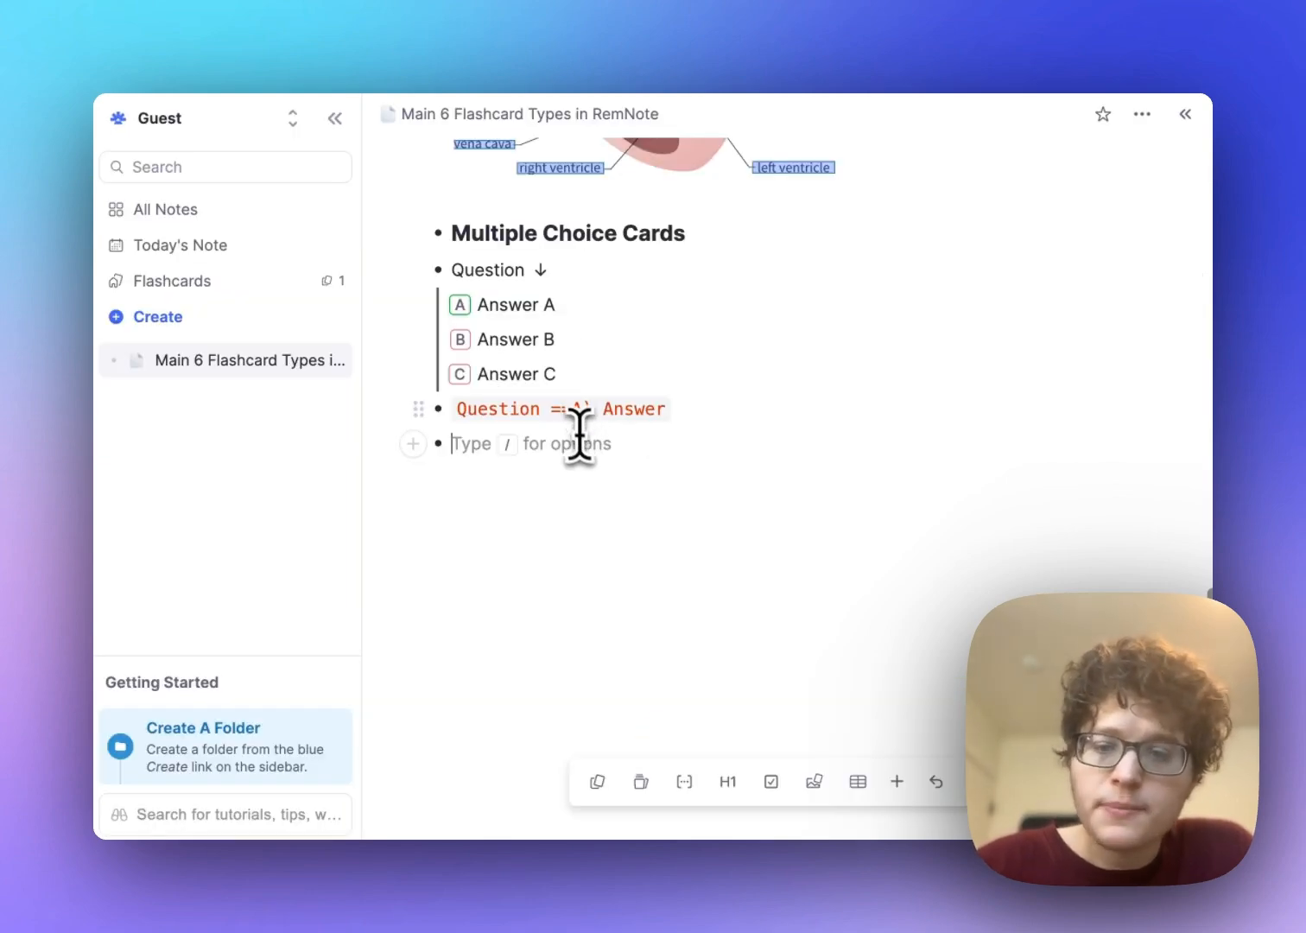
{"action": "type", "text": "A"}
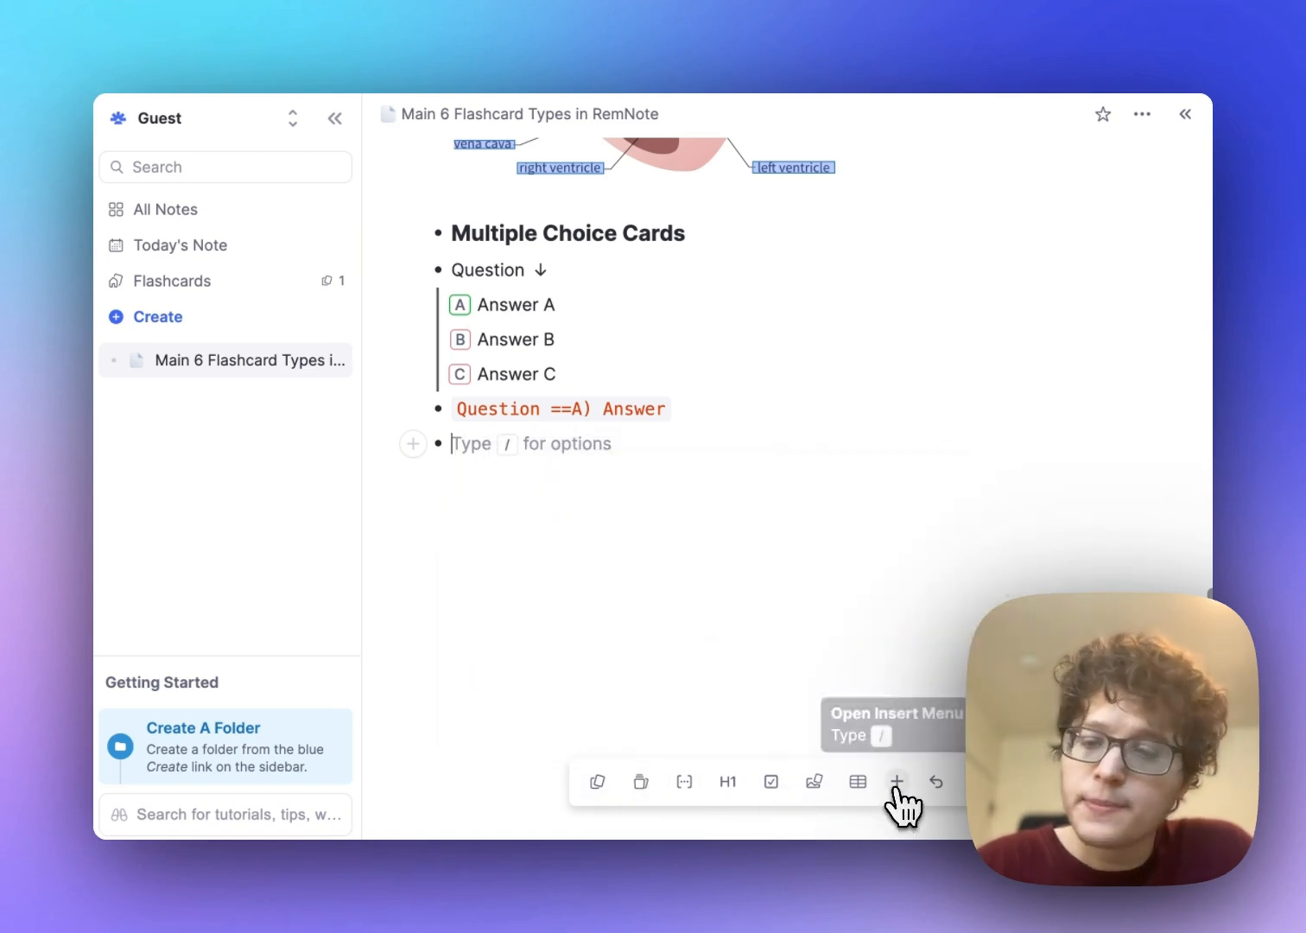
{"action": "left_click", "coordinate": [897, 782]}
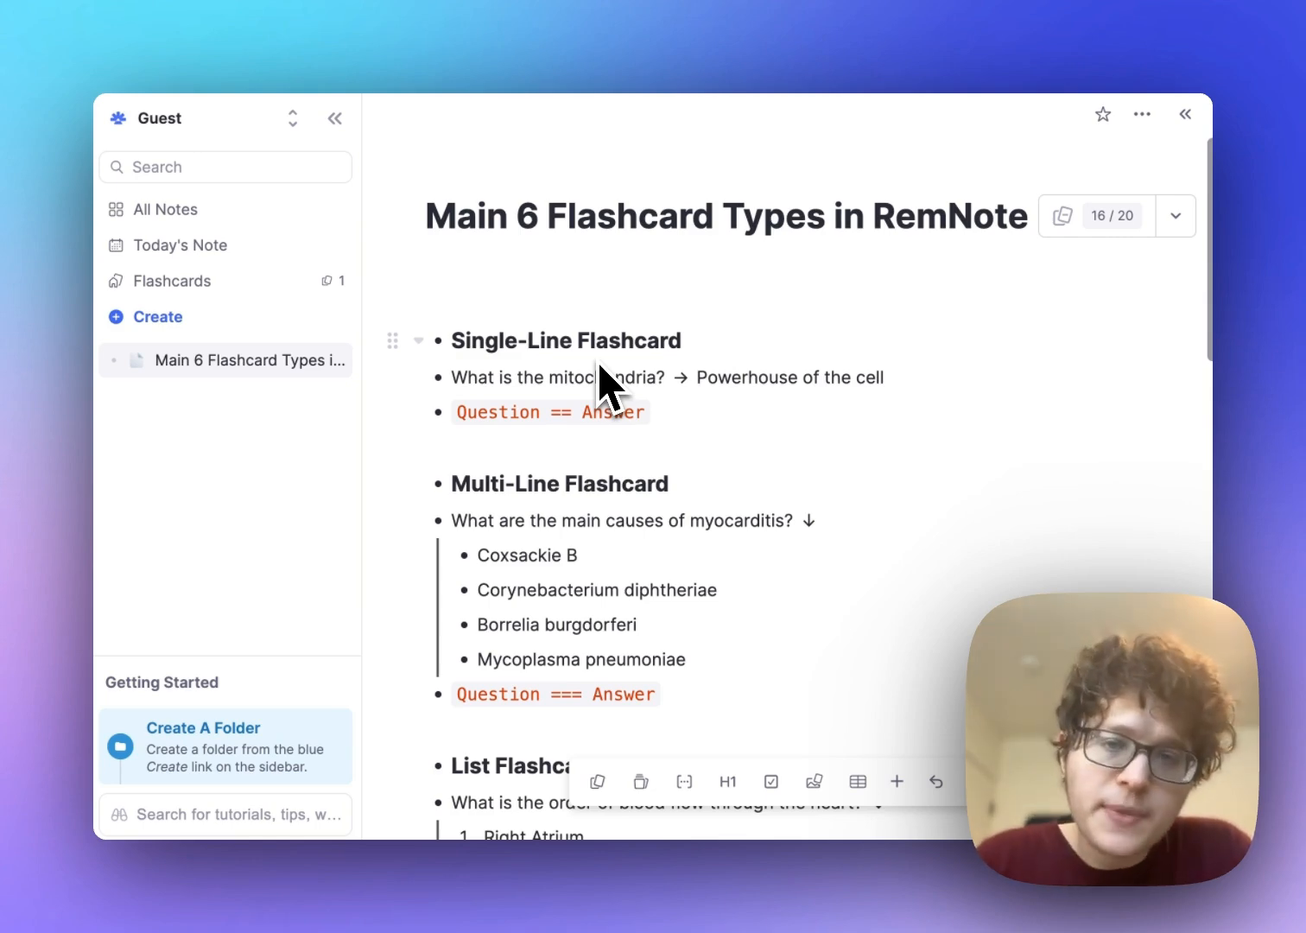
Scroll down through the document to review each flashcard type after grouping myocarditis causes.
{"action": "scroll", "scroll_direction": "down", "scroll_amount": 3}
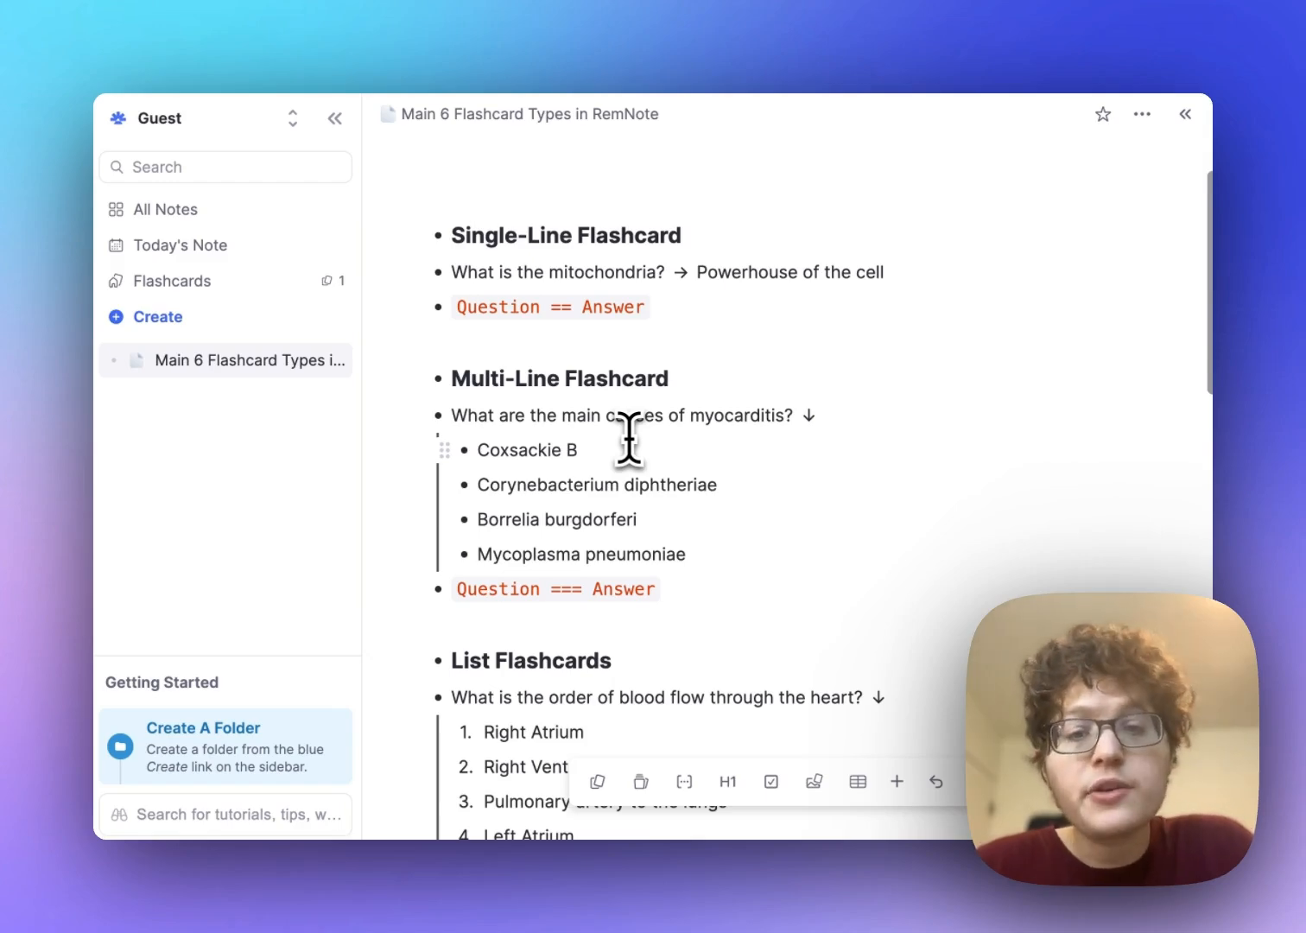
{"action": "mouse_move", "coordinate": [540, 453]}
{"action": "type", "text": "Bacteria"}
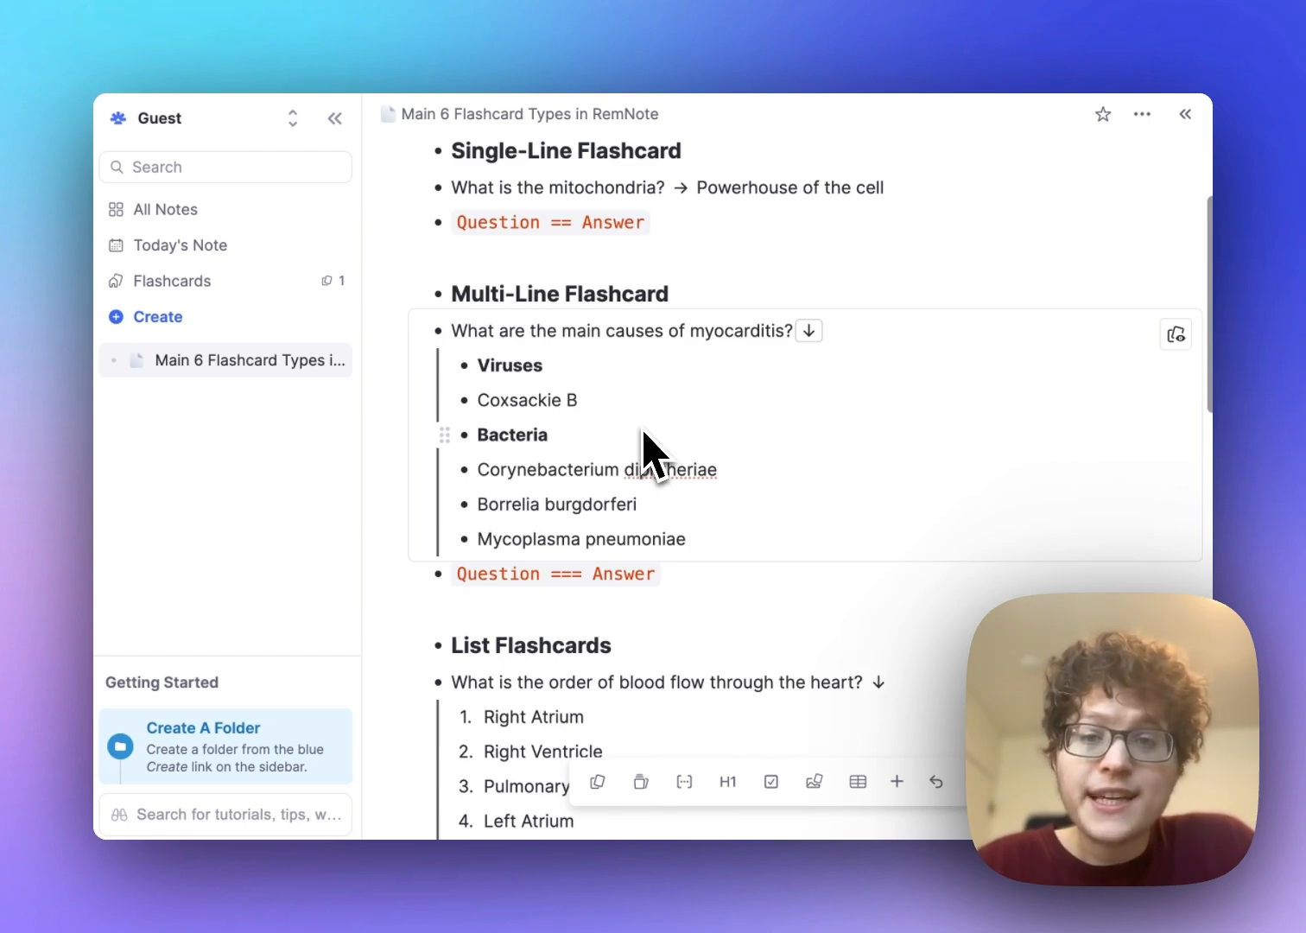
{"action": "scroll", "scroll_direction": "down", "scroll_amount": 3}
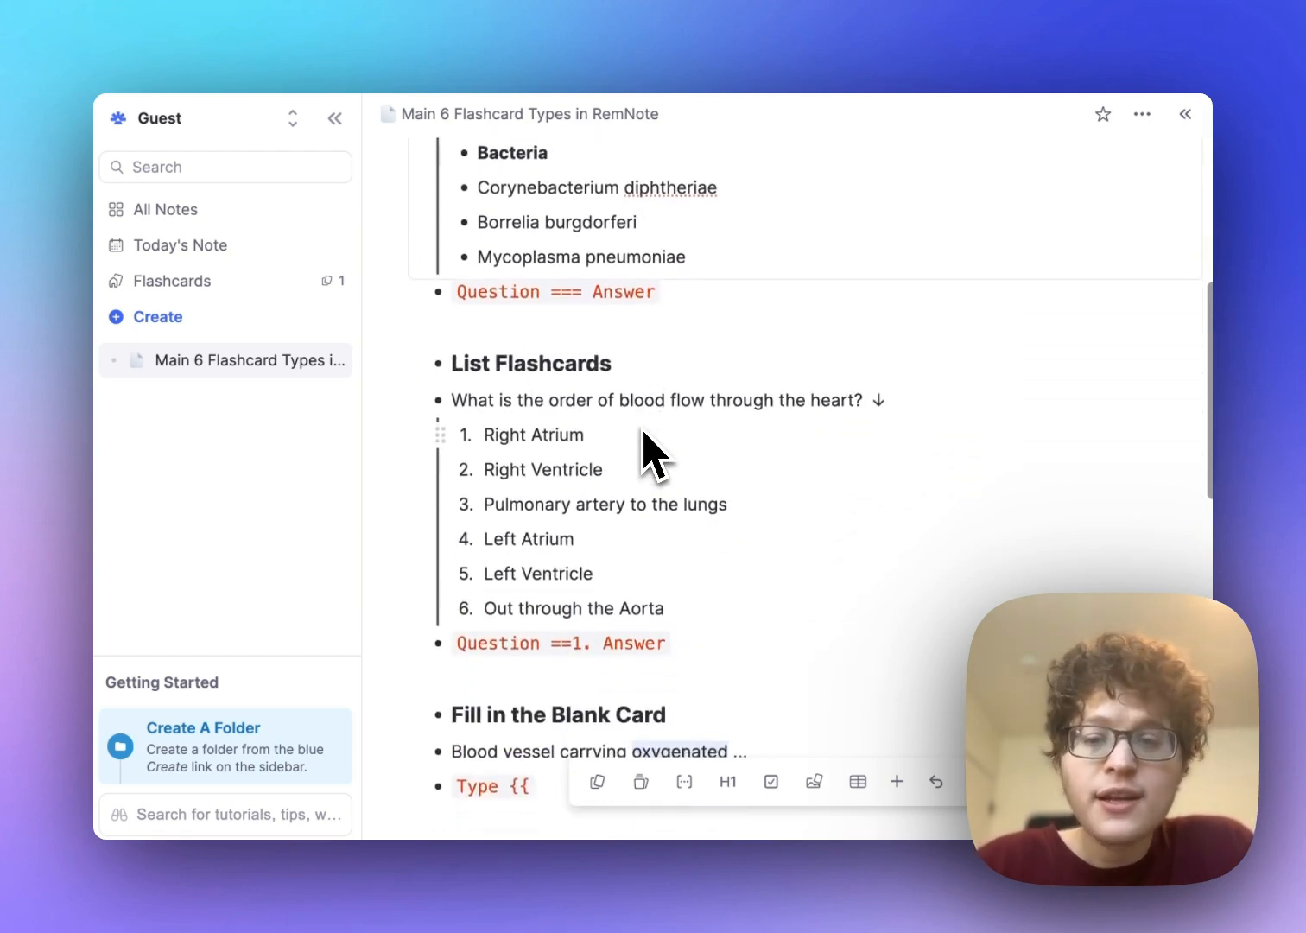
{"action": "scroll", "scroll_direction": "down", "scroll_amount": 3}
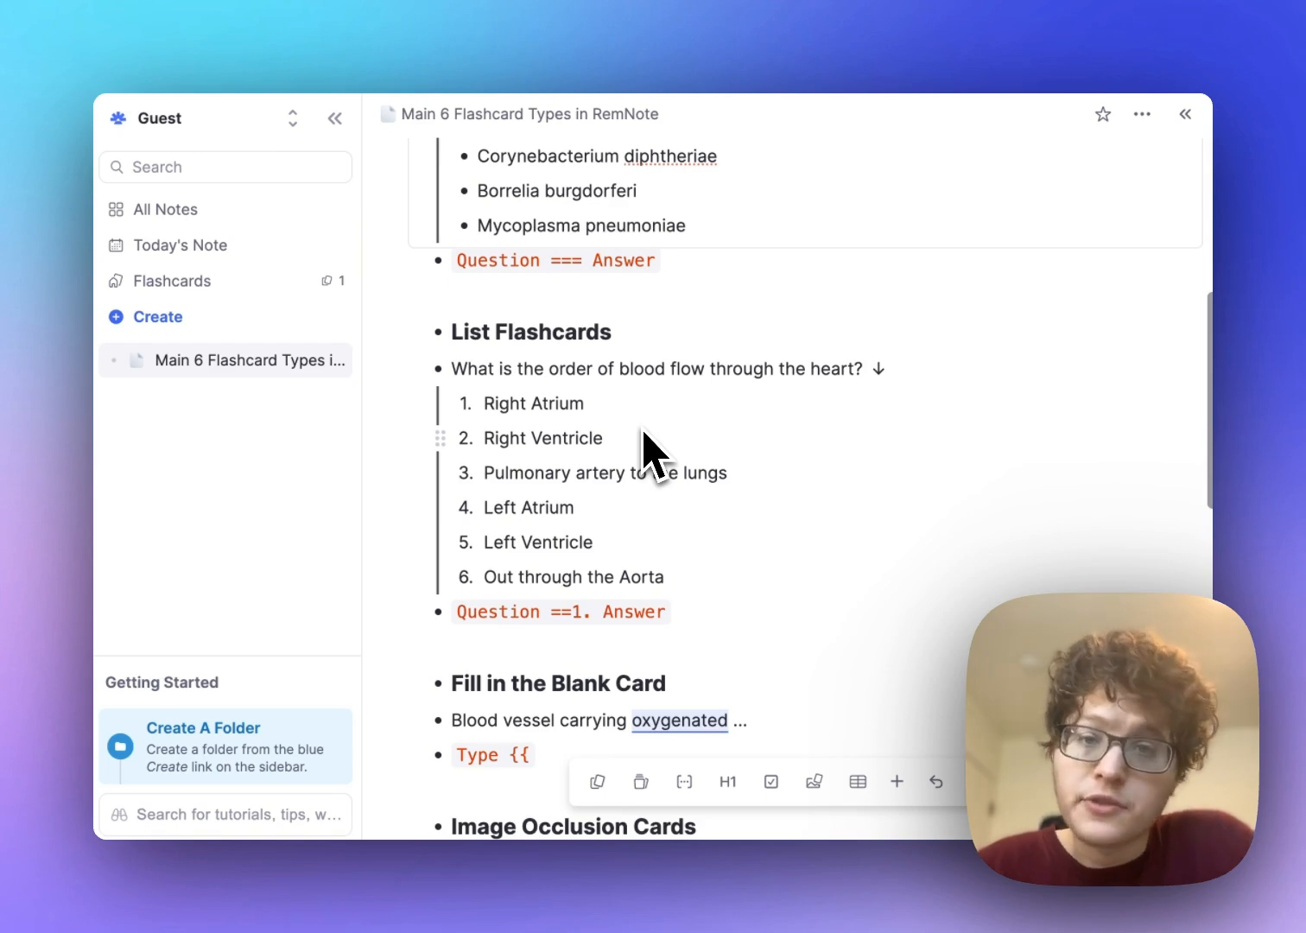
{"action": "scroll", "scroll_direction": "down", "scroll_amount": 3}
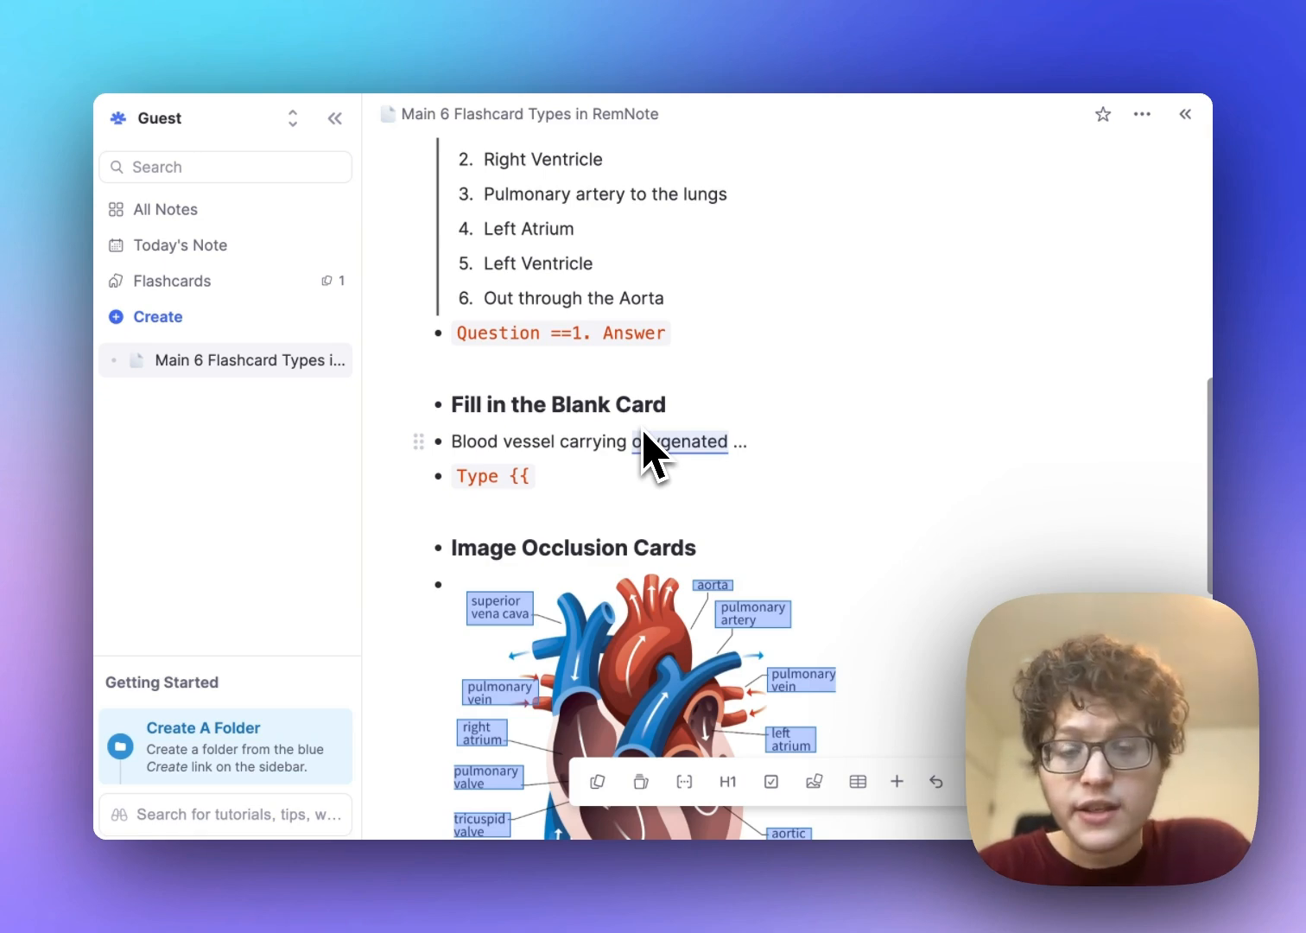
{"action": "scroll", "scroll_direction": "down", "scroll_amount": 3}
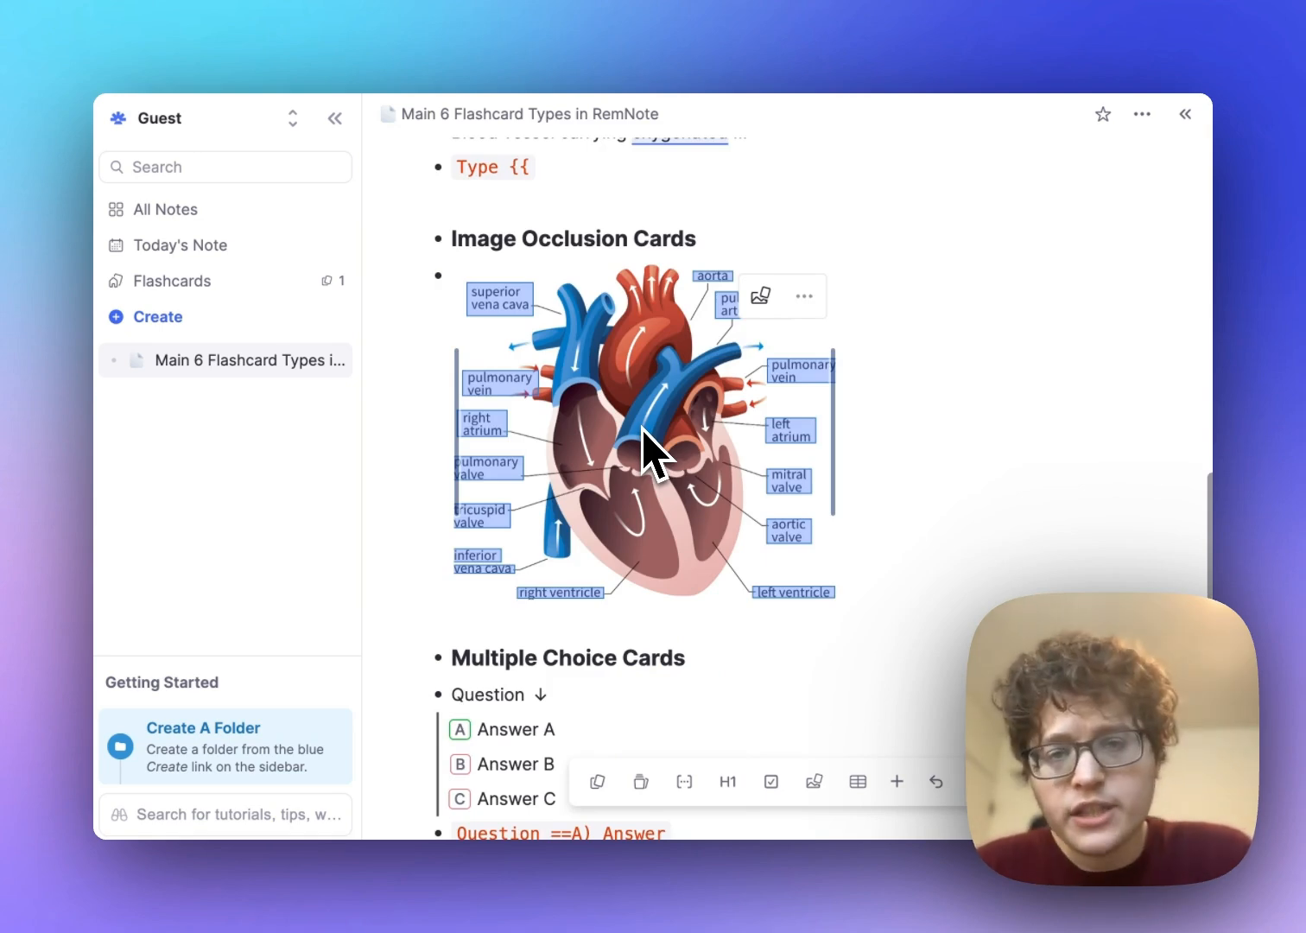
{"action": "scroll", "scroll_direction": "down", "scroll_amount": 3}
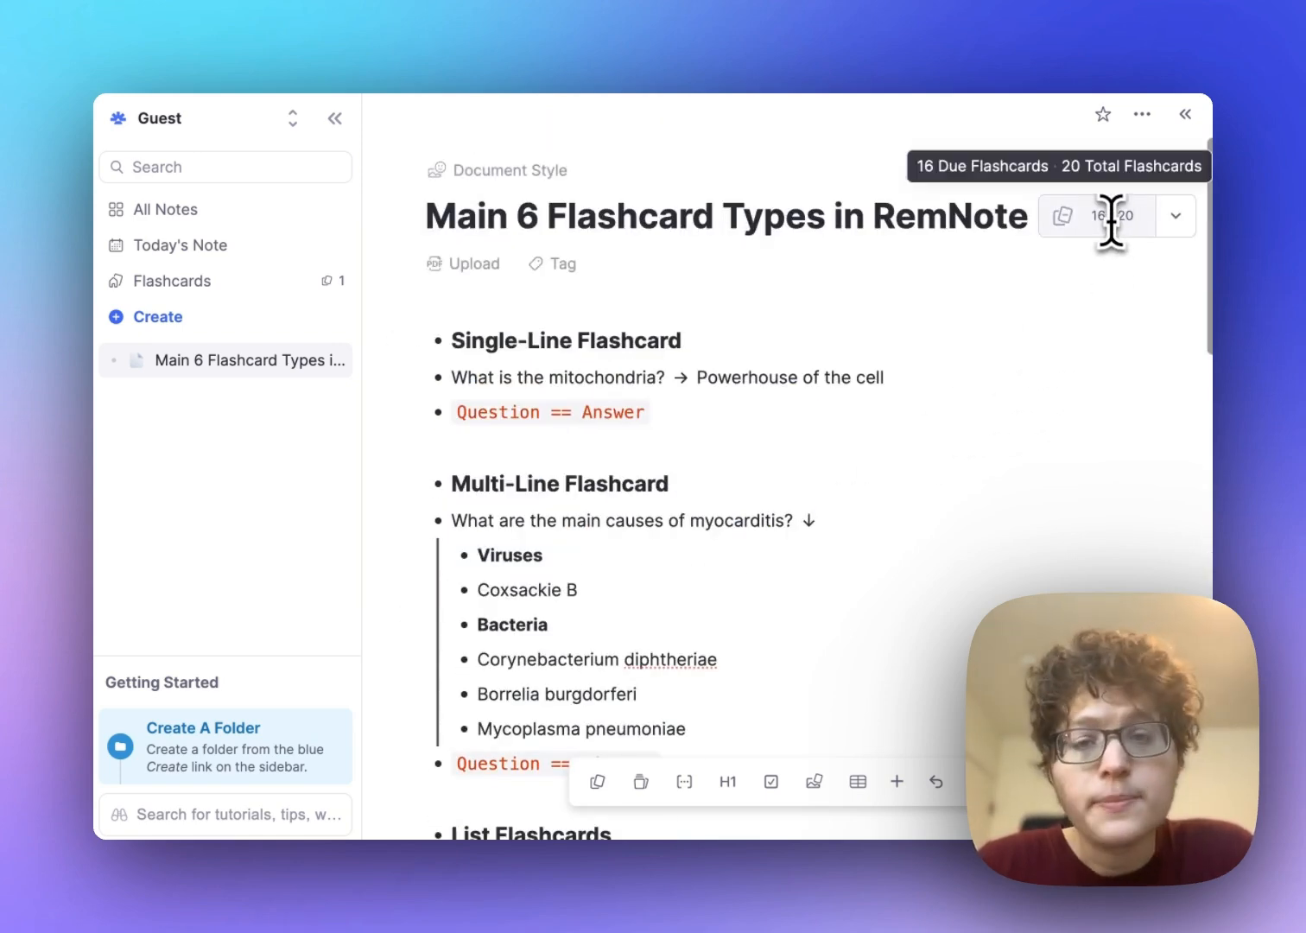
From Flashcards home, start Practice Today's Cards with the heart image occlusion card.
{"action": "left_click", "coordinate": [172, 281]}
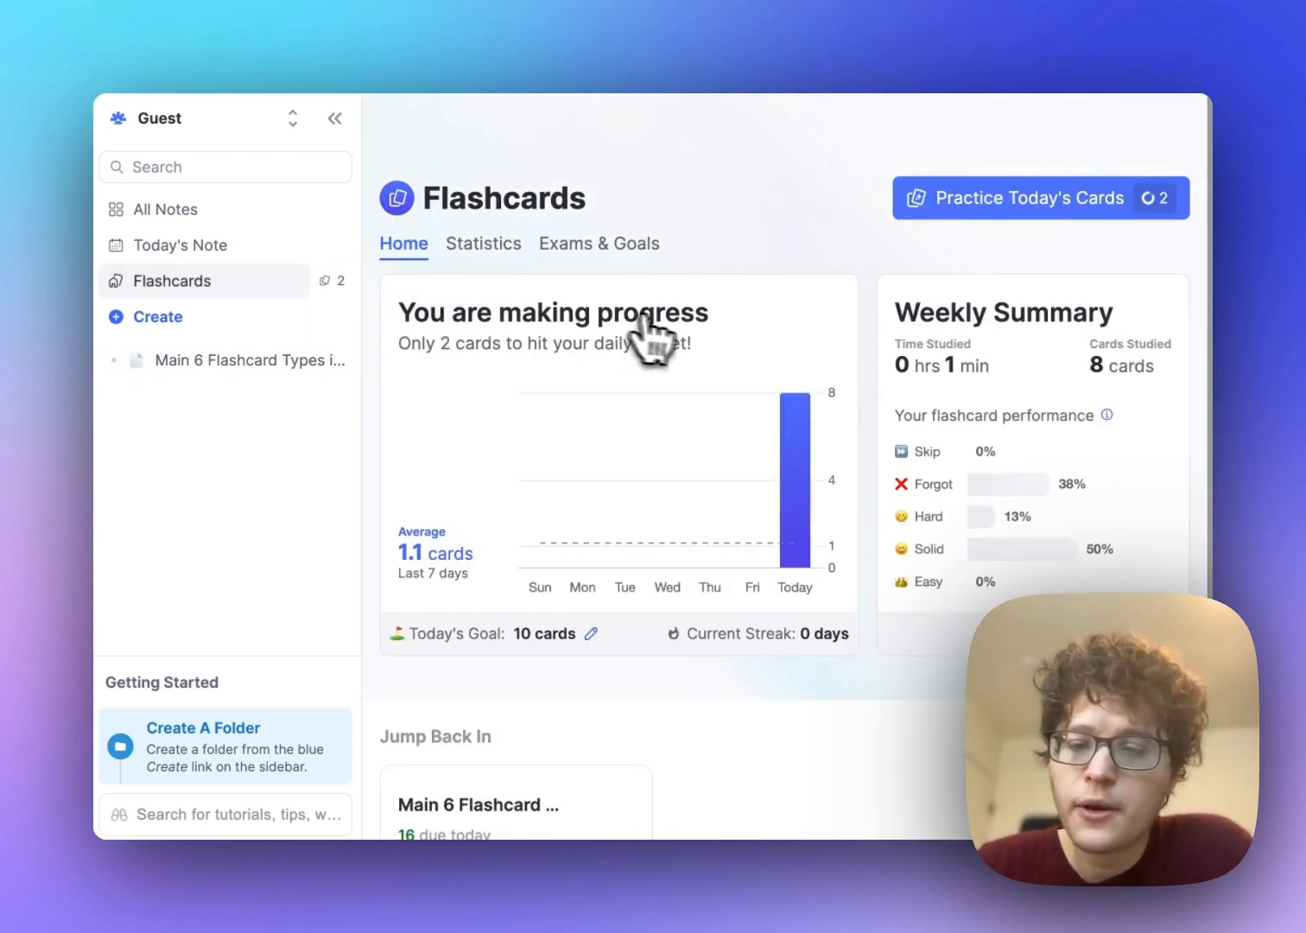
{"action": "scroll", "scroll_direction": "down", "scroll_amount": 3}
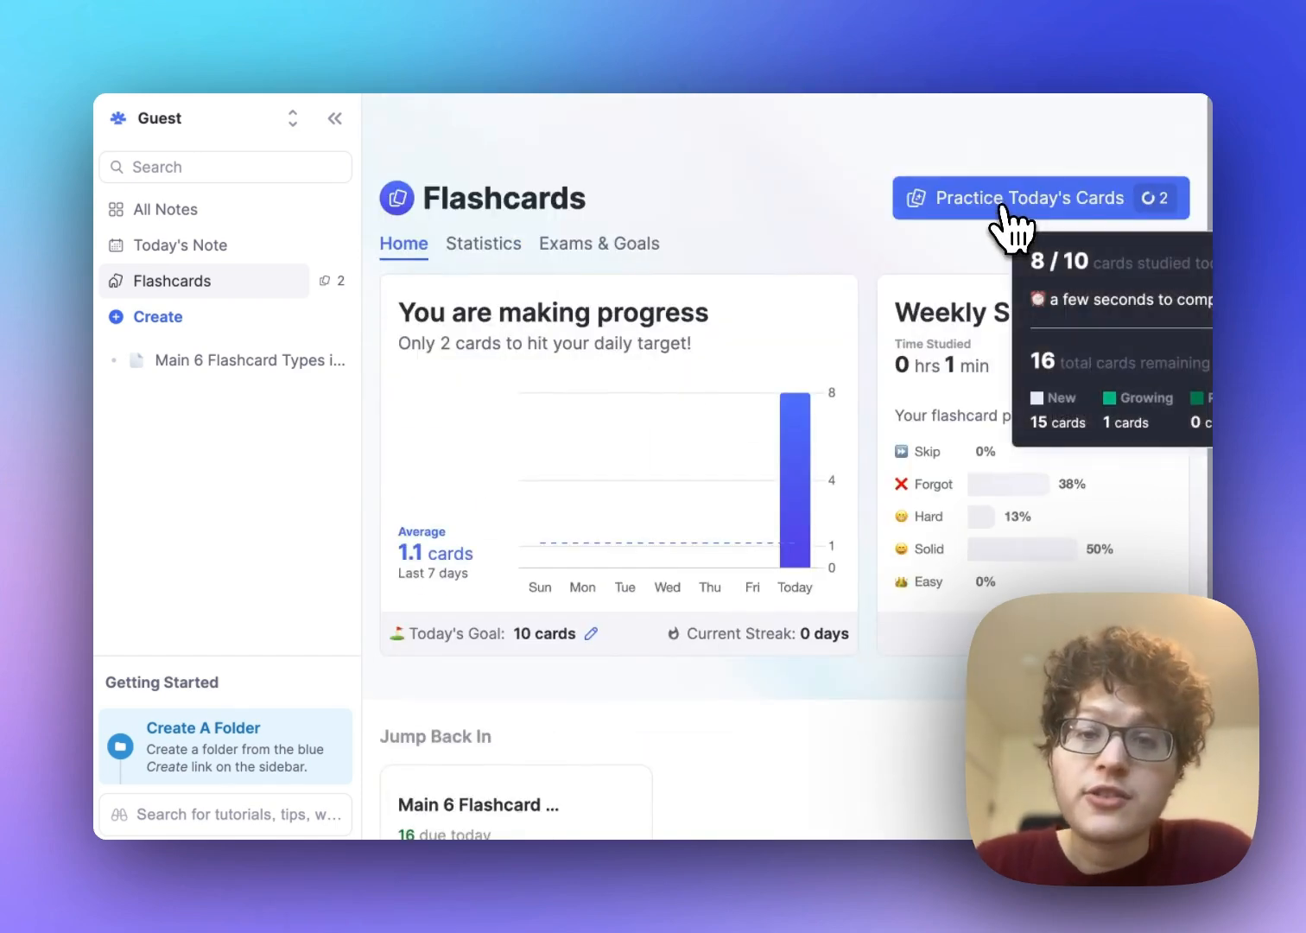
{"action": "left_click", "coordinate": [1027, 198]}
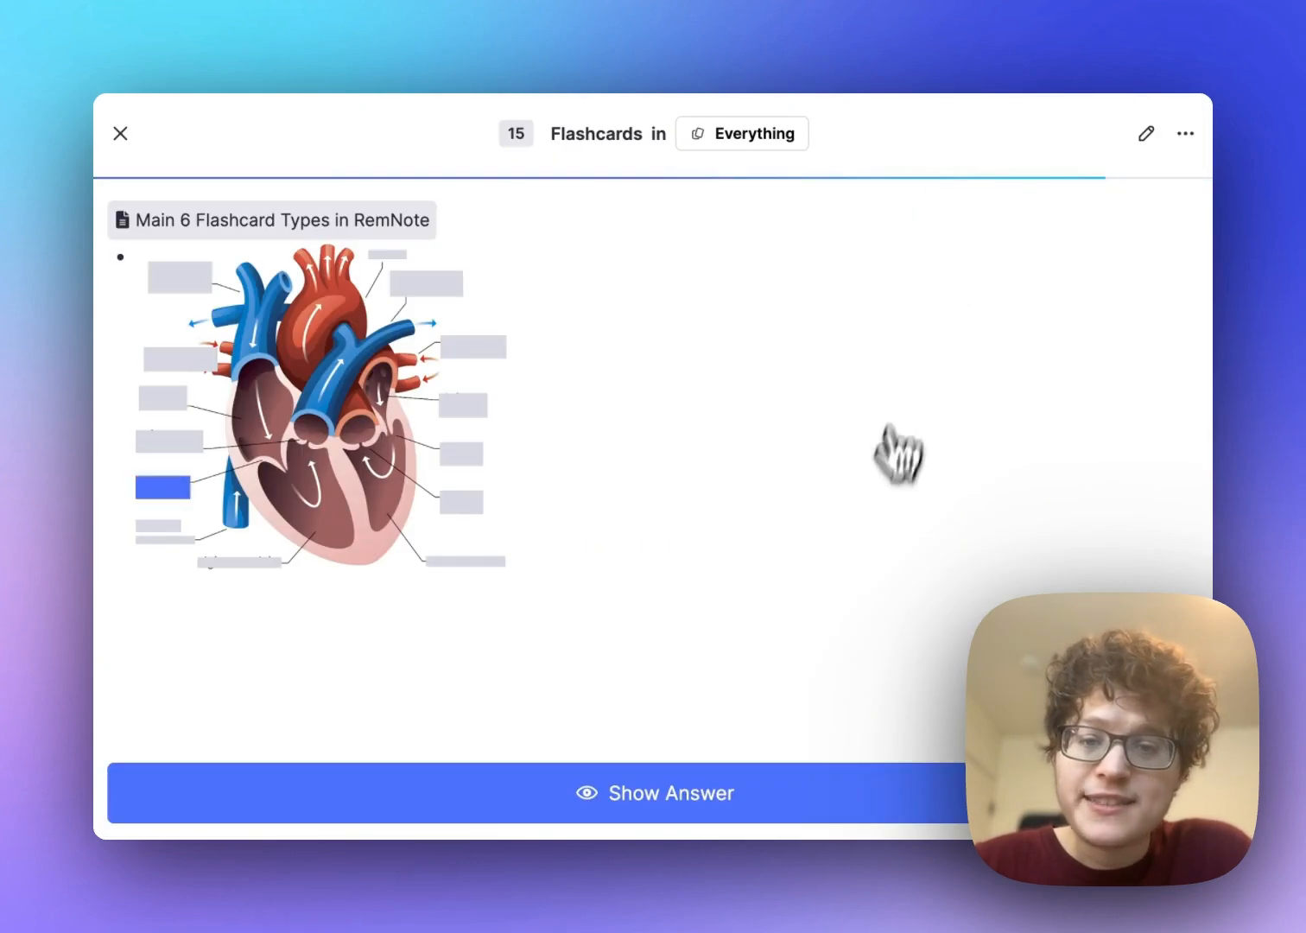
{"action": "left_click", "coordinate": [653, 793]}
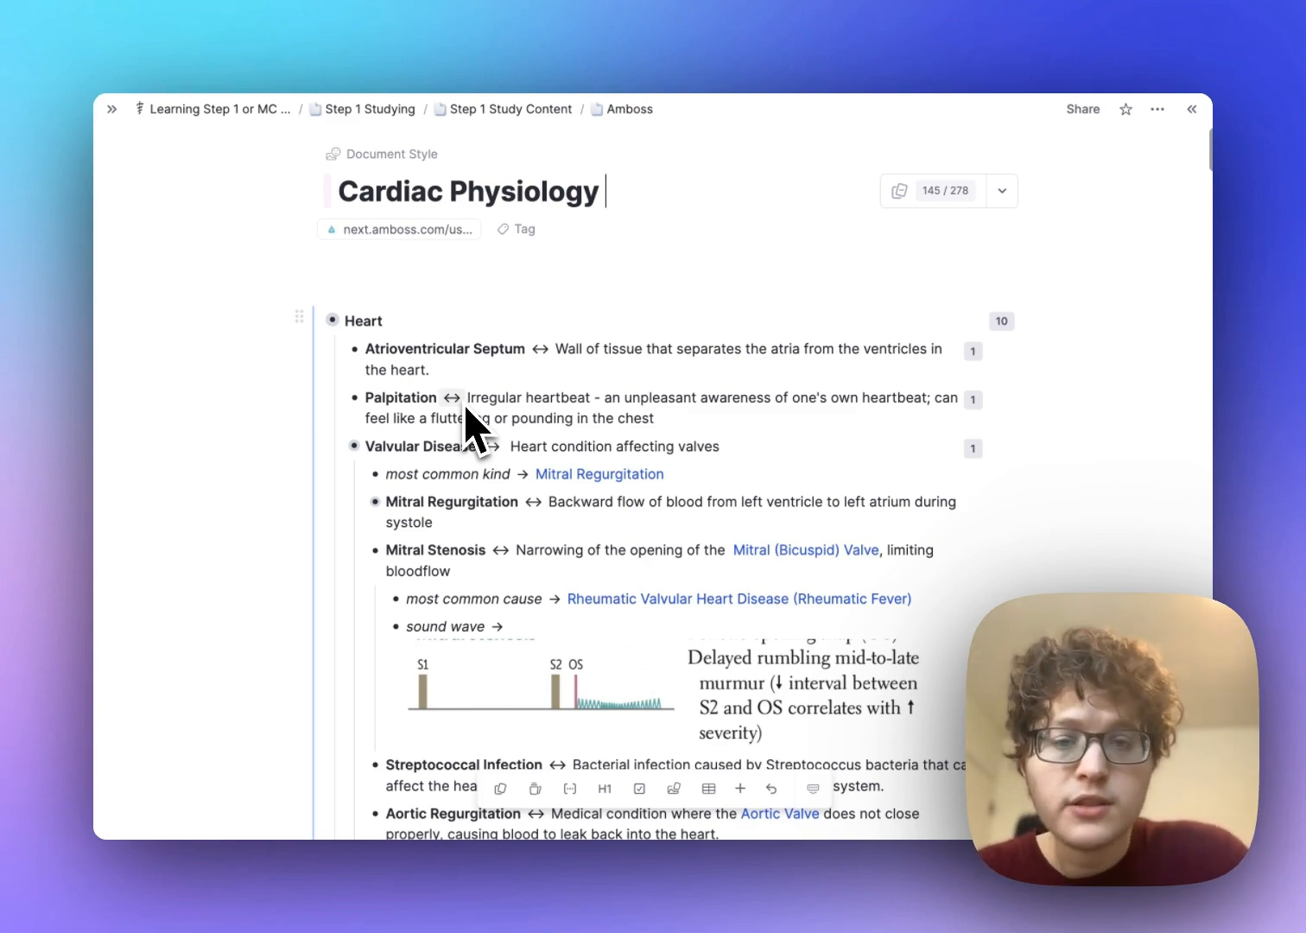
Scroll the Cardiac Physiology document to the heart conduction system occlusion cards.
{"action": "scroll", "scroll_direction": "down", "scroll_amount": 3}
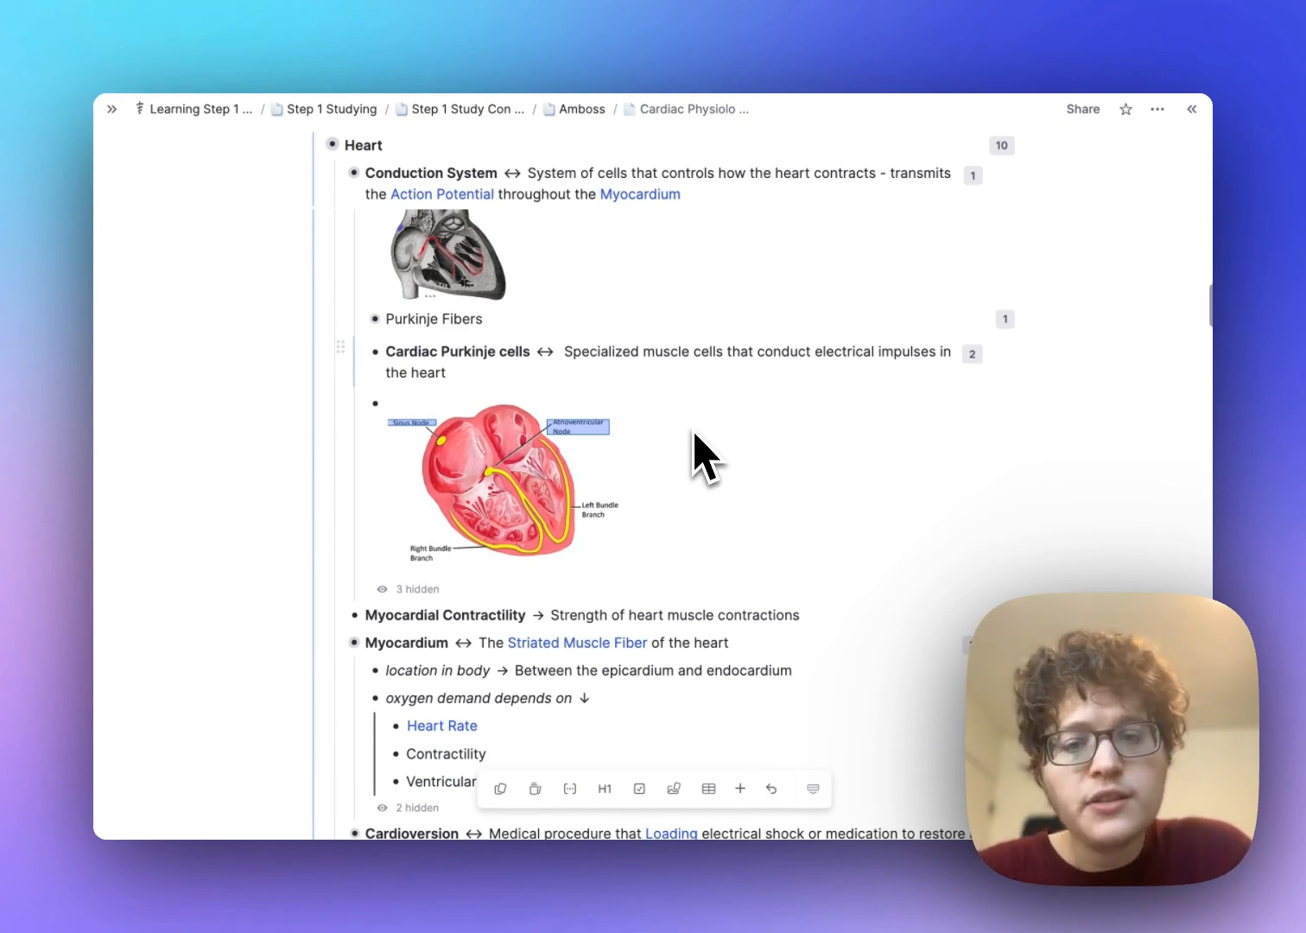
{"action": "mouse_move", "coordinate": [358, 277]}
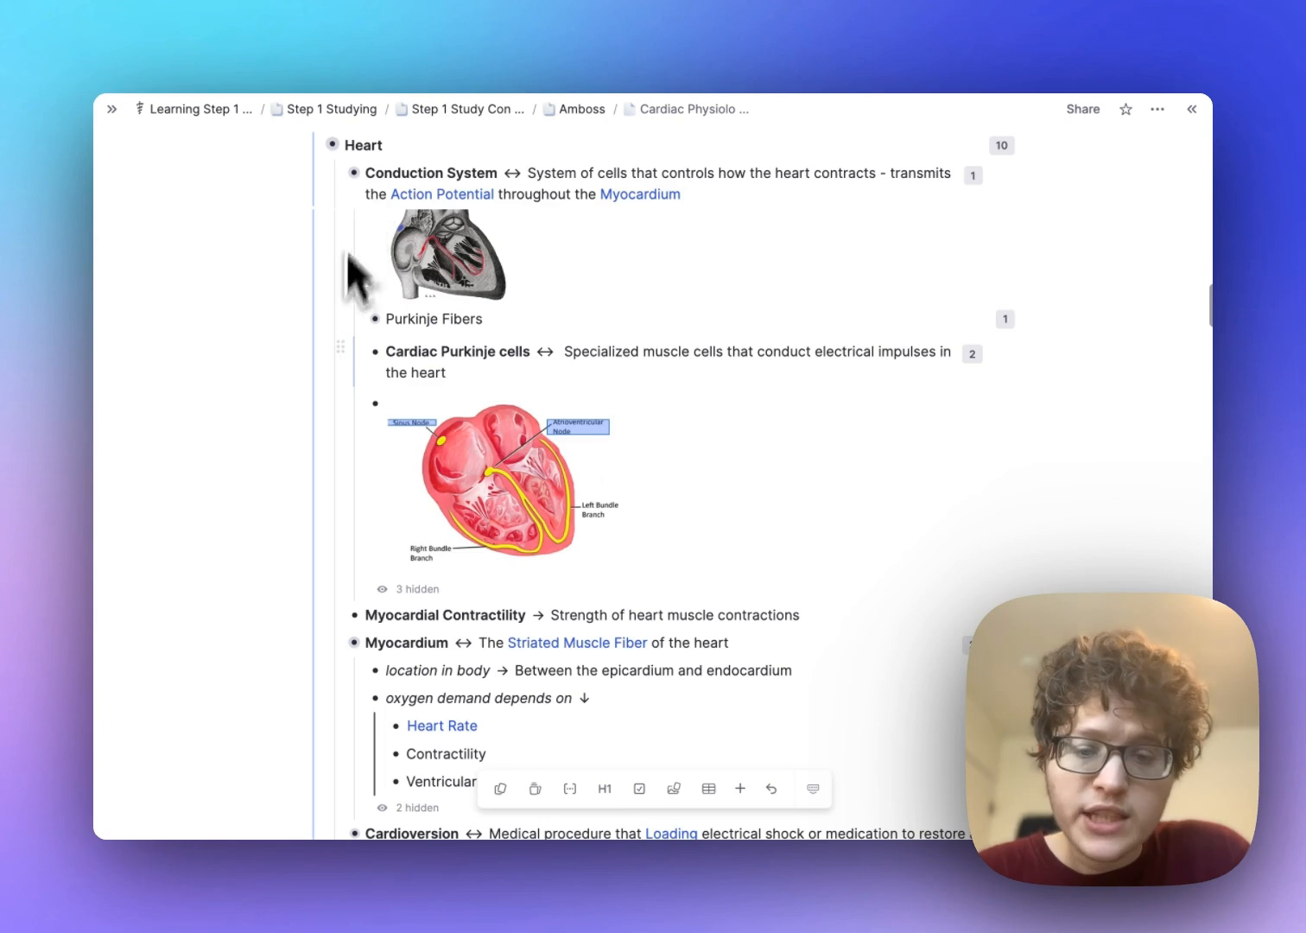
{"action": "mouse_move", "coordinate": [635, 725]}
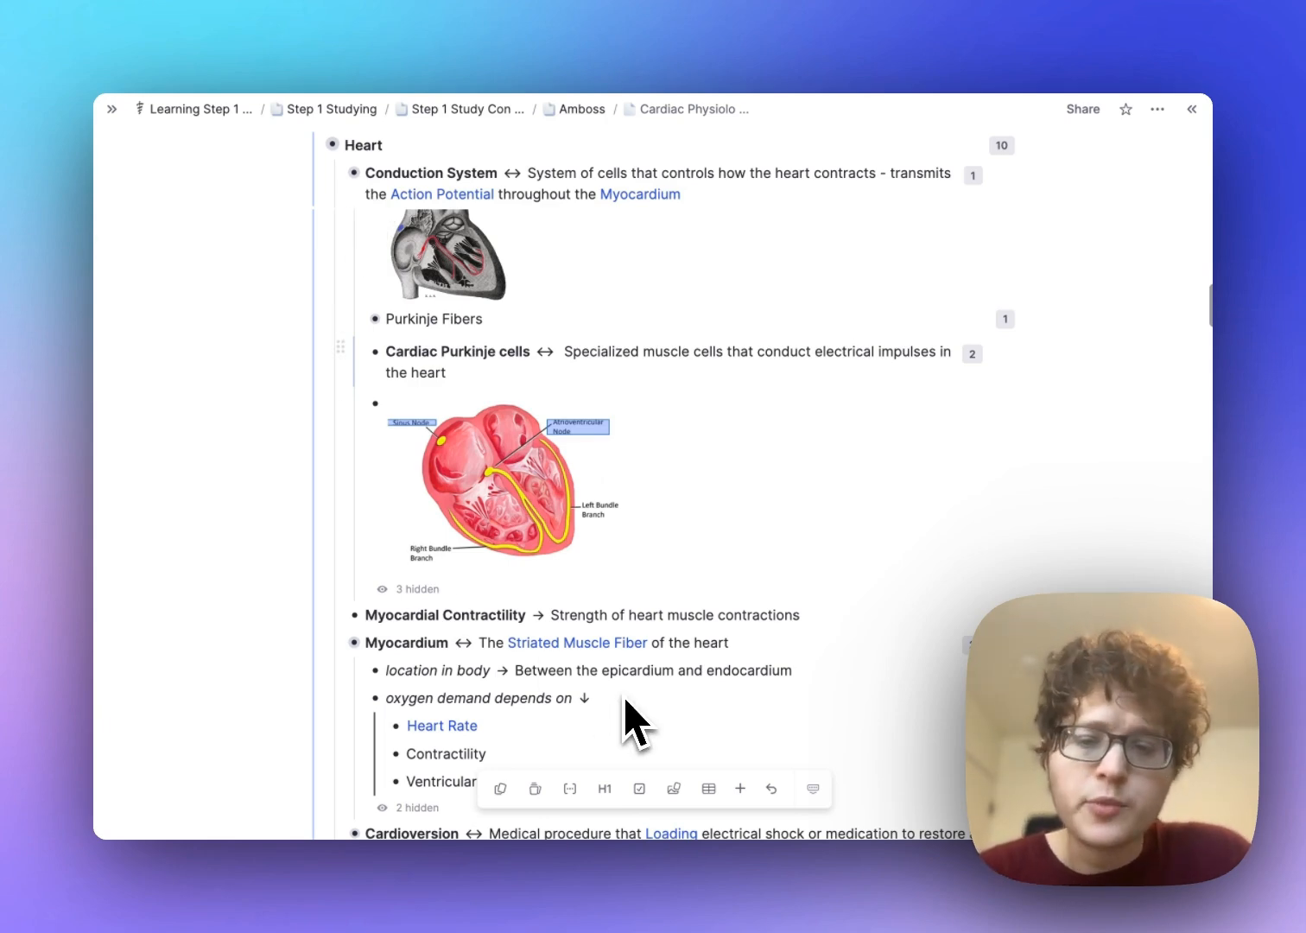
{"action": "mouse_move", "coordinate": [726, 648]}
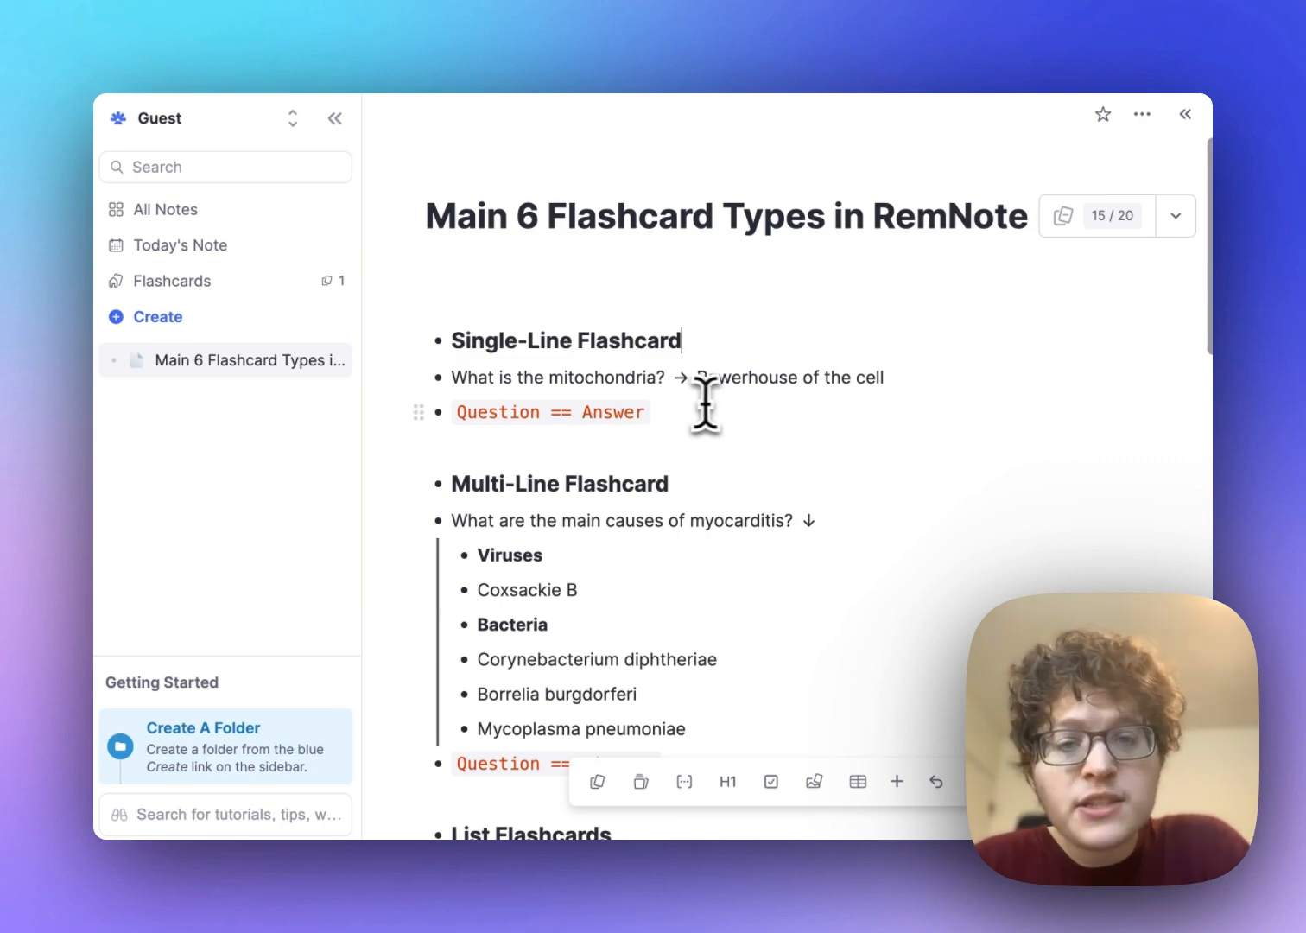
{"action": "mouse_move", "coordinate": [763, 406]}
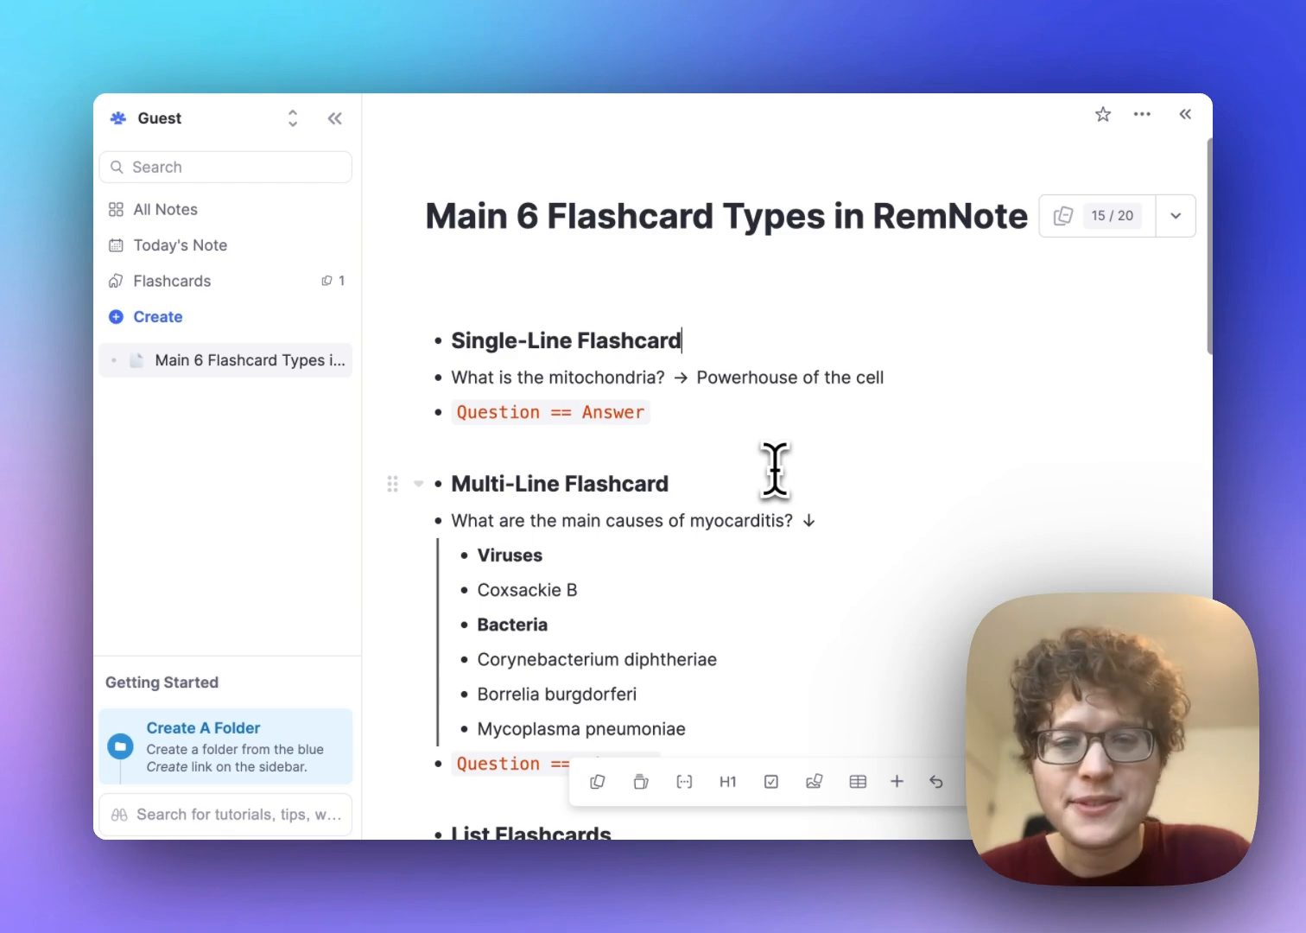
{"action": "mouse_move", "coordinate": [422, 147]}
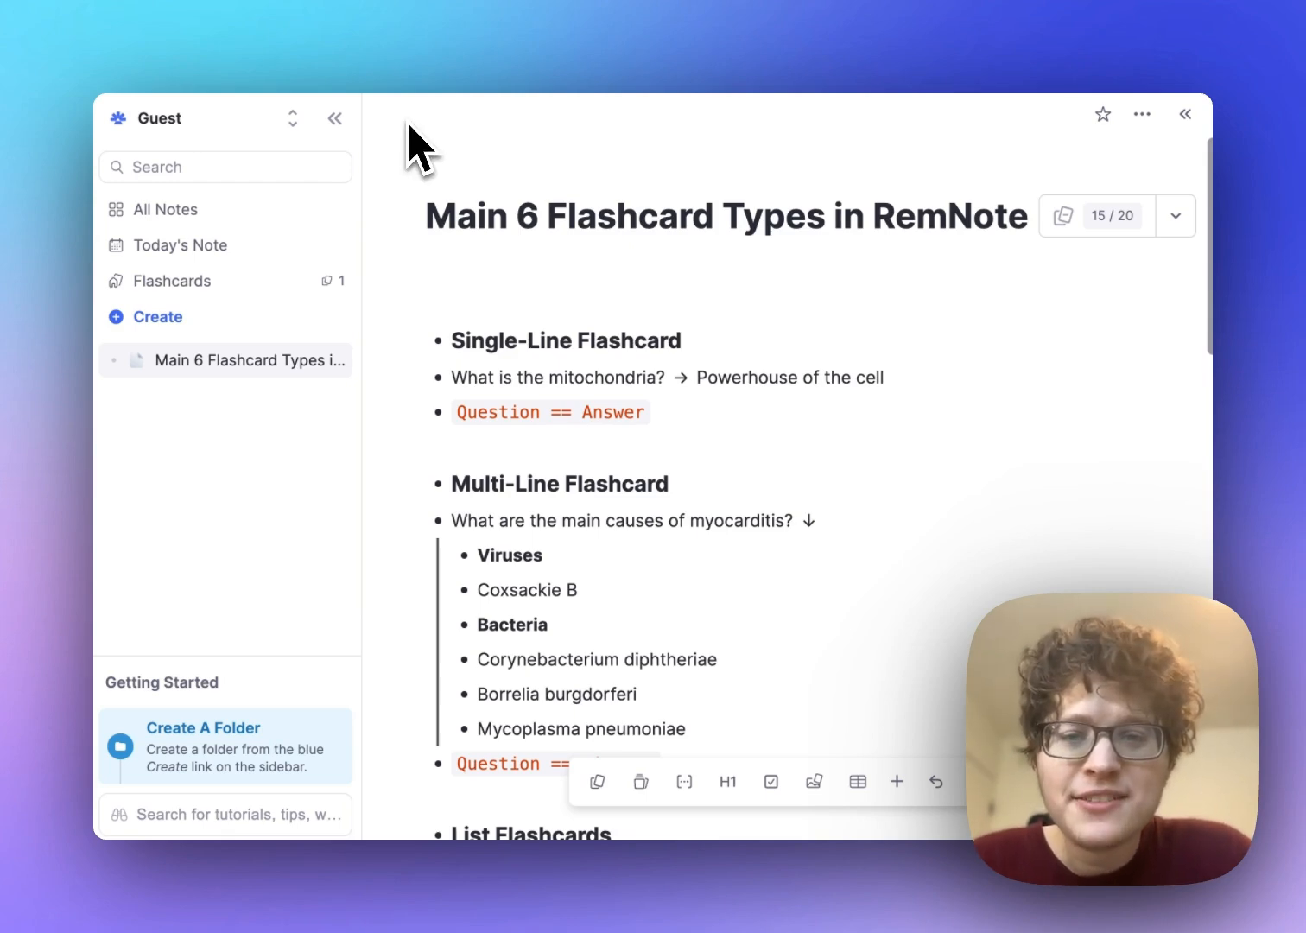
{"action": "mouse_move", "coordinate": [185, 813]}
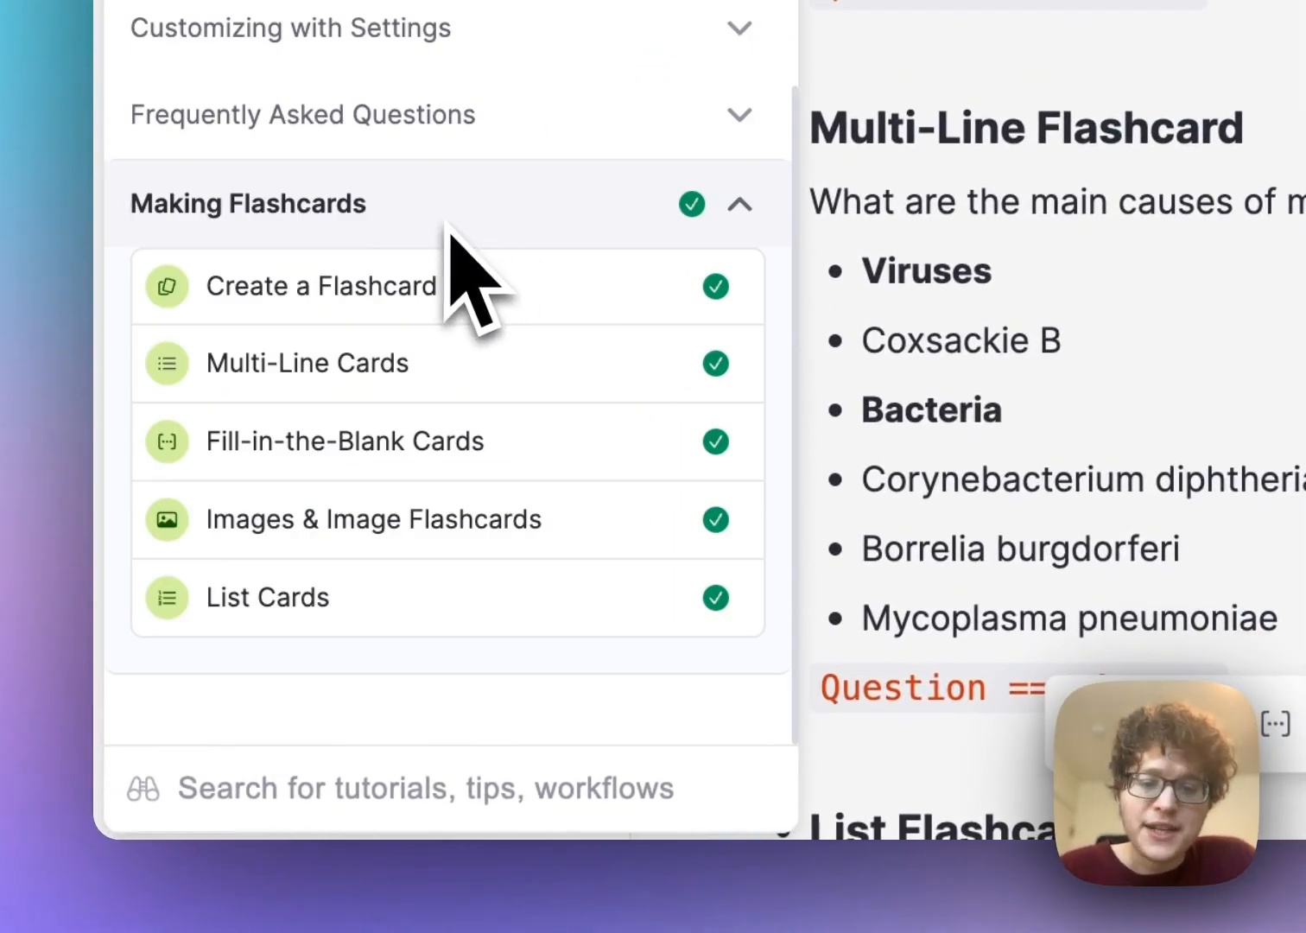
{"action": "mouse_move", "coordinate": [1114, 147]}
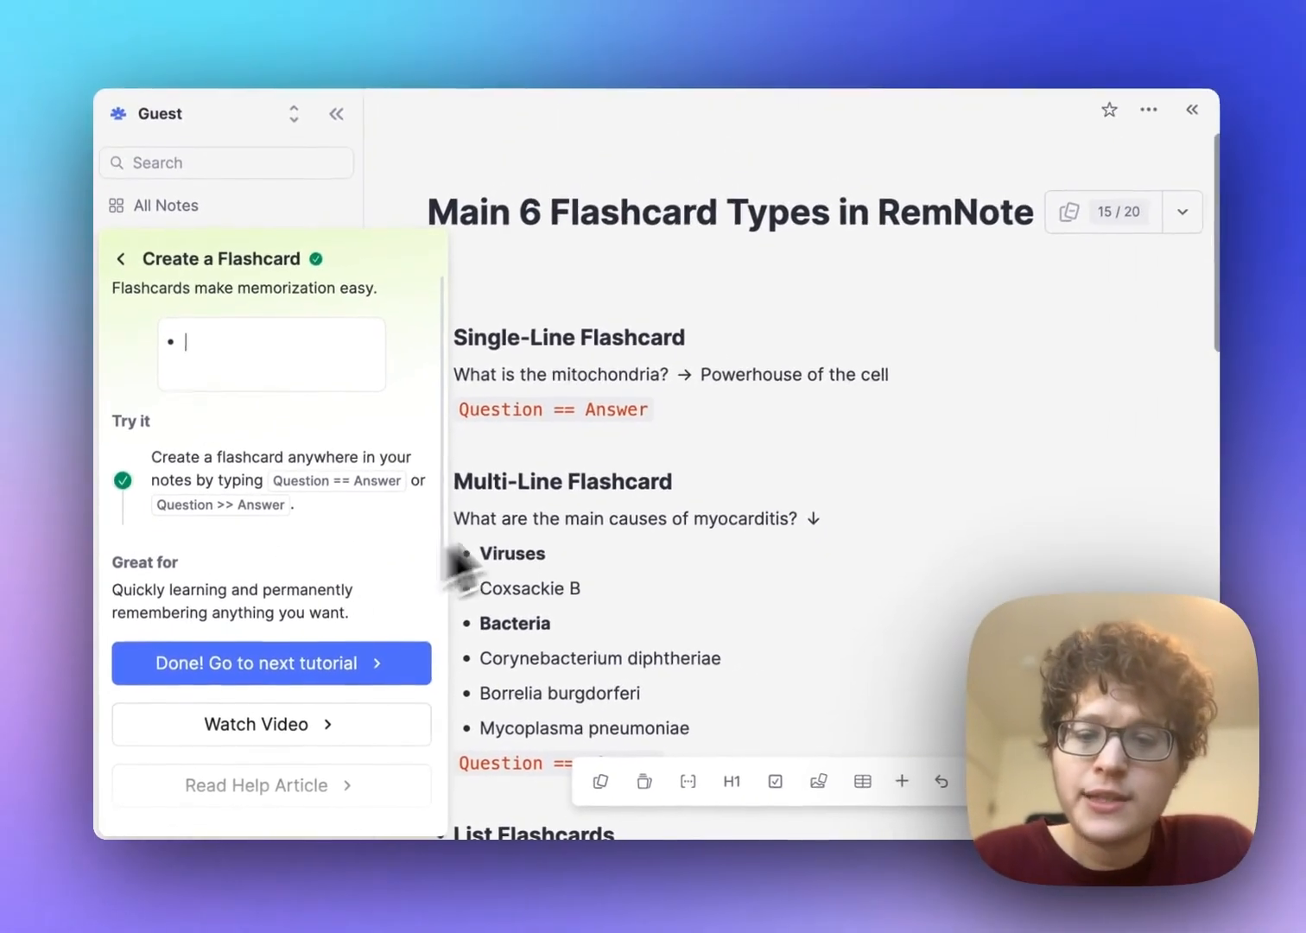
{"action": "left_click", "coordinate": [271, 663]}
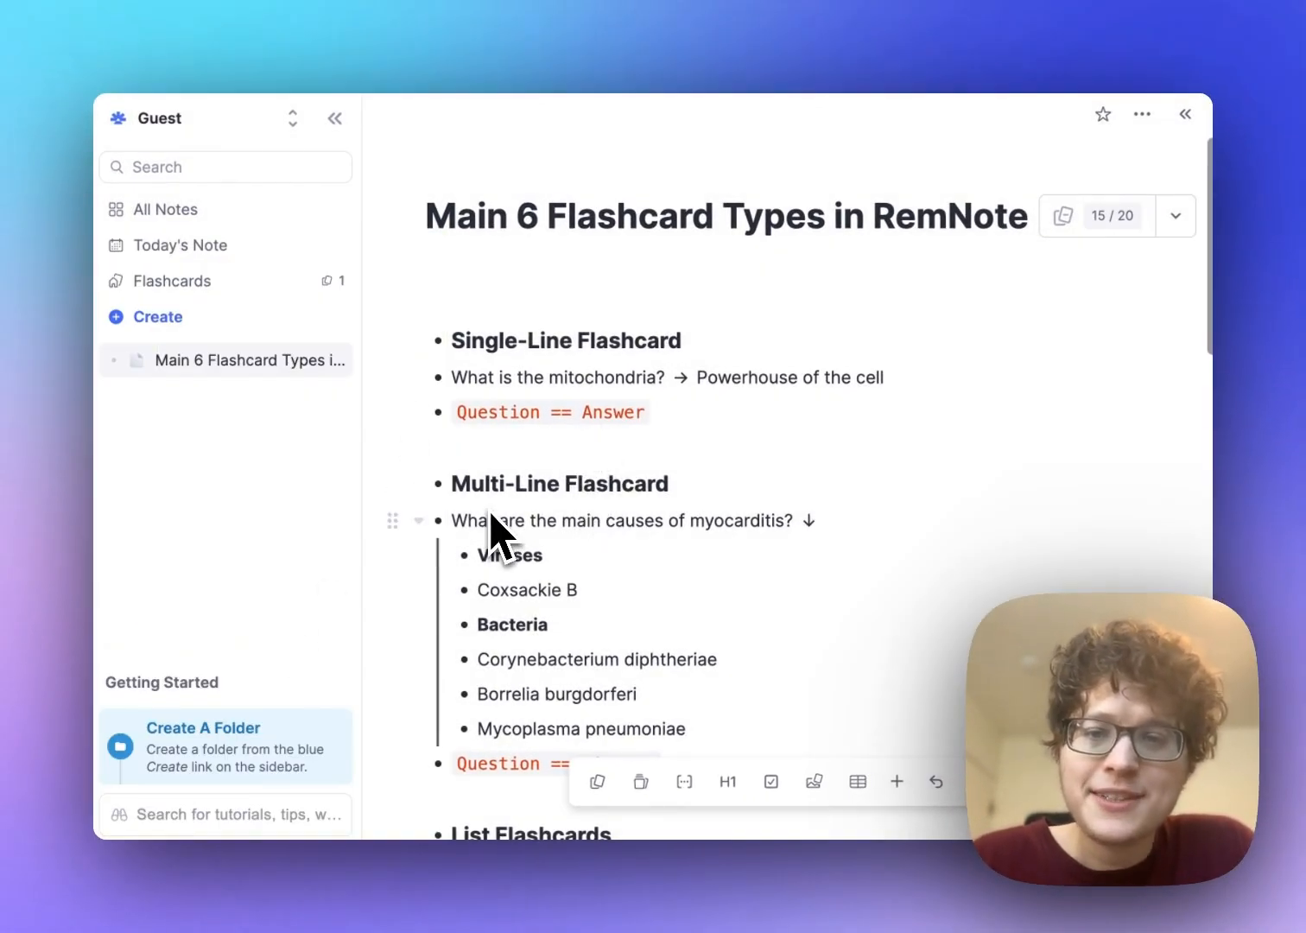